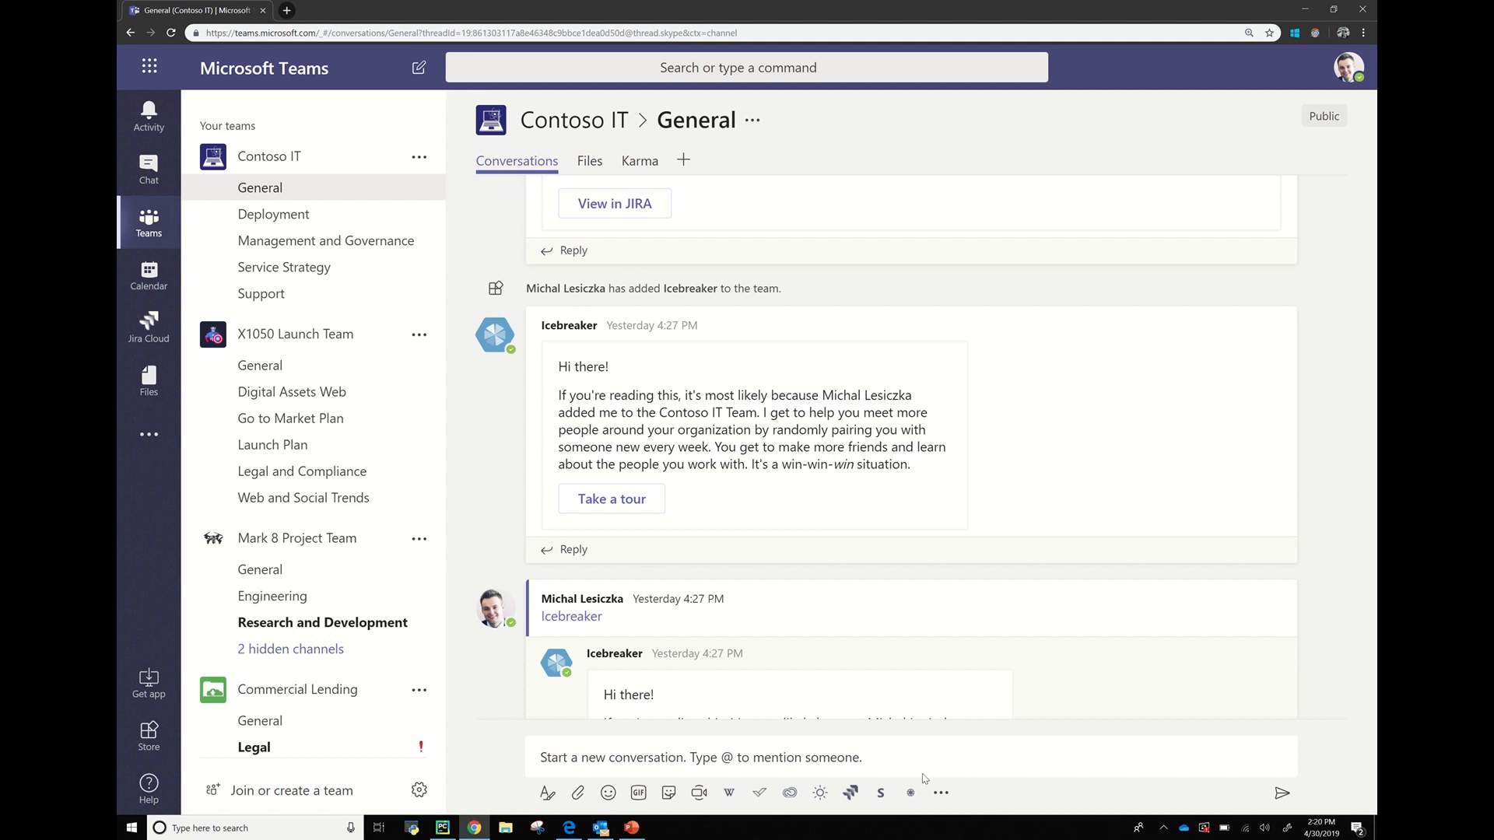
pyautogui.moveTo(799, 332)
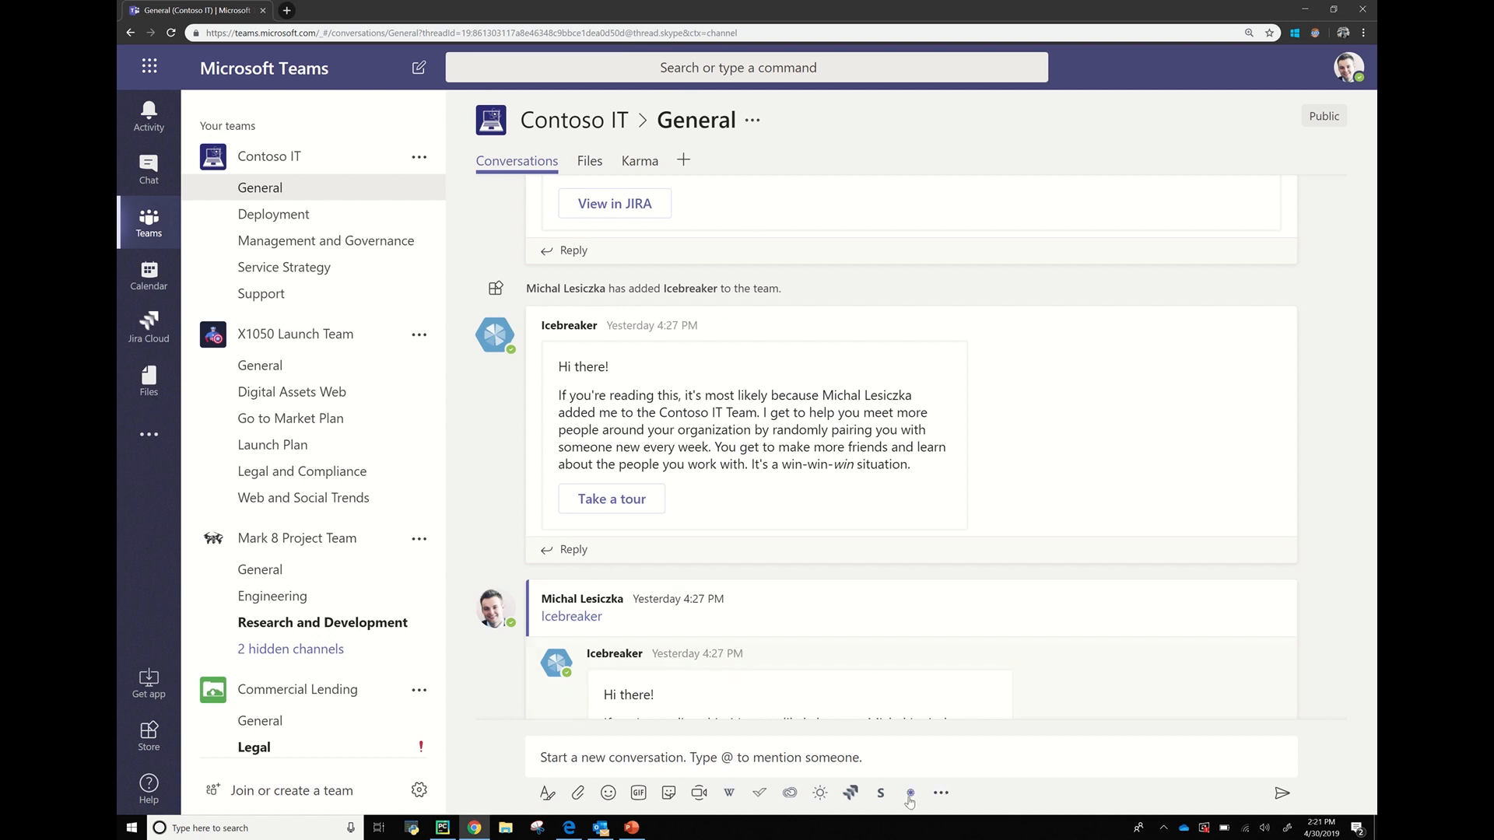
# Pick the Good Morning giraffe sticker from the Stickers! extension to post with 'hello'.
pyautogui.click(910, 793)
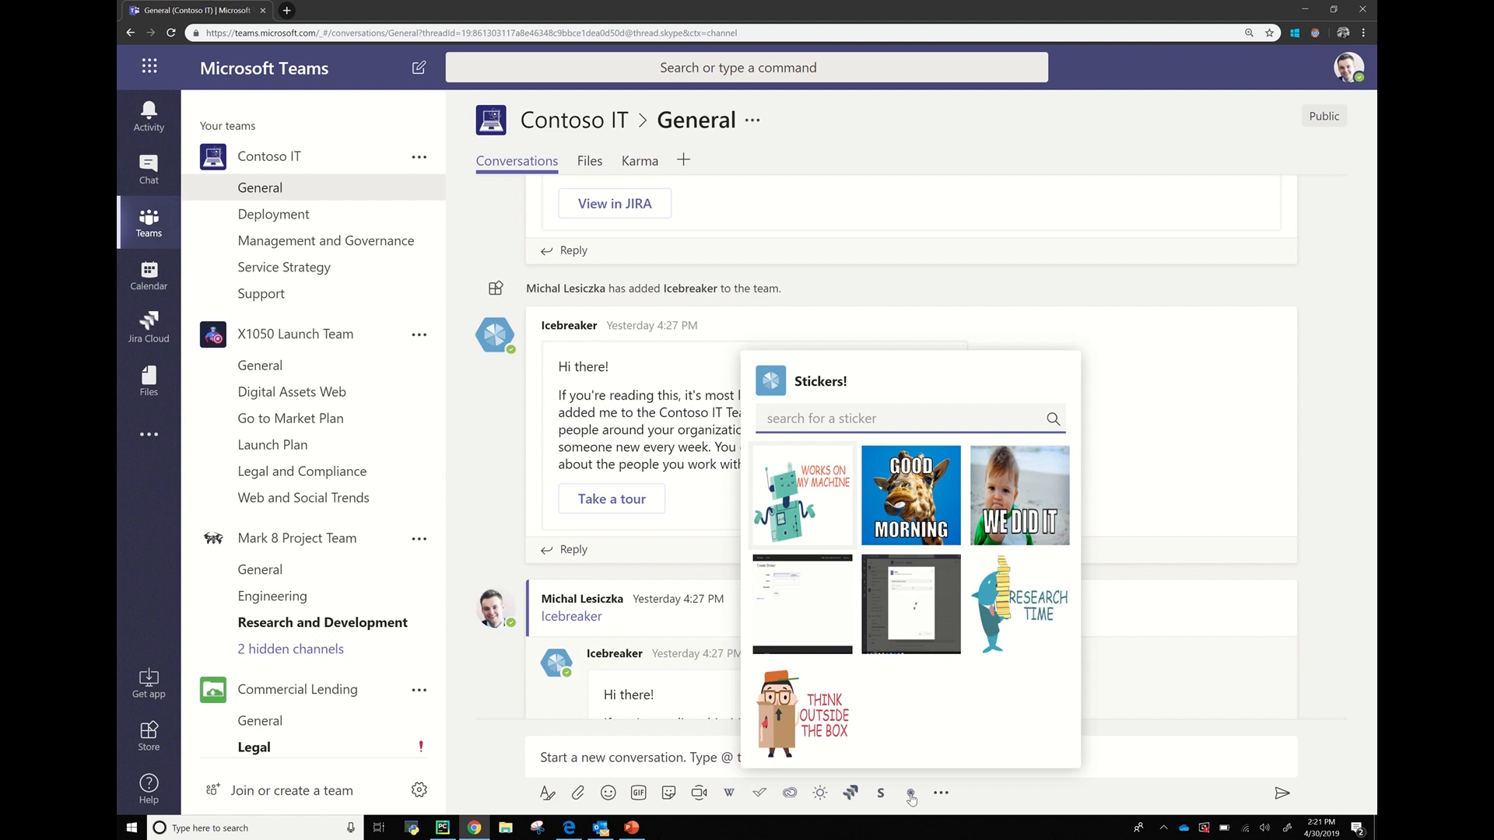
pyautogui.click(908, 793)
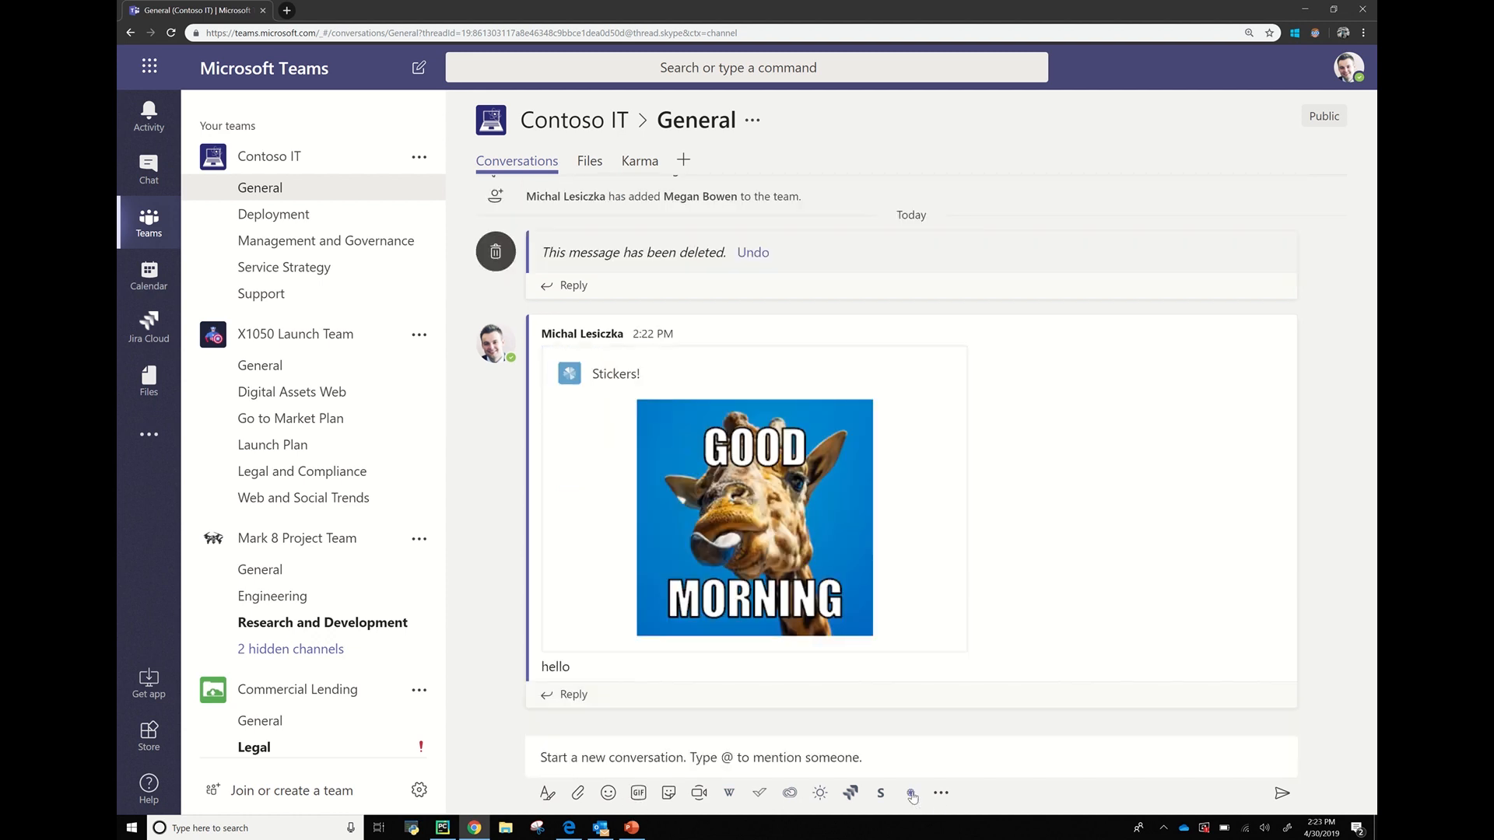
# Add another Good Morning giraffe sticker to a new draft and focus the compose box.
pyautogui.click(910, 793)
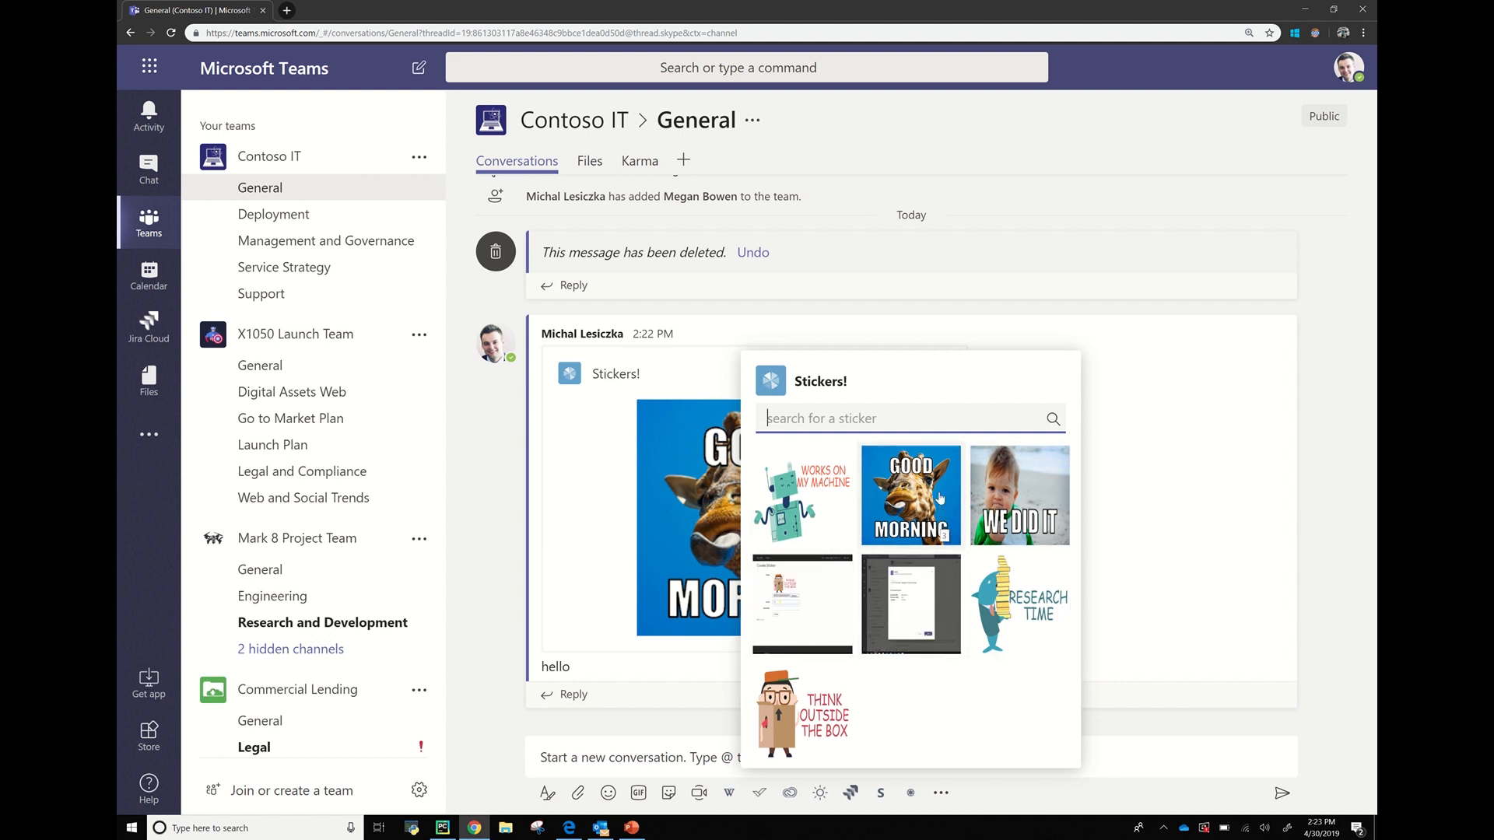
pyautogui.click(910, 495)
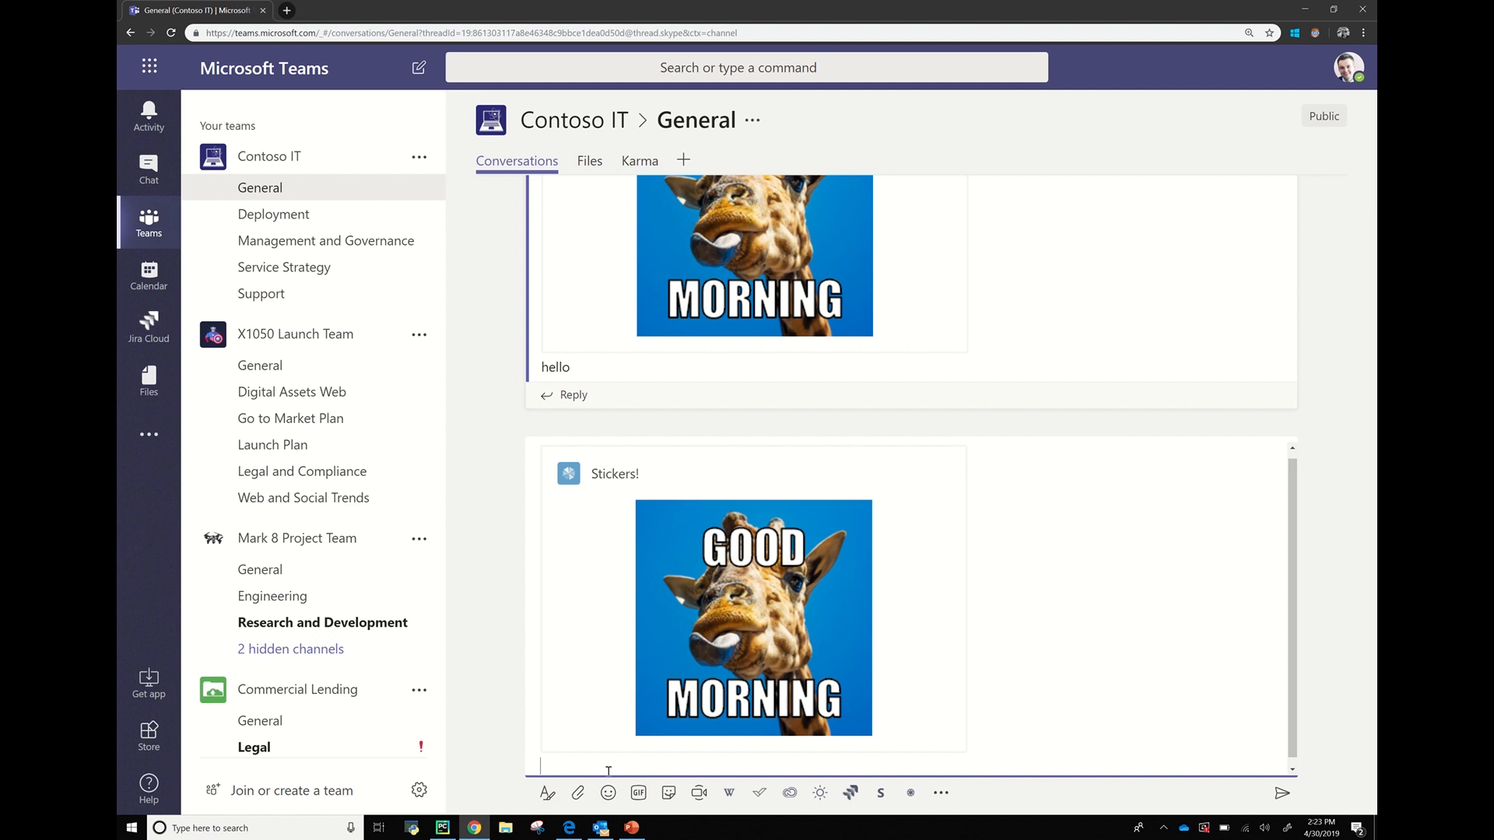
pyautogui.click(607, 793)
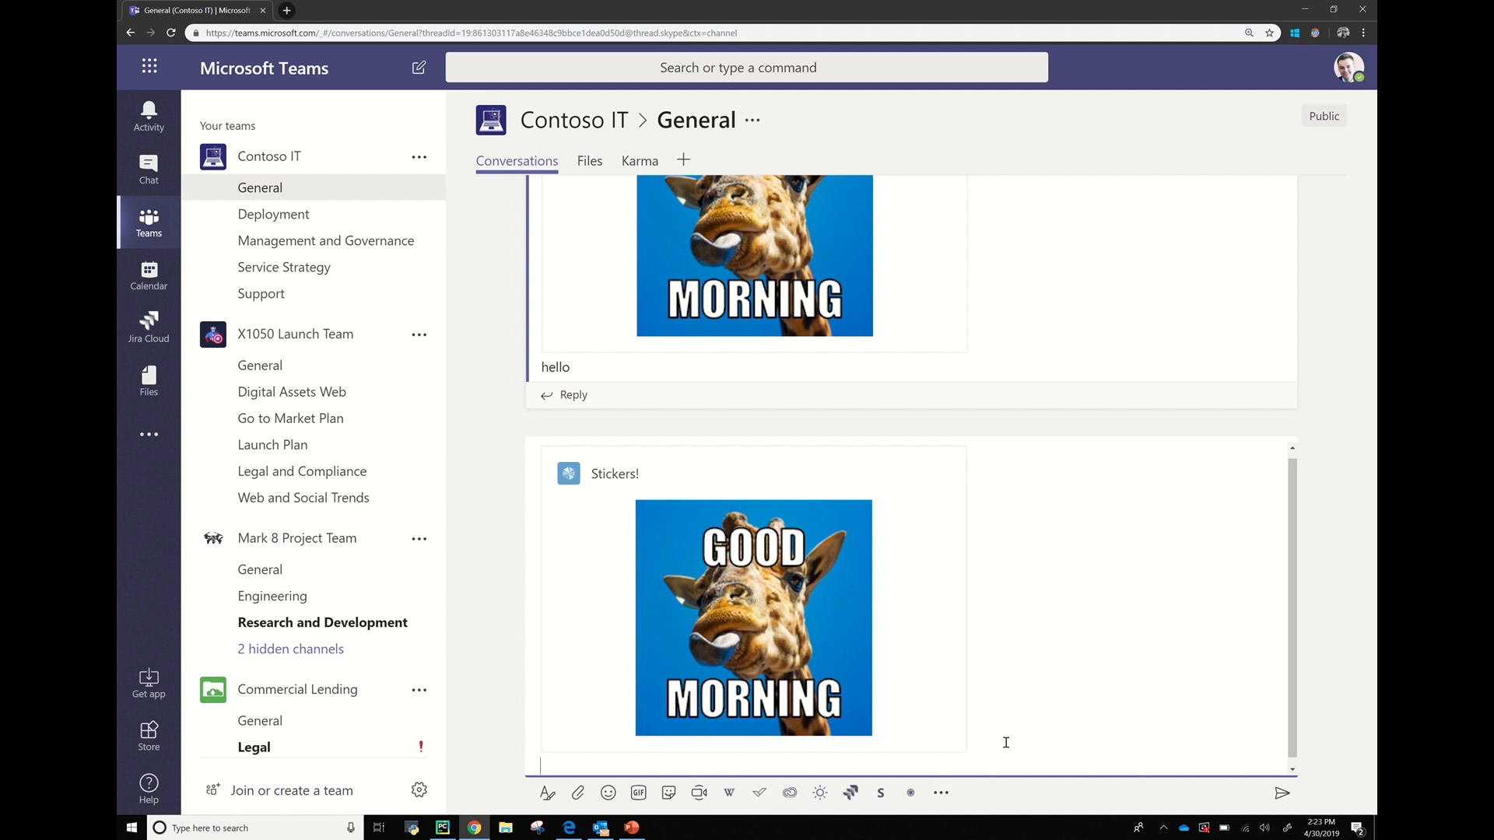
pyautogui.moveTo(928, 768)
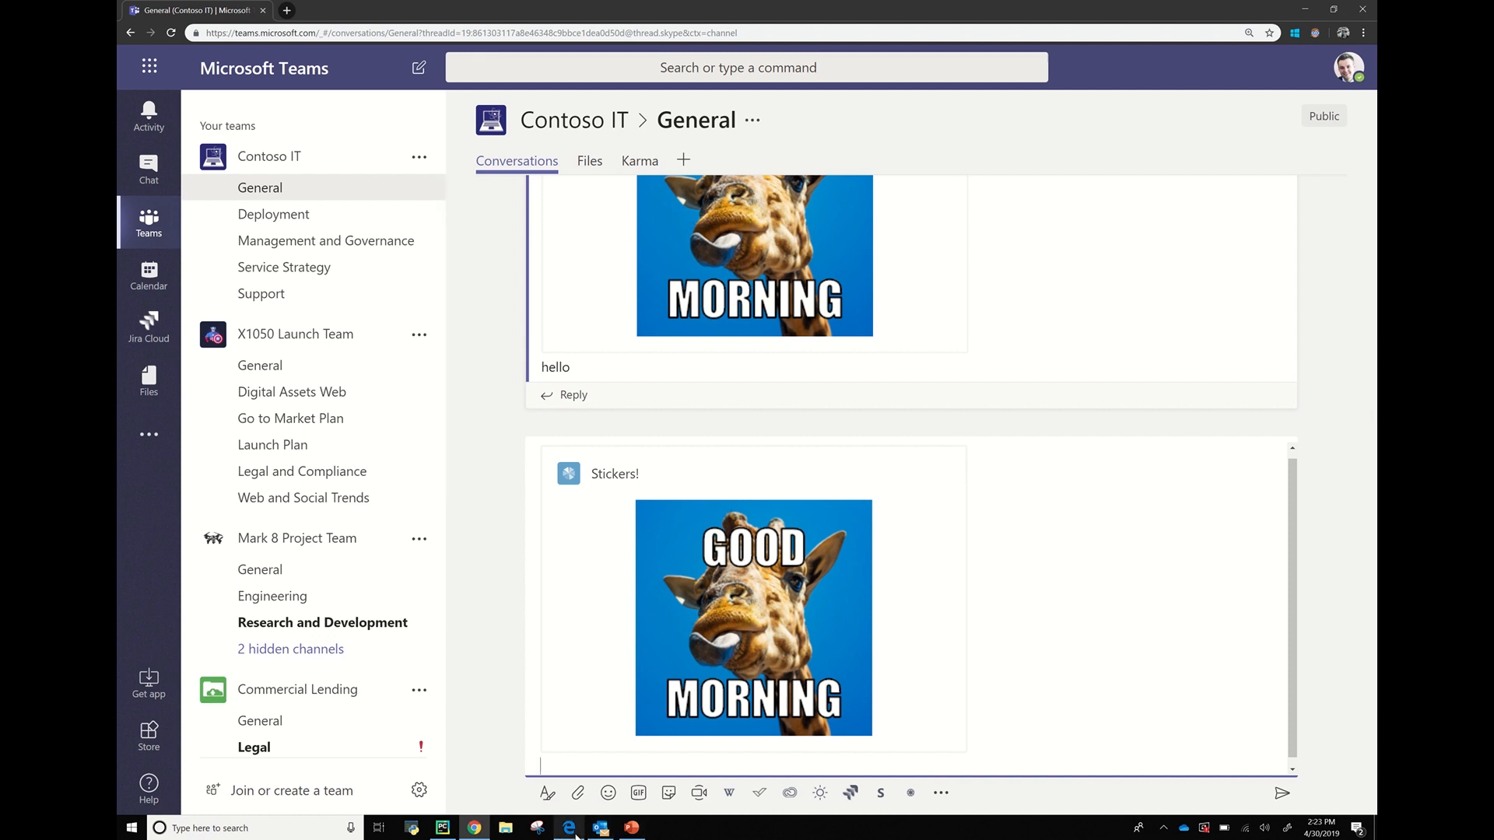
# Switch to the Stickers configuration site's Home page in Edge.
pyautogui.click(338, 9)
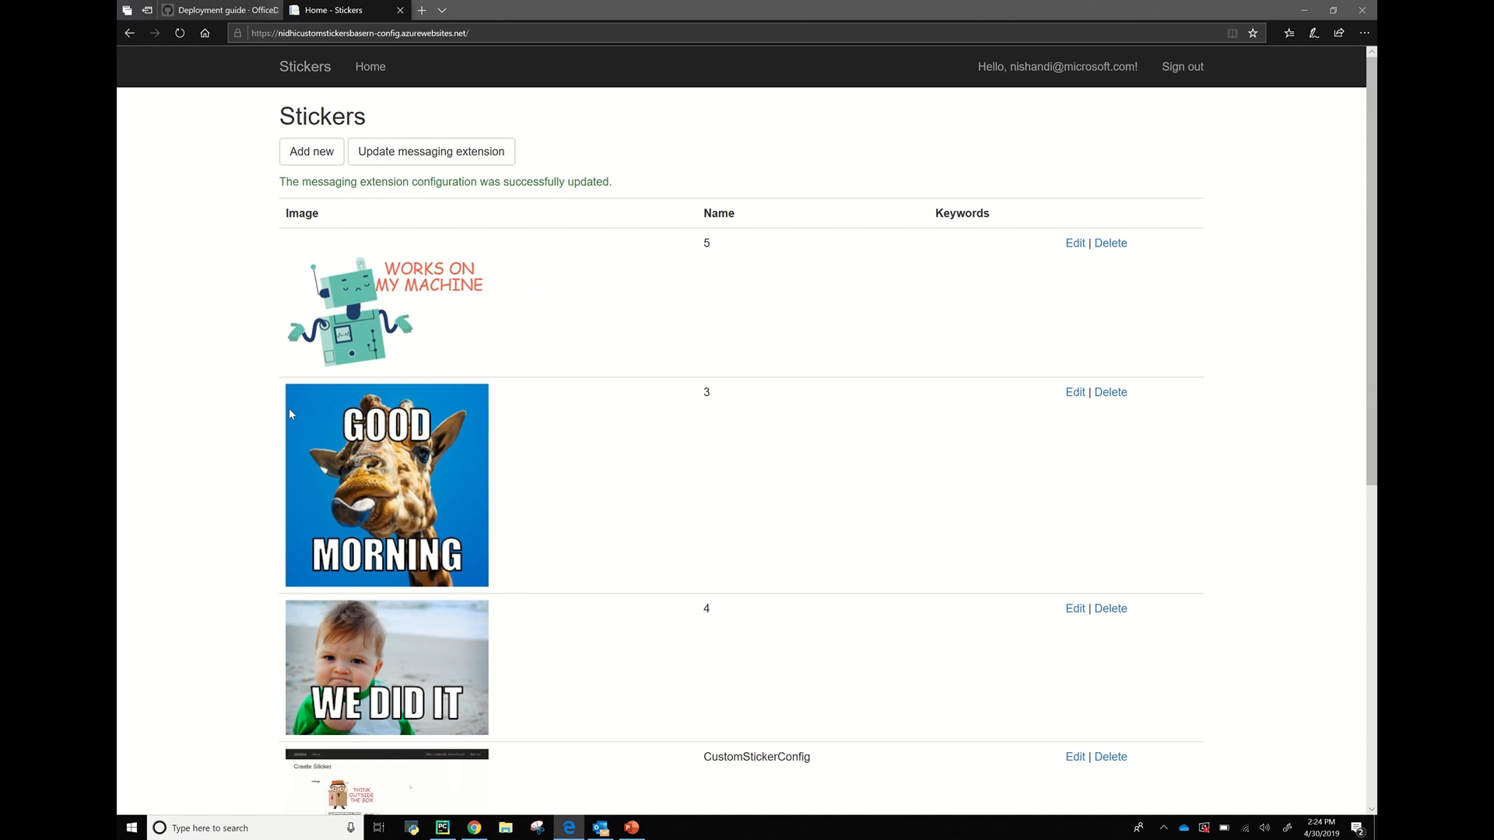
pyautogui.moveTo(260, 397)
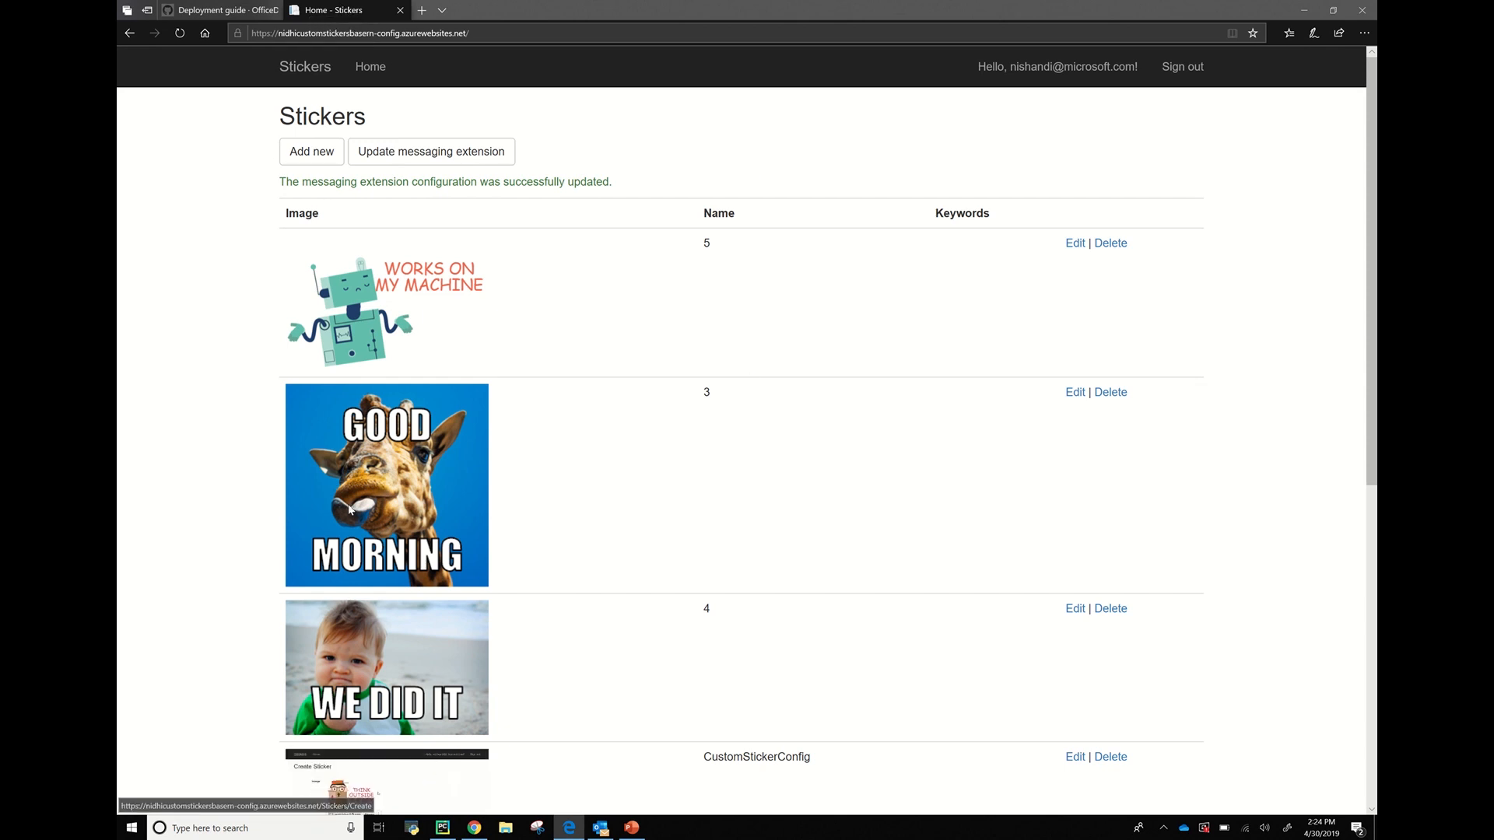
pyautogui.moveTo(561, 501)
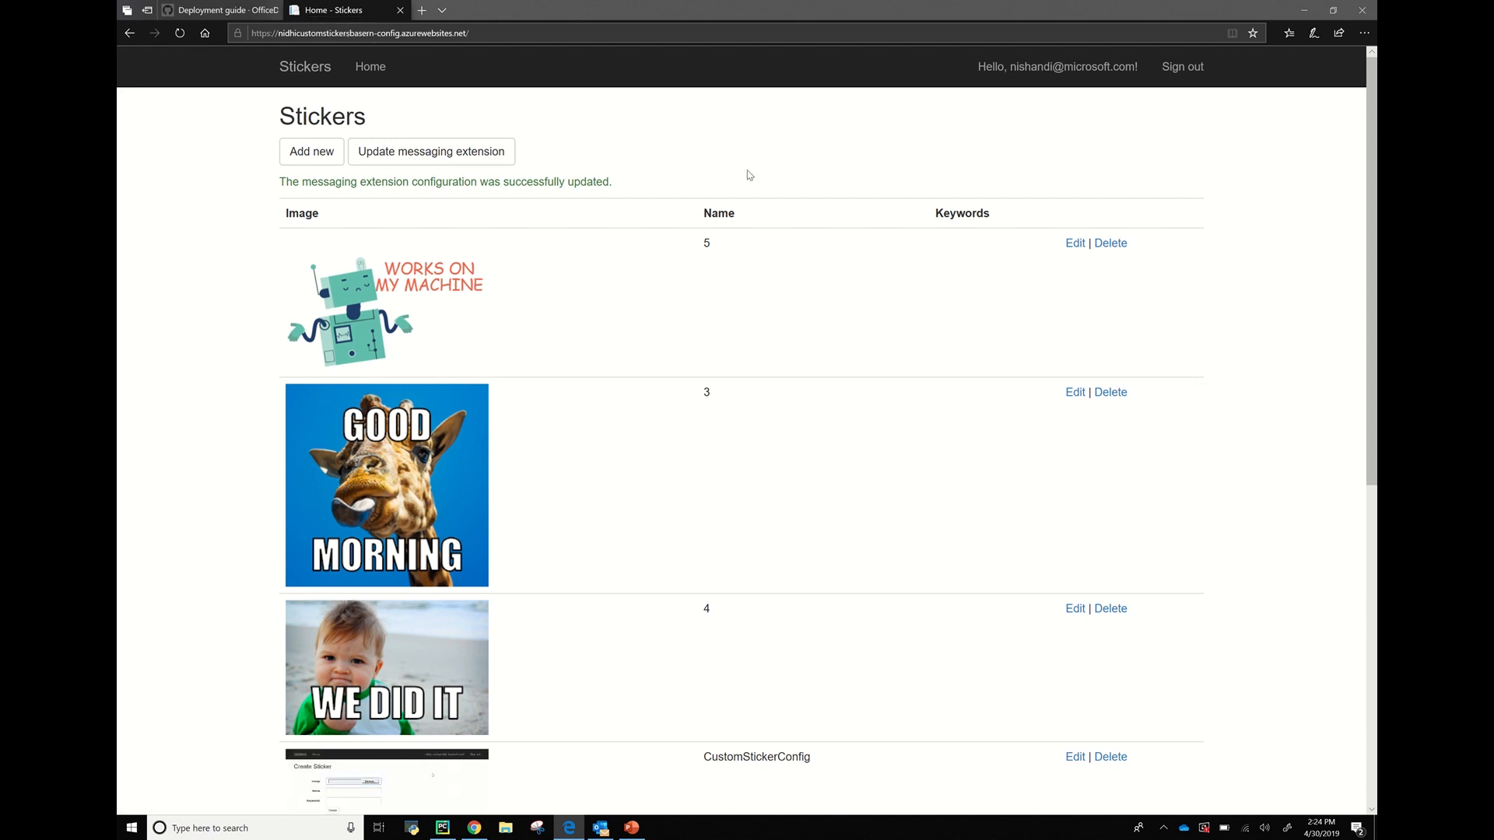
pyautogui.moveTo(559, 501)
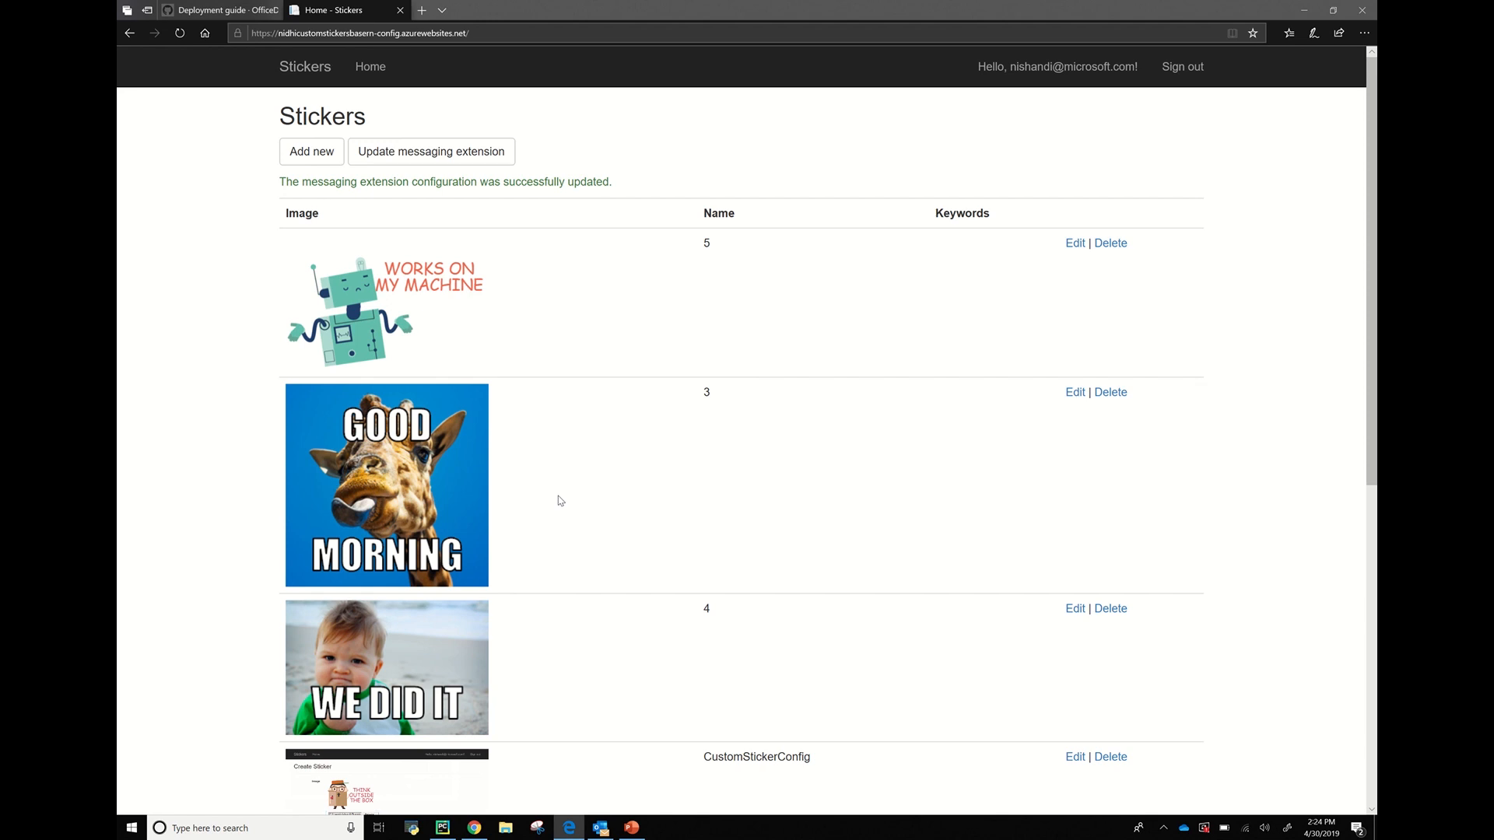
pyautogui.moveTo(493, 255)
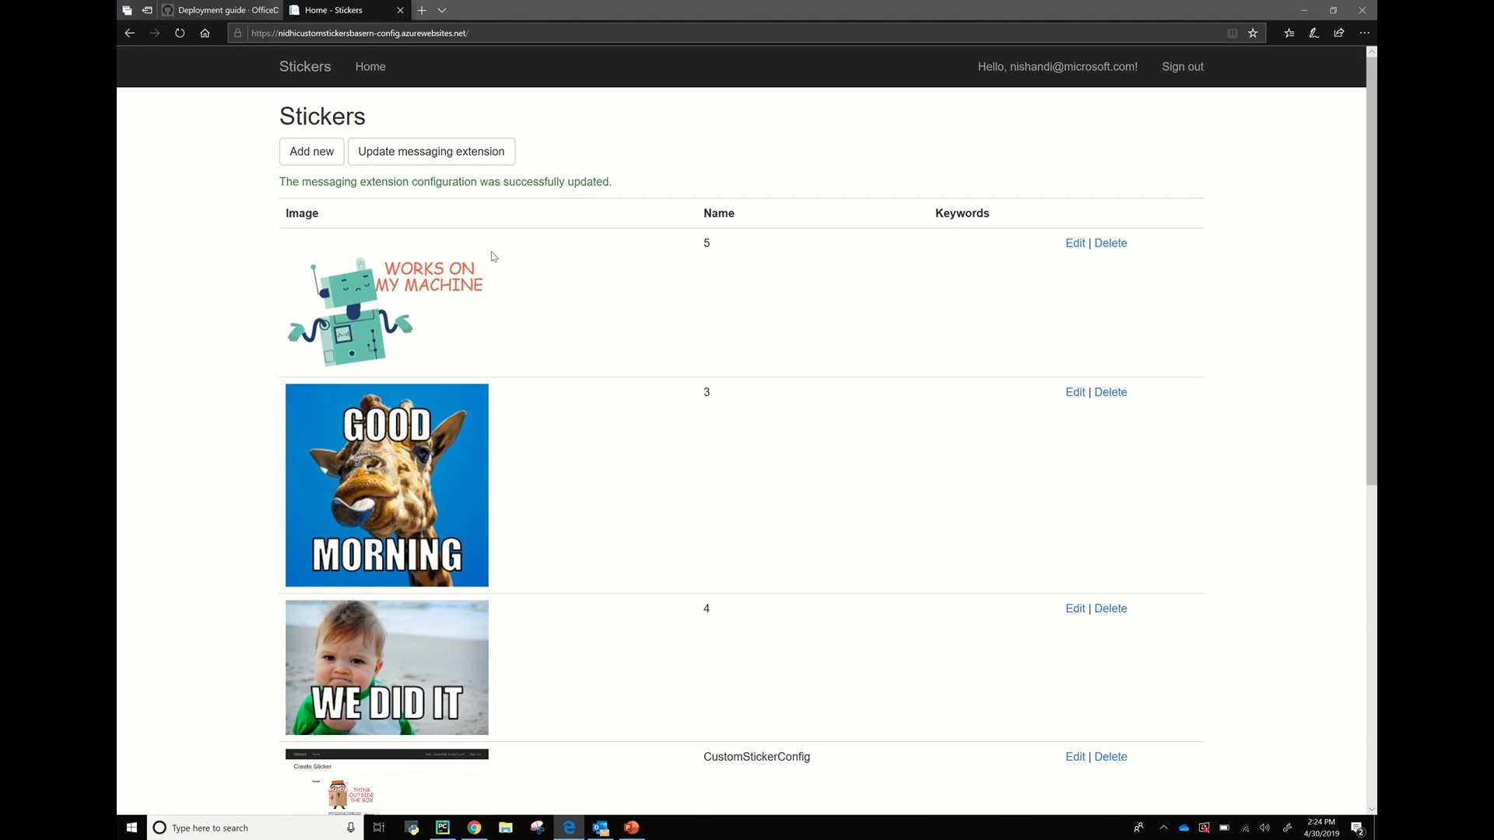
pyautogui.moveTo(321, 157)
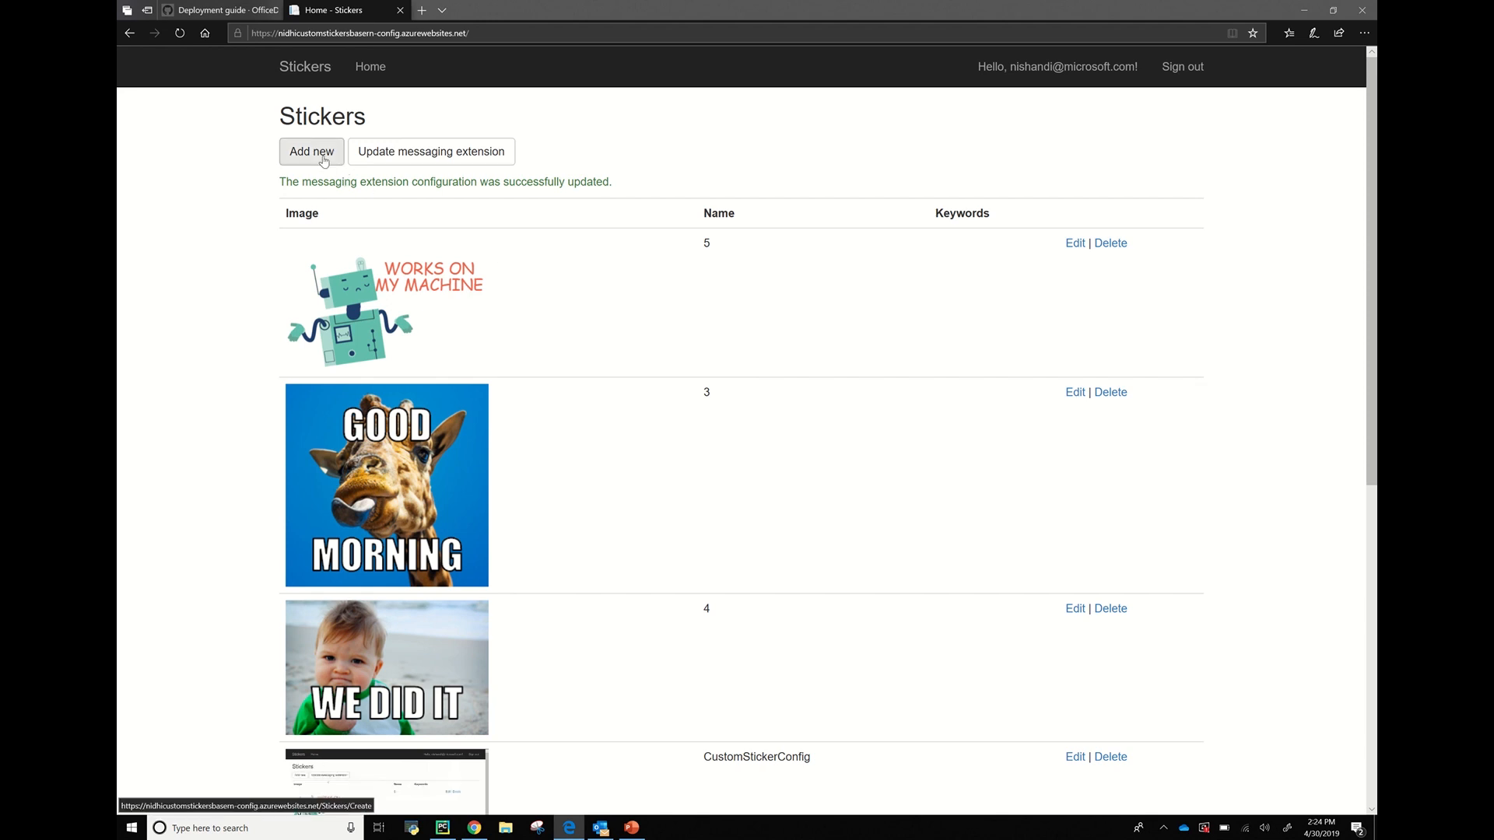
# Create a We Did It sticker named 4 and update the messaging extension.
pyautogui.click(311, 151)
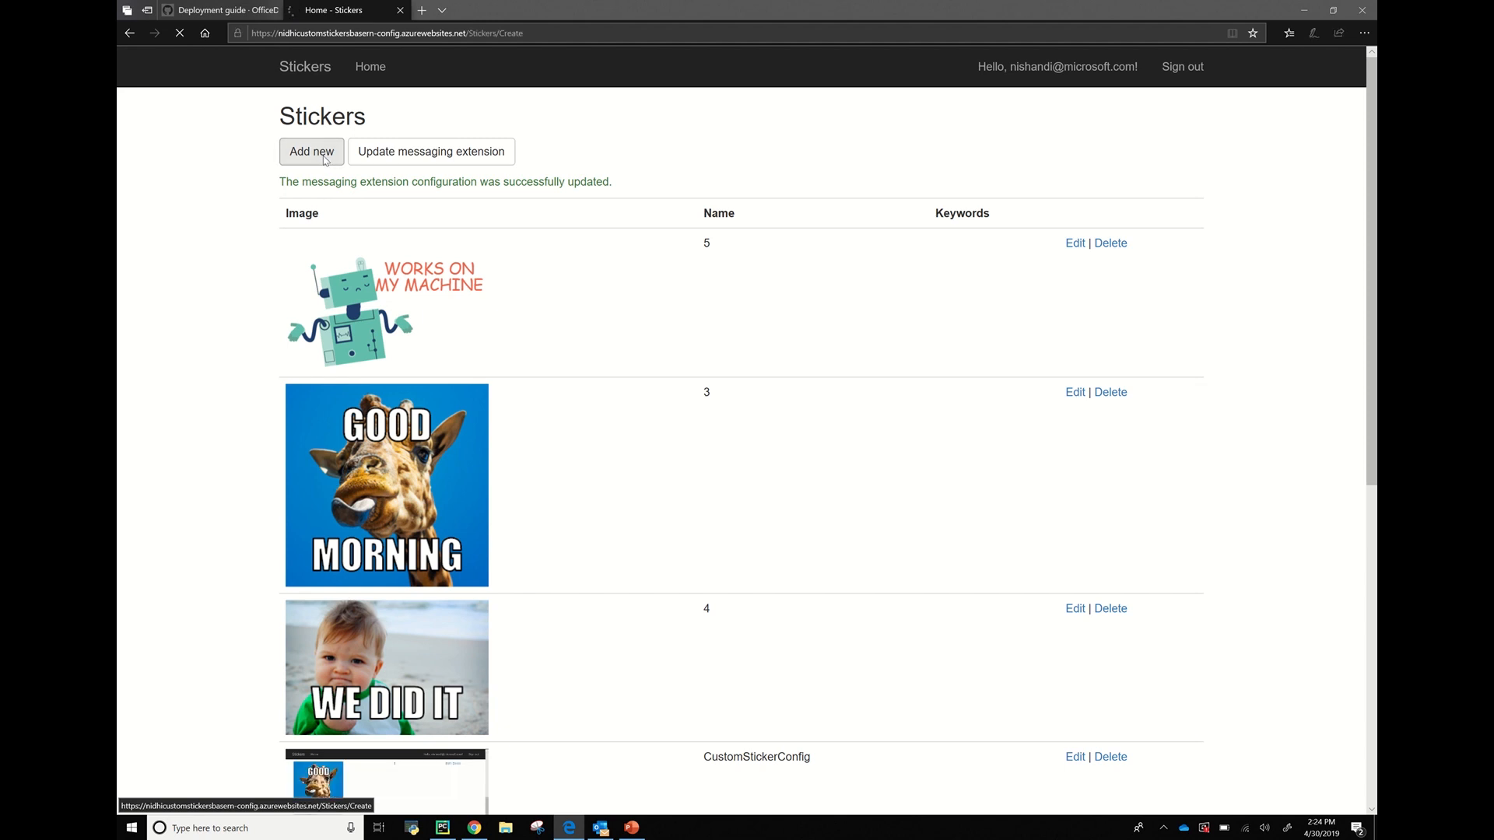
pyautogui.click(312, 151)
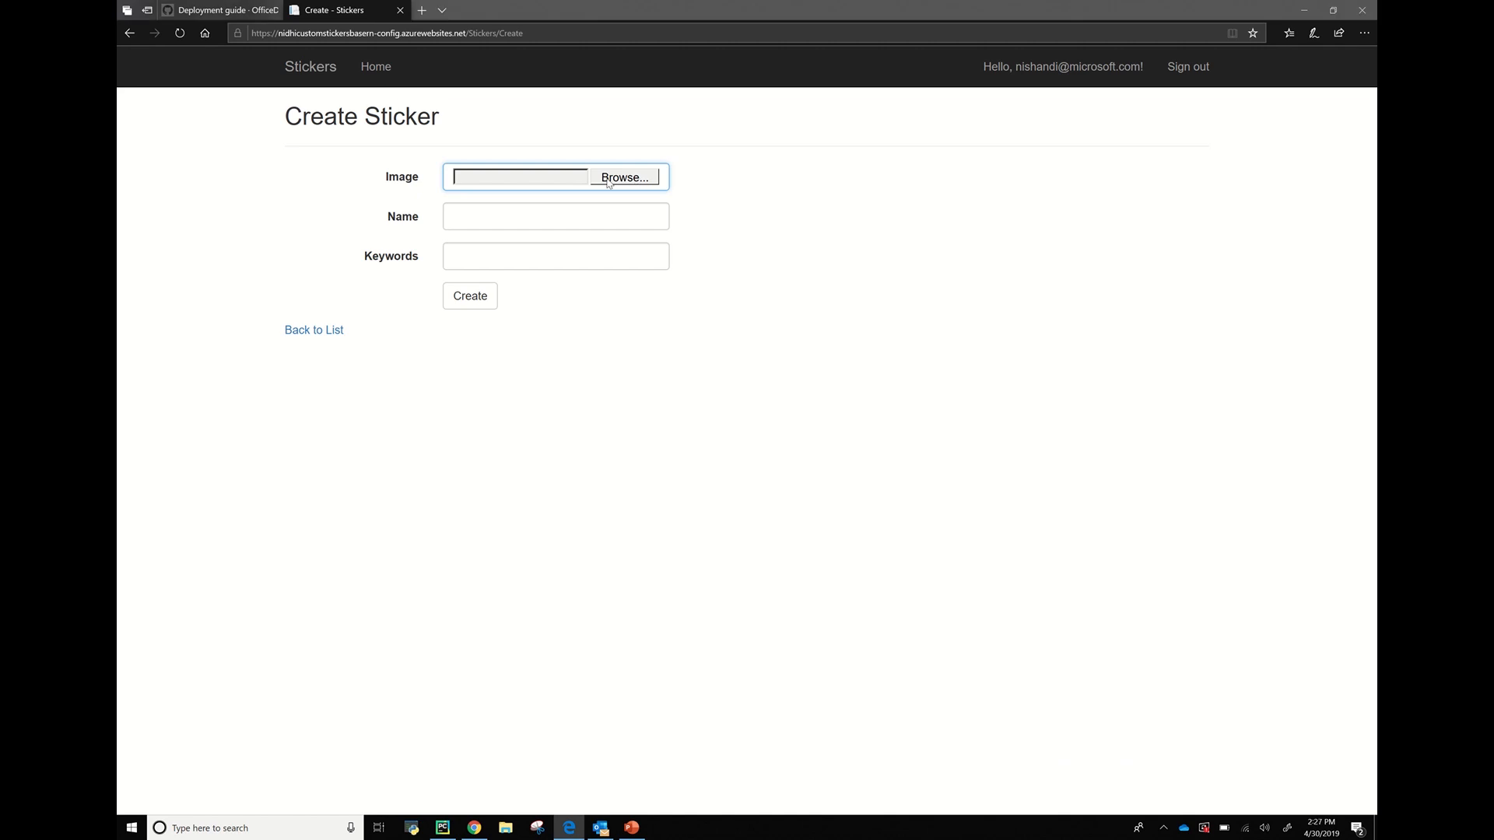
pyautogui.click(623, 177)
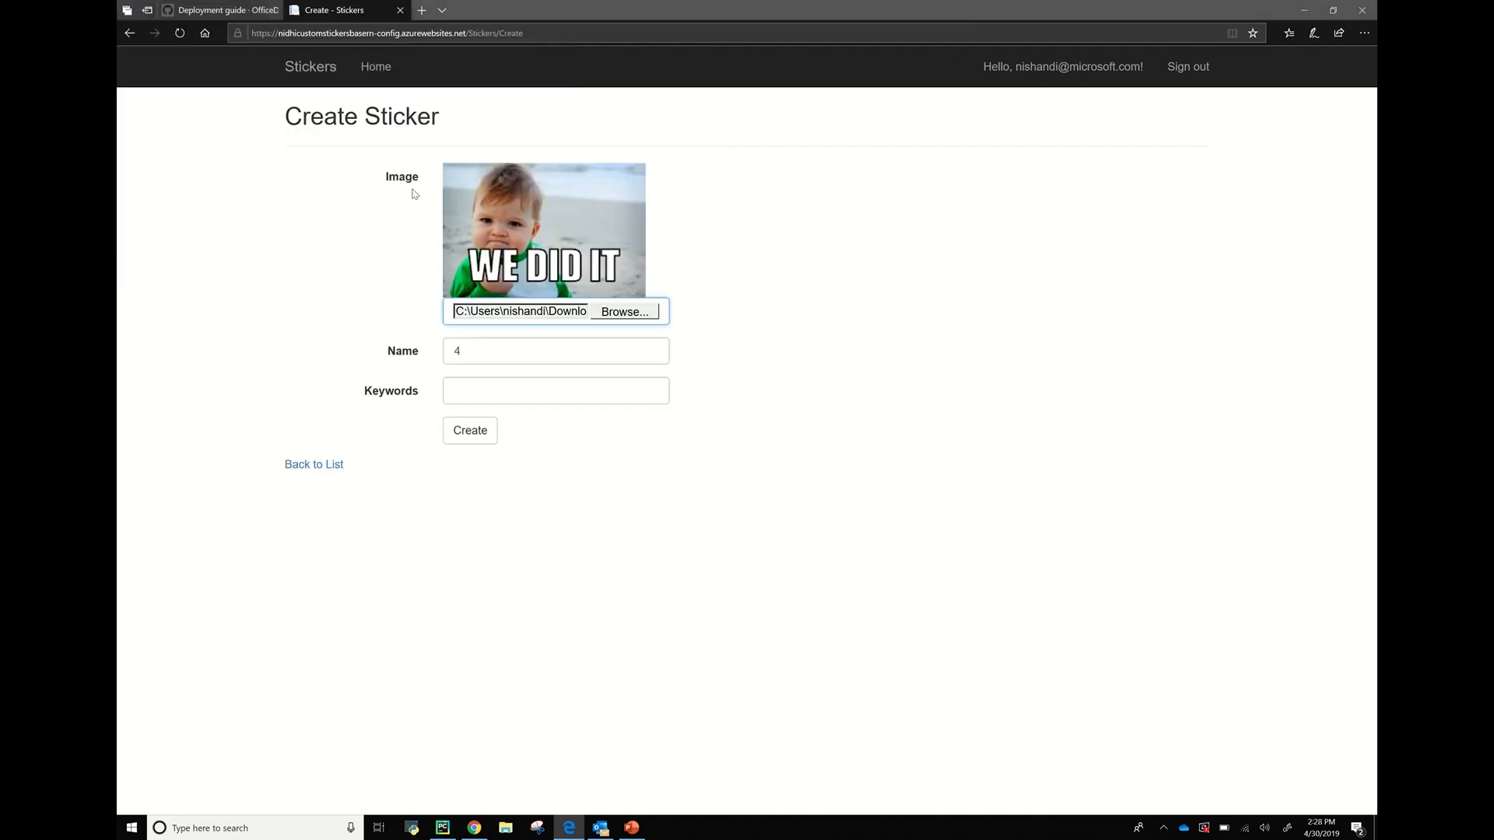
pyautogui.click(469, 430)
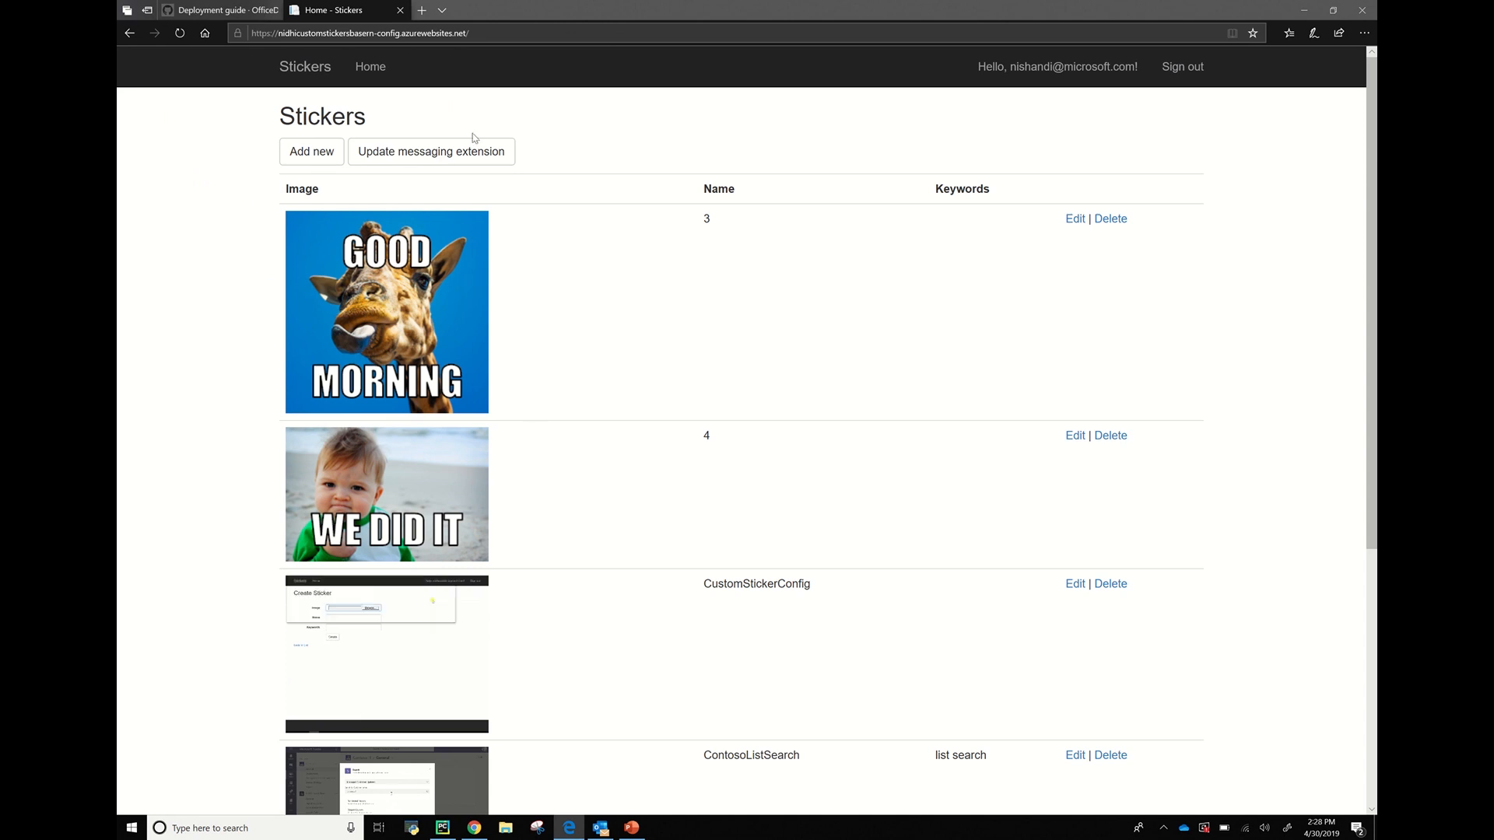
pyautogui.click(431, 152)
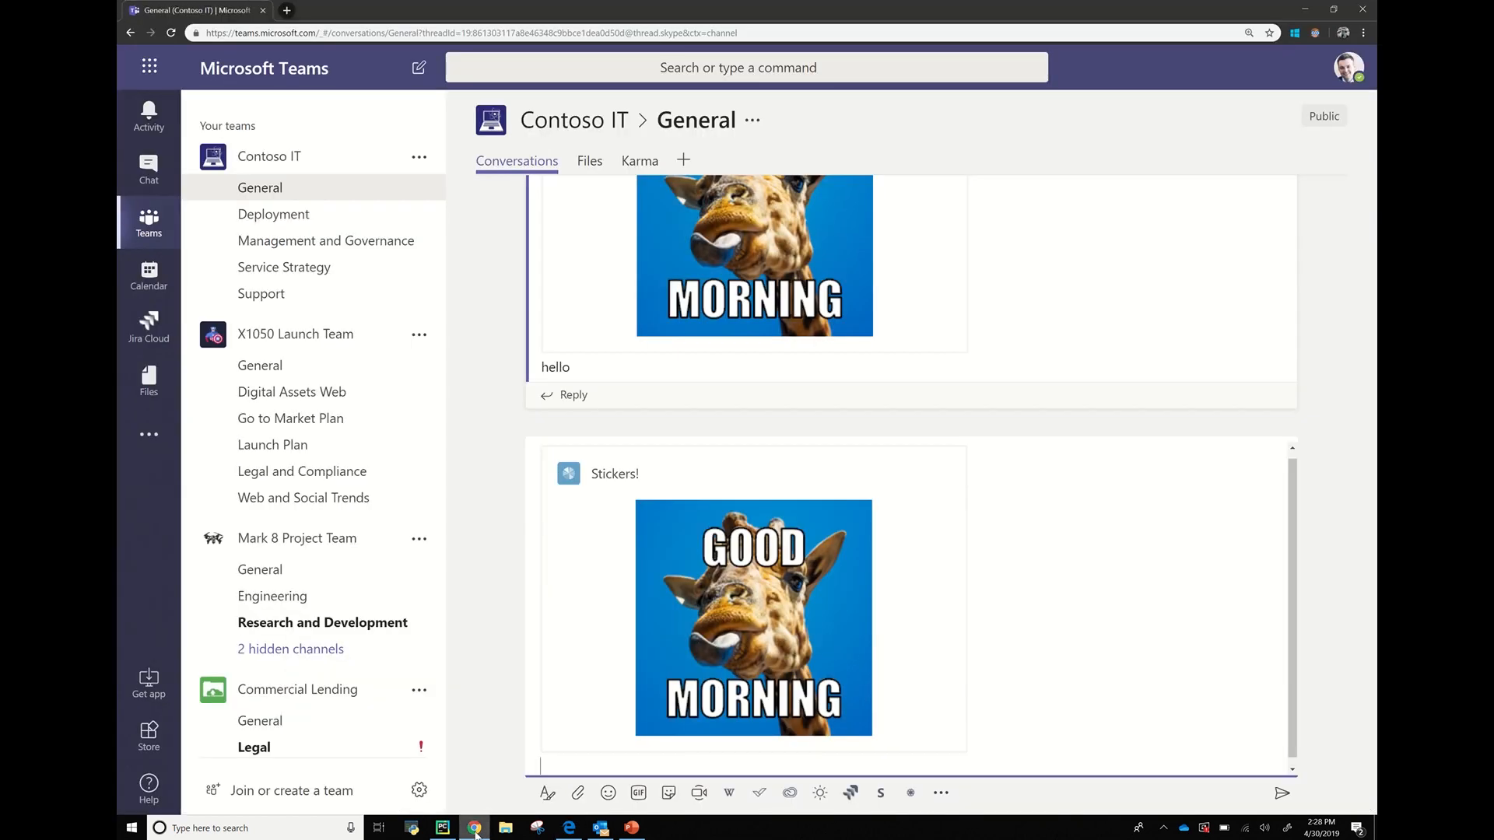
pyautogui.moveTo(909, 792)
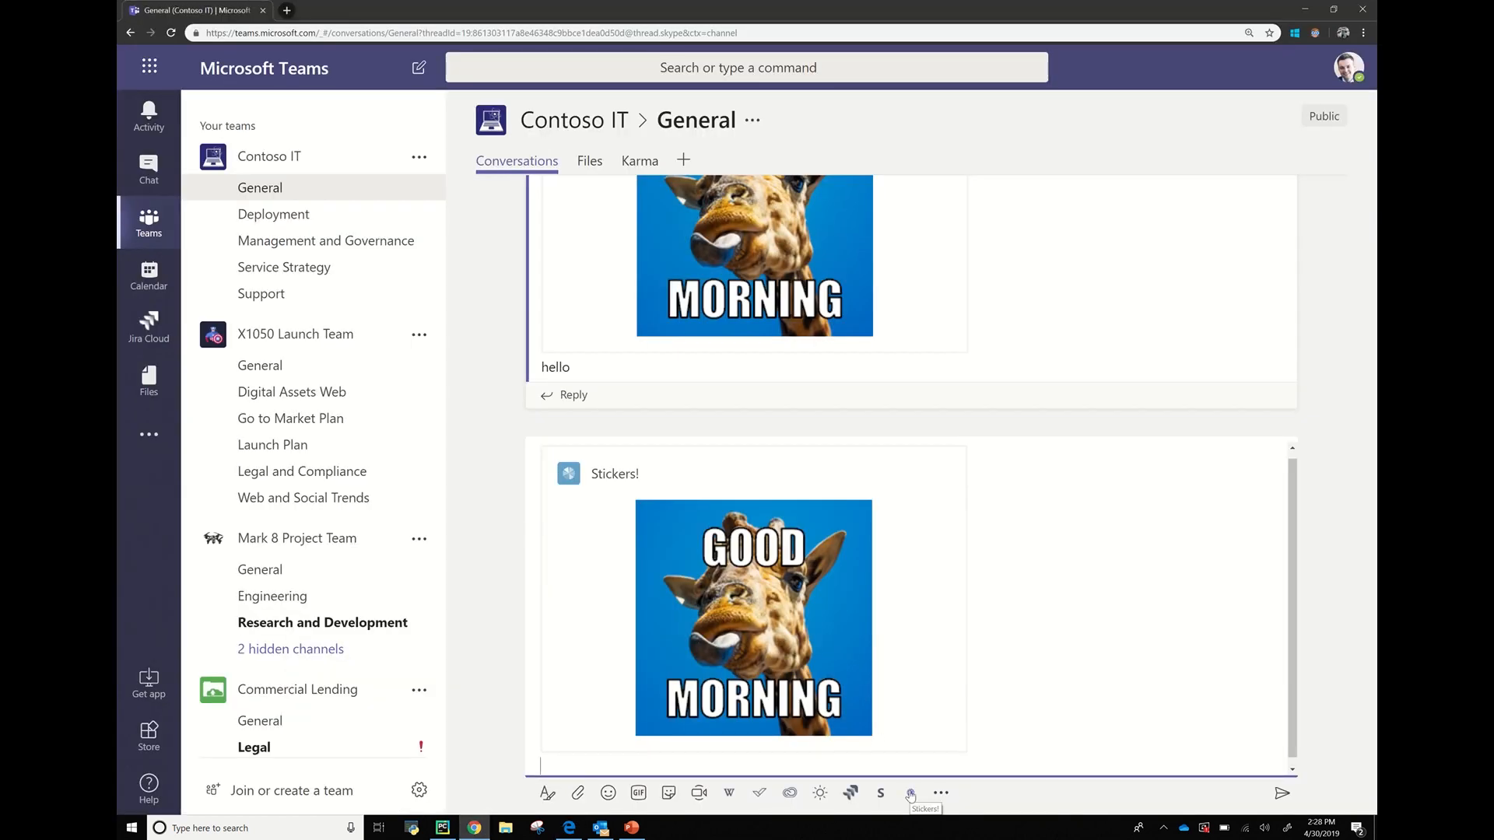
# Open the Stickers! picker in Teams to check for the new We Did It sticker.
pyautogui.click(910, 793)
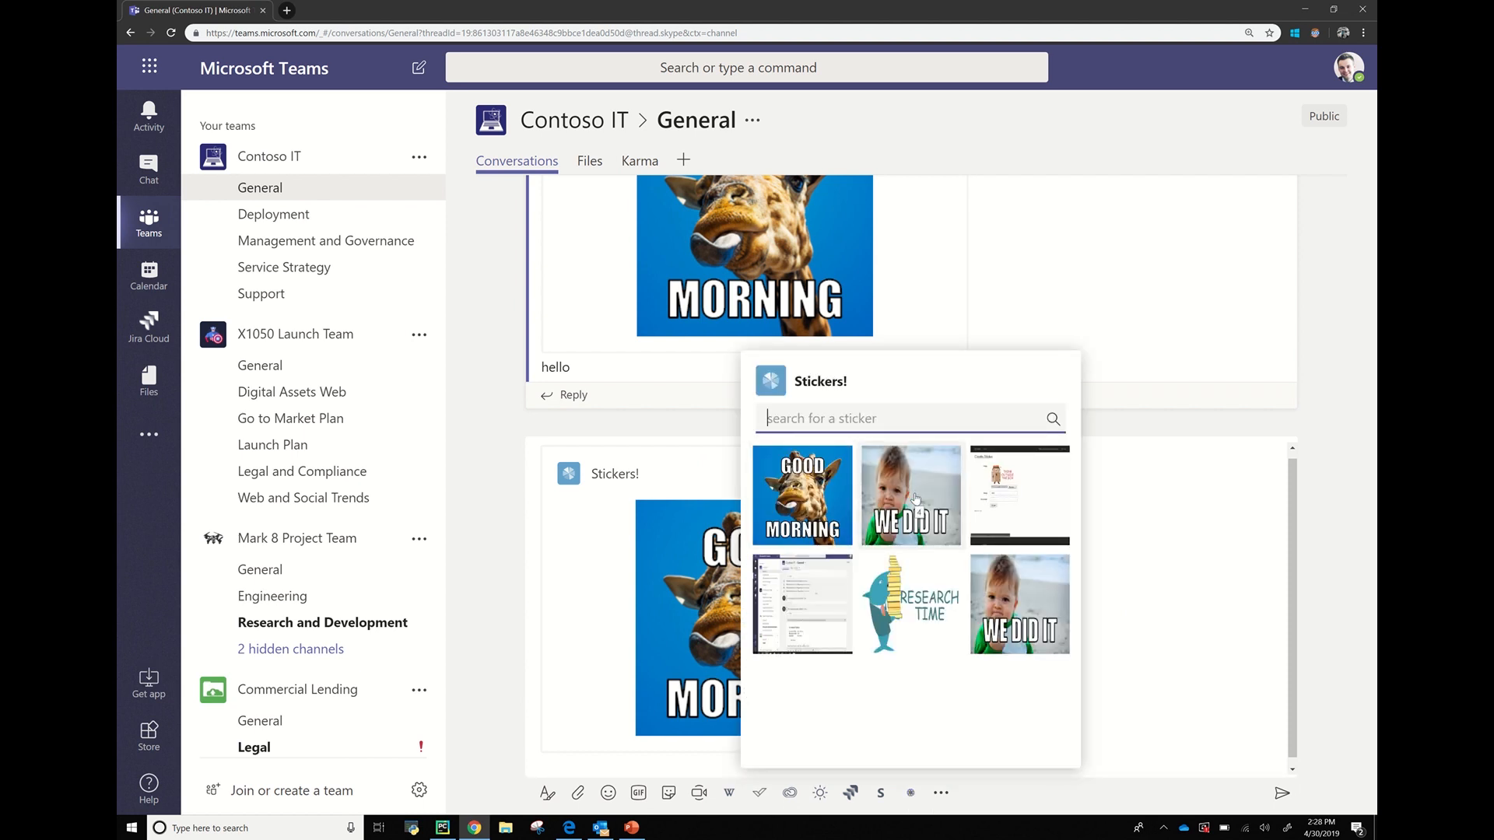
pyautogui.click(911, 495)
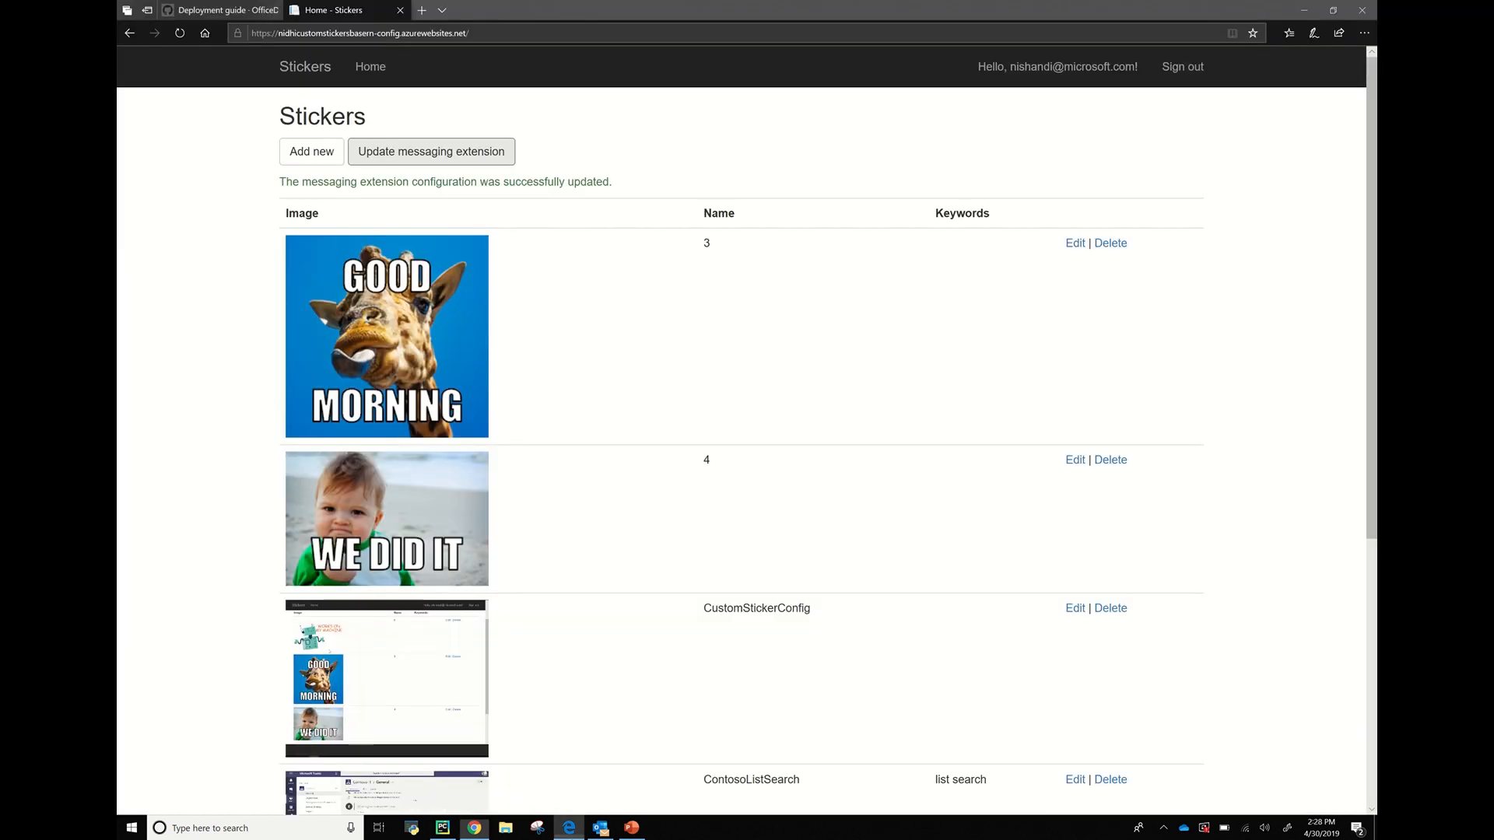
pyautogui.moveTo(1110, 243)
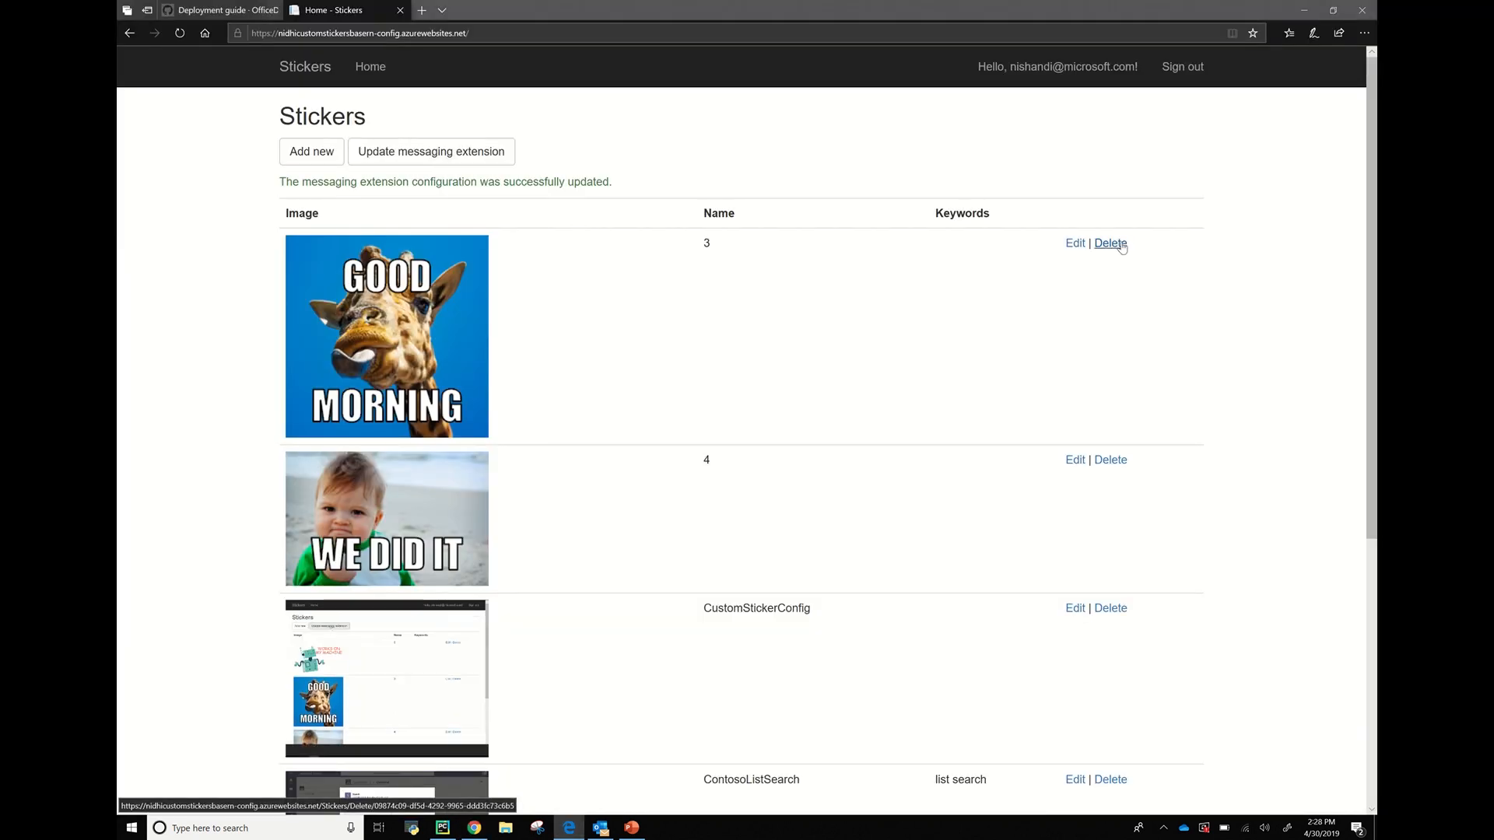
# Delete Good Morning sticker 3 and publish the updated set to the messaging extension.
pyautogui.click(1110, 243)
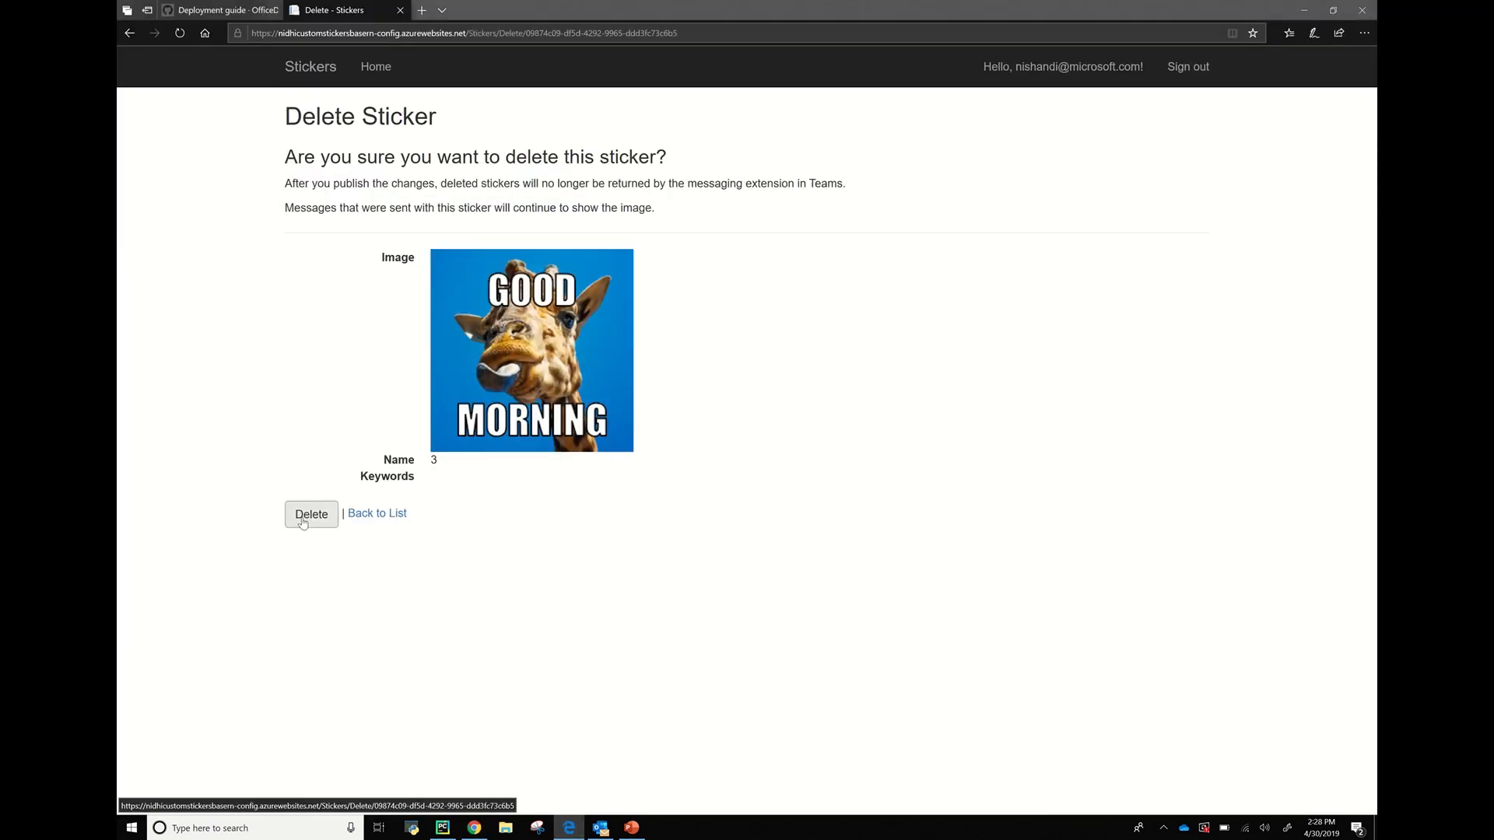
pyautogui.click(310, 514)
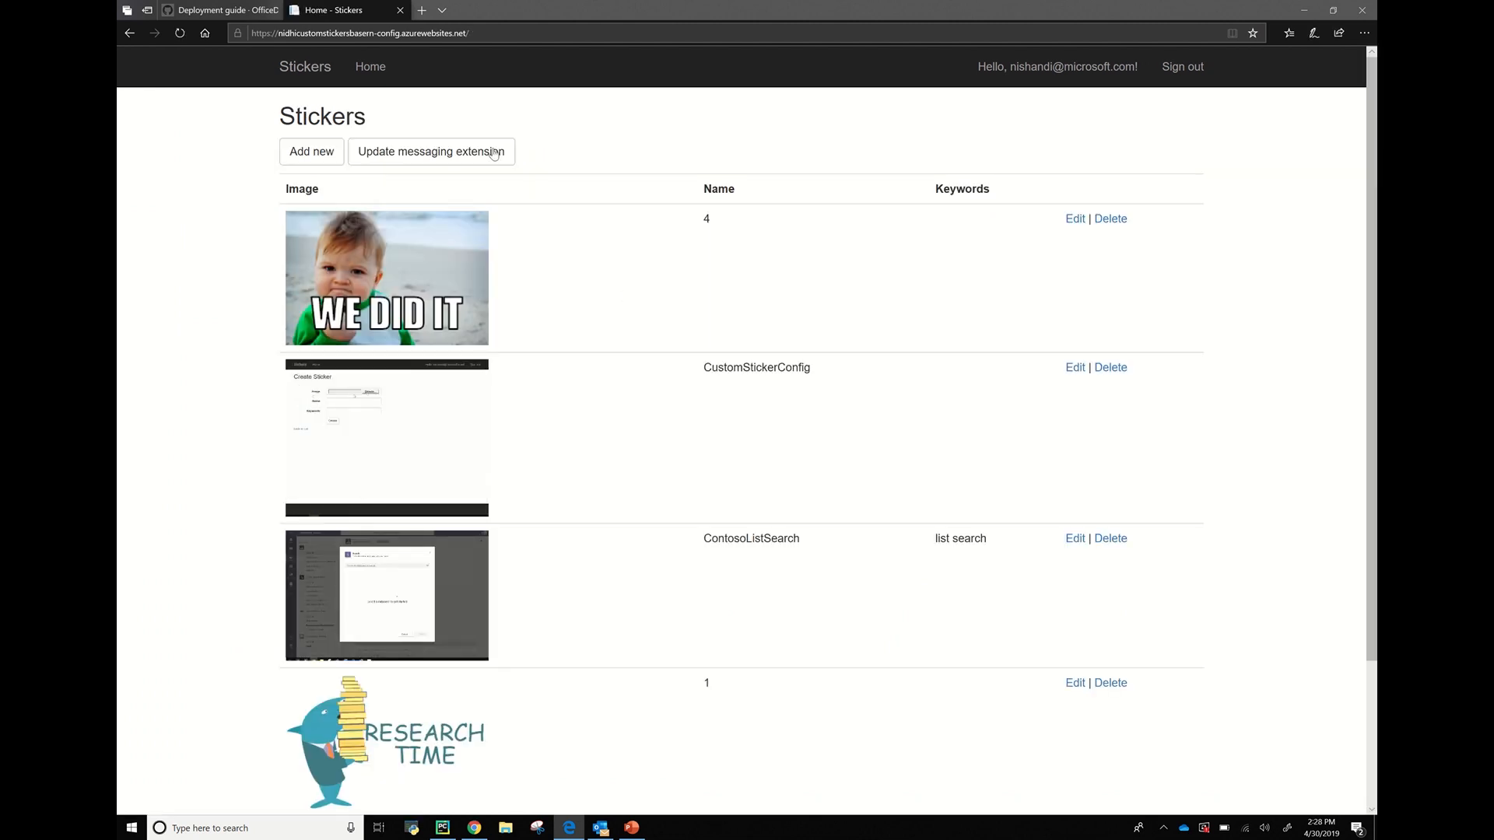
pyautogui.click(431, 152)
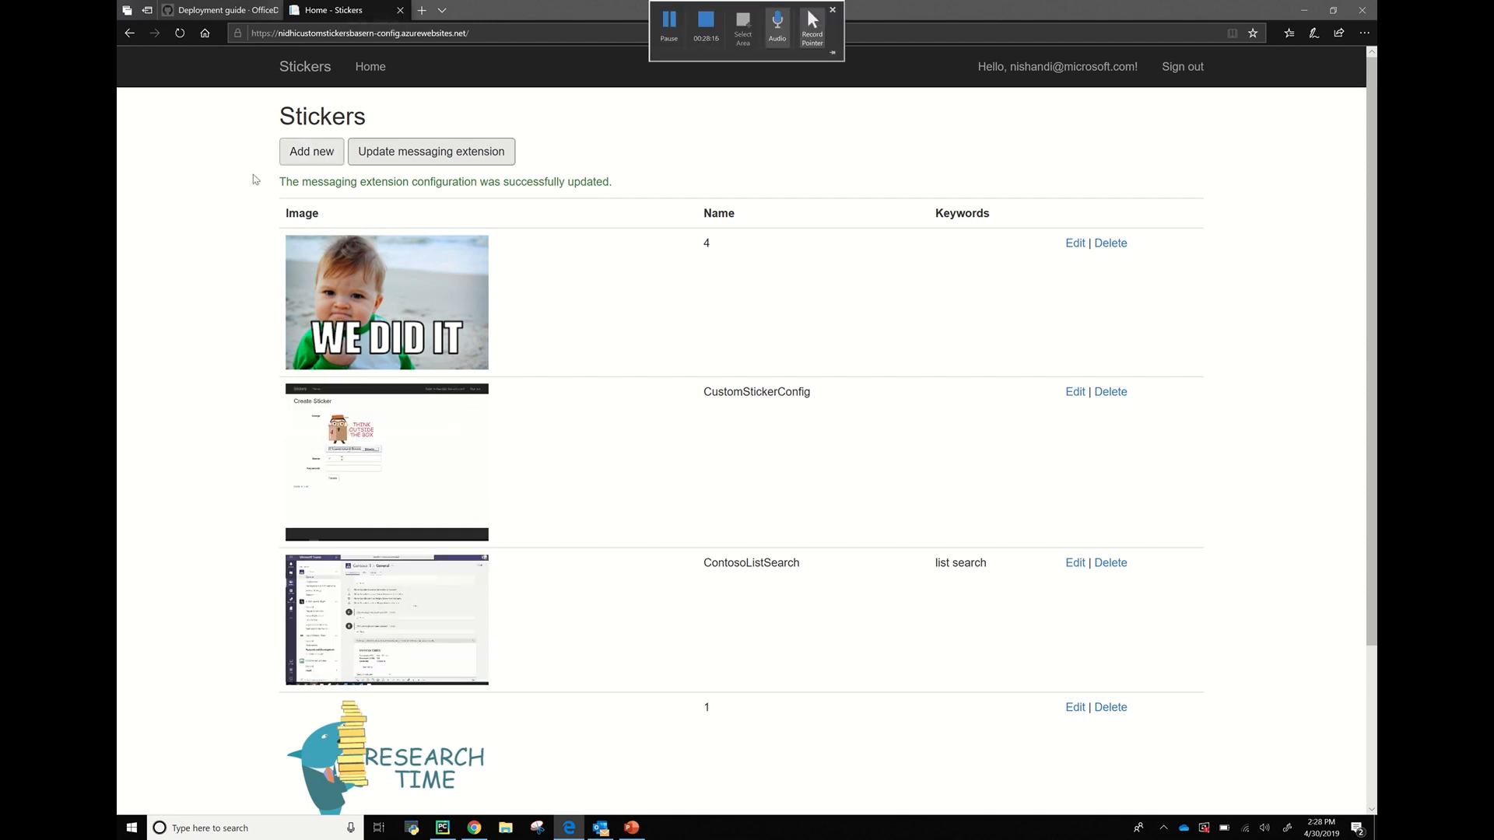
pyautogui.click(834, 14)
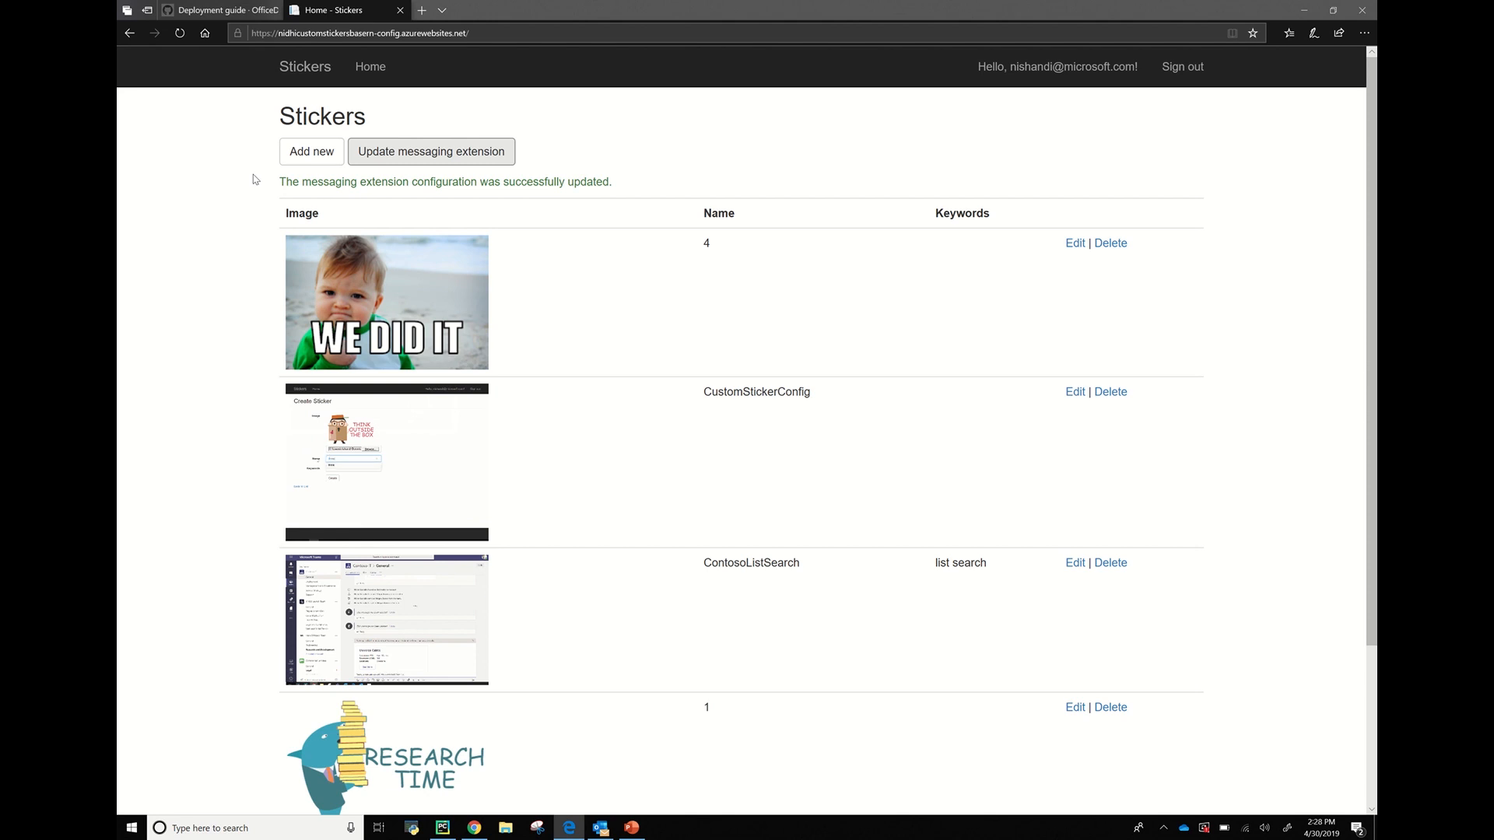
# Scroll the GitHub Deployment guide to Step 2 and choose Deploy to Azure.
pyautogui.click(220, 10)
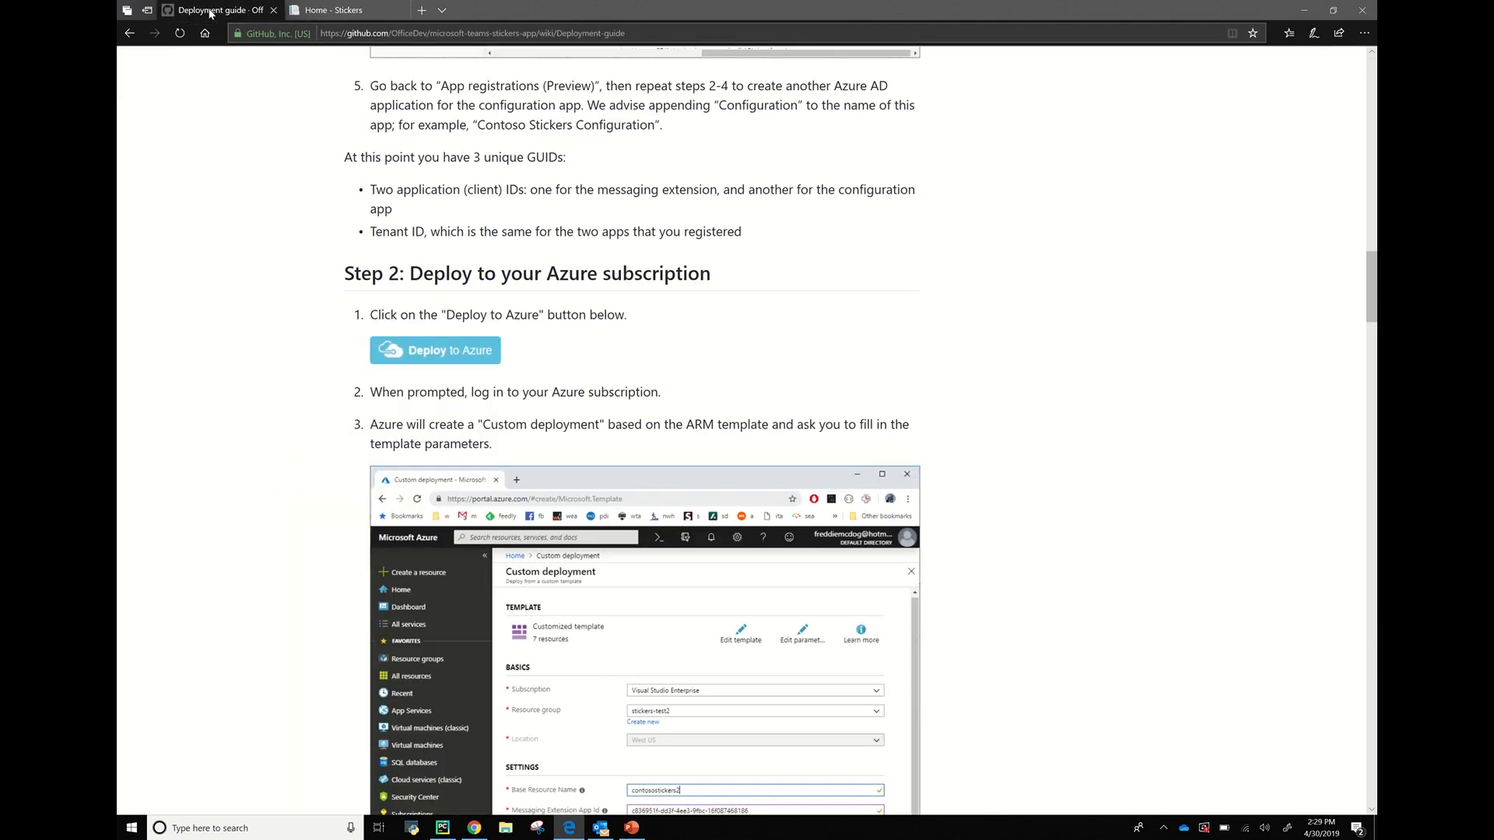
pyautogui.moveTo(259, 405)
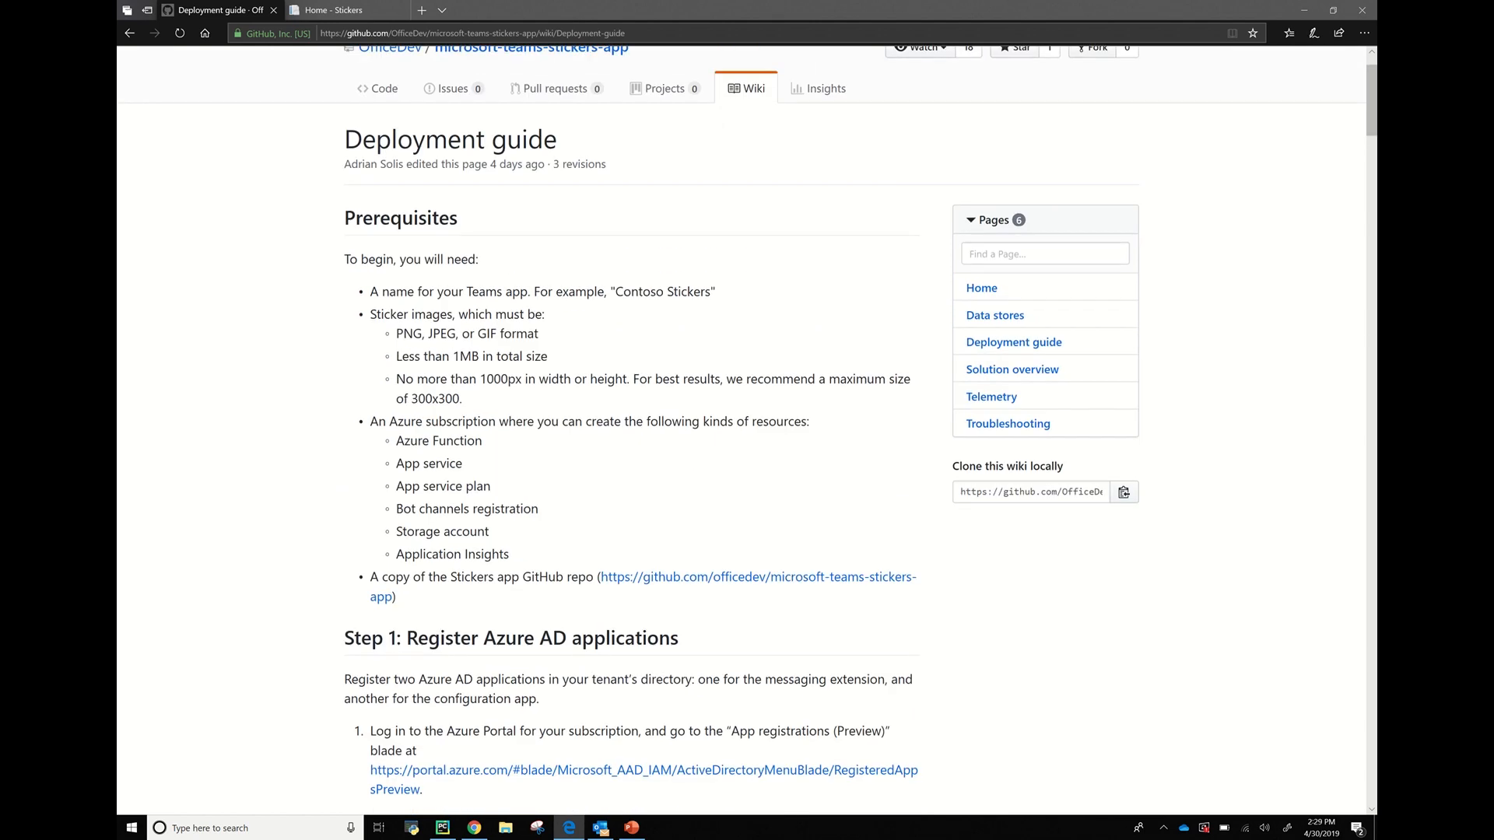
pyautogui.scroll(-3)
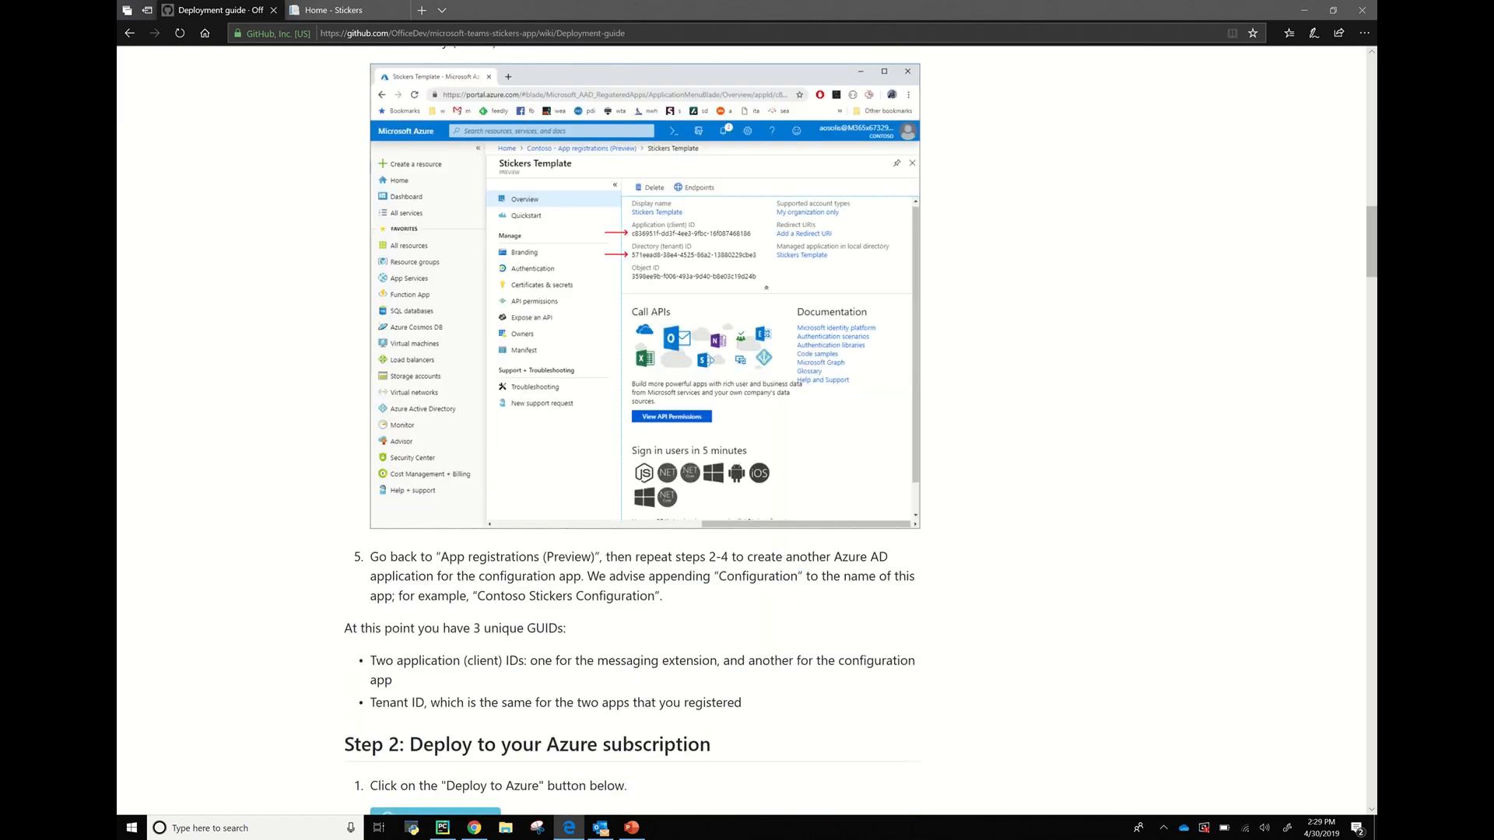
pyautogui.scroll(-3)
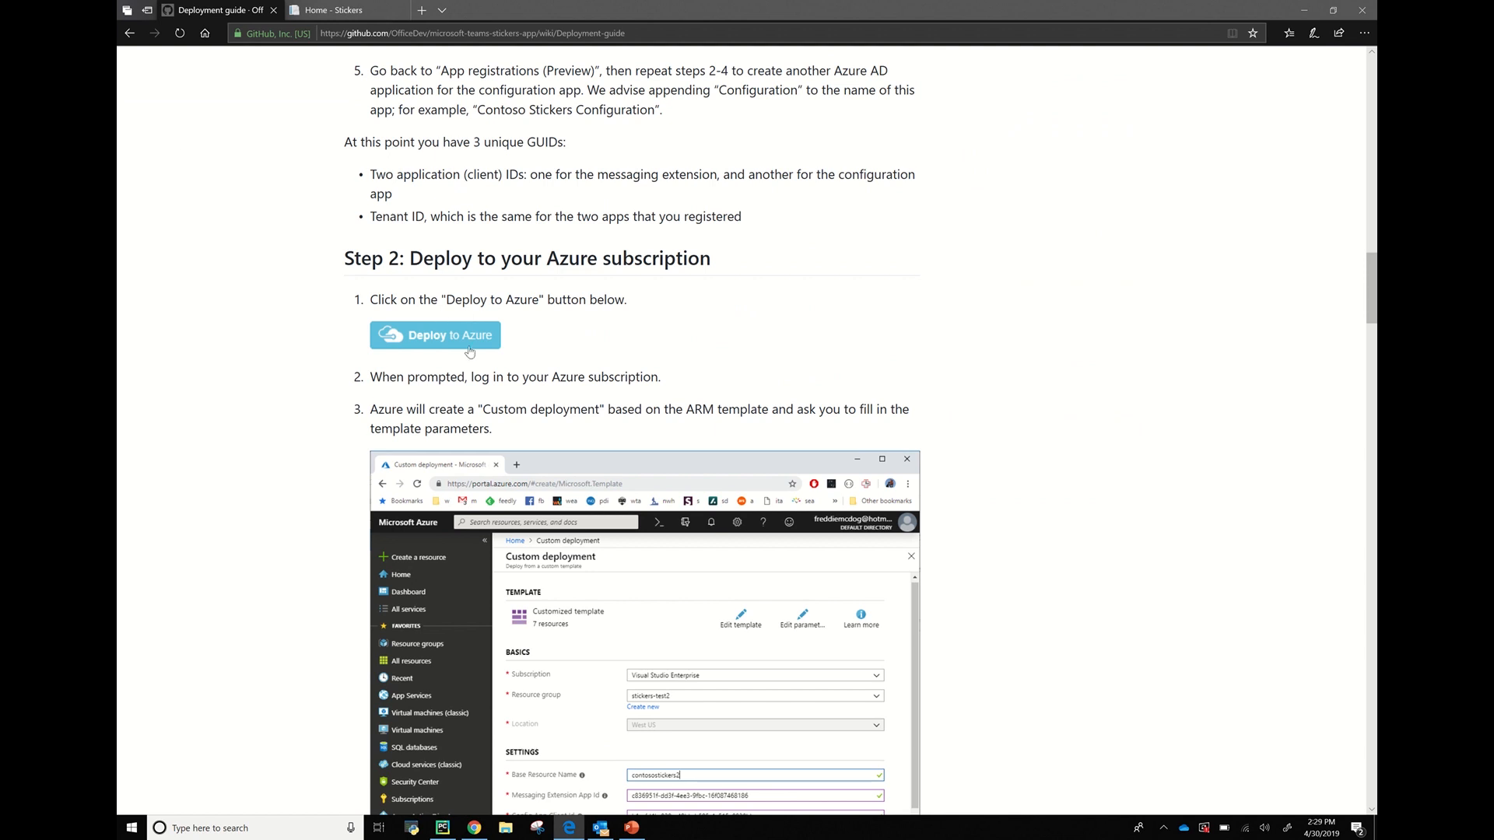
pyautogui.click(434, 336)
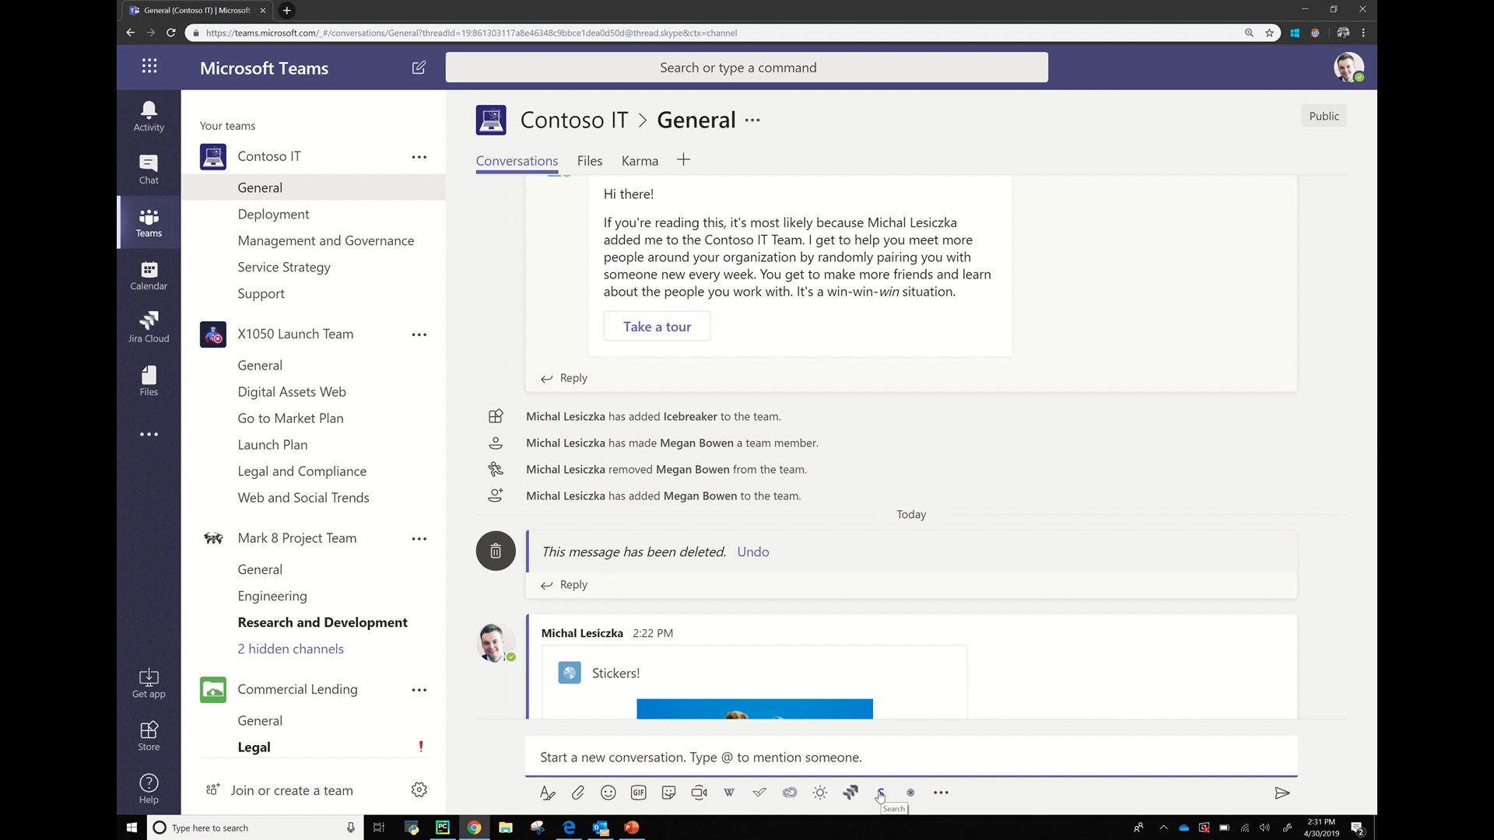
pyautogui.moveTo(836, 634)
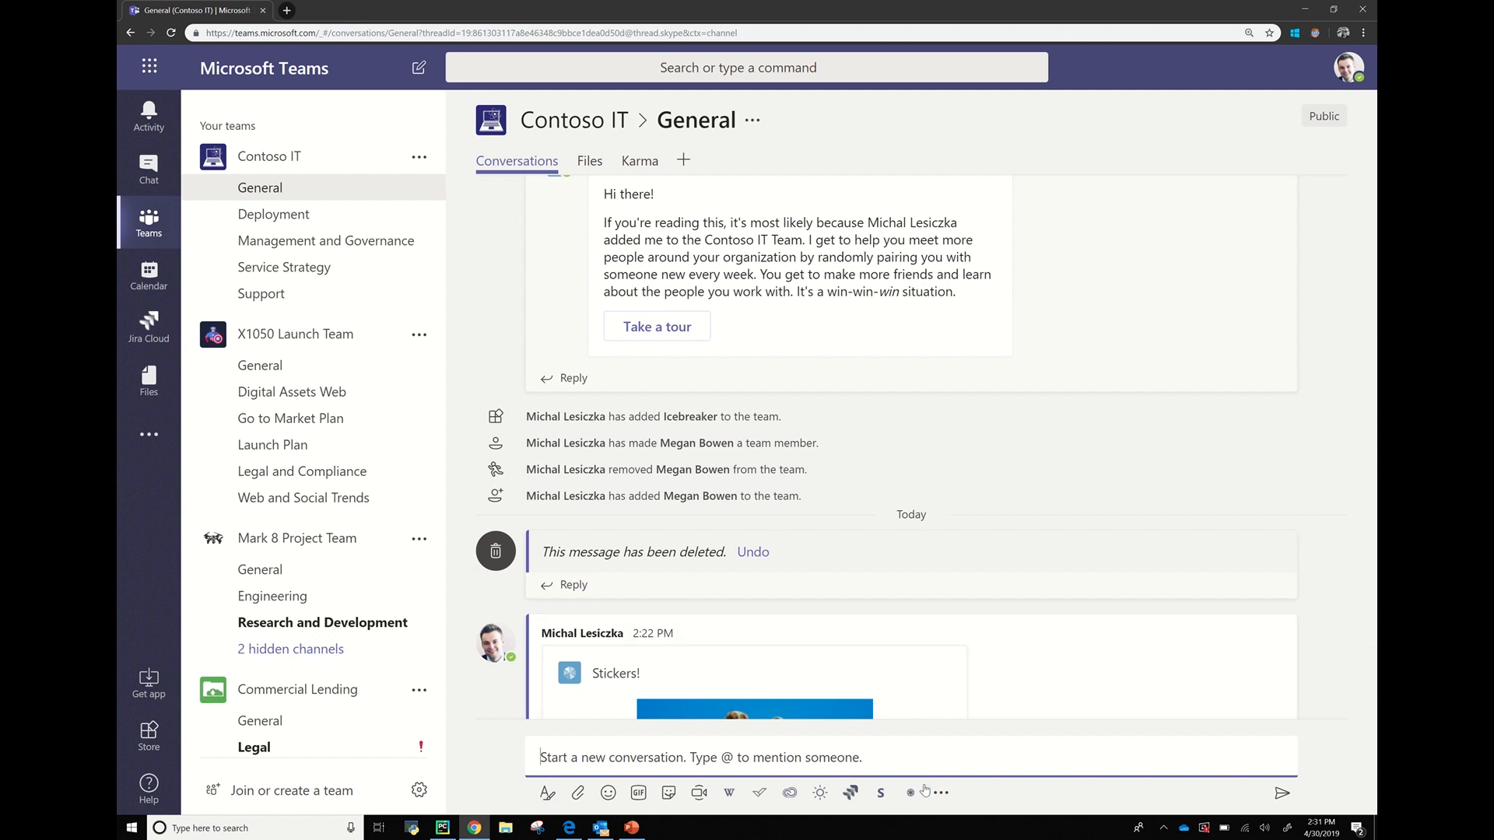
pyautogui.moveTo(882, 792)
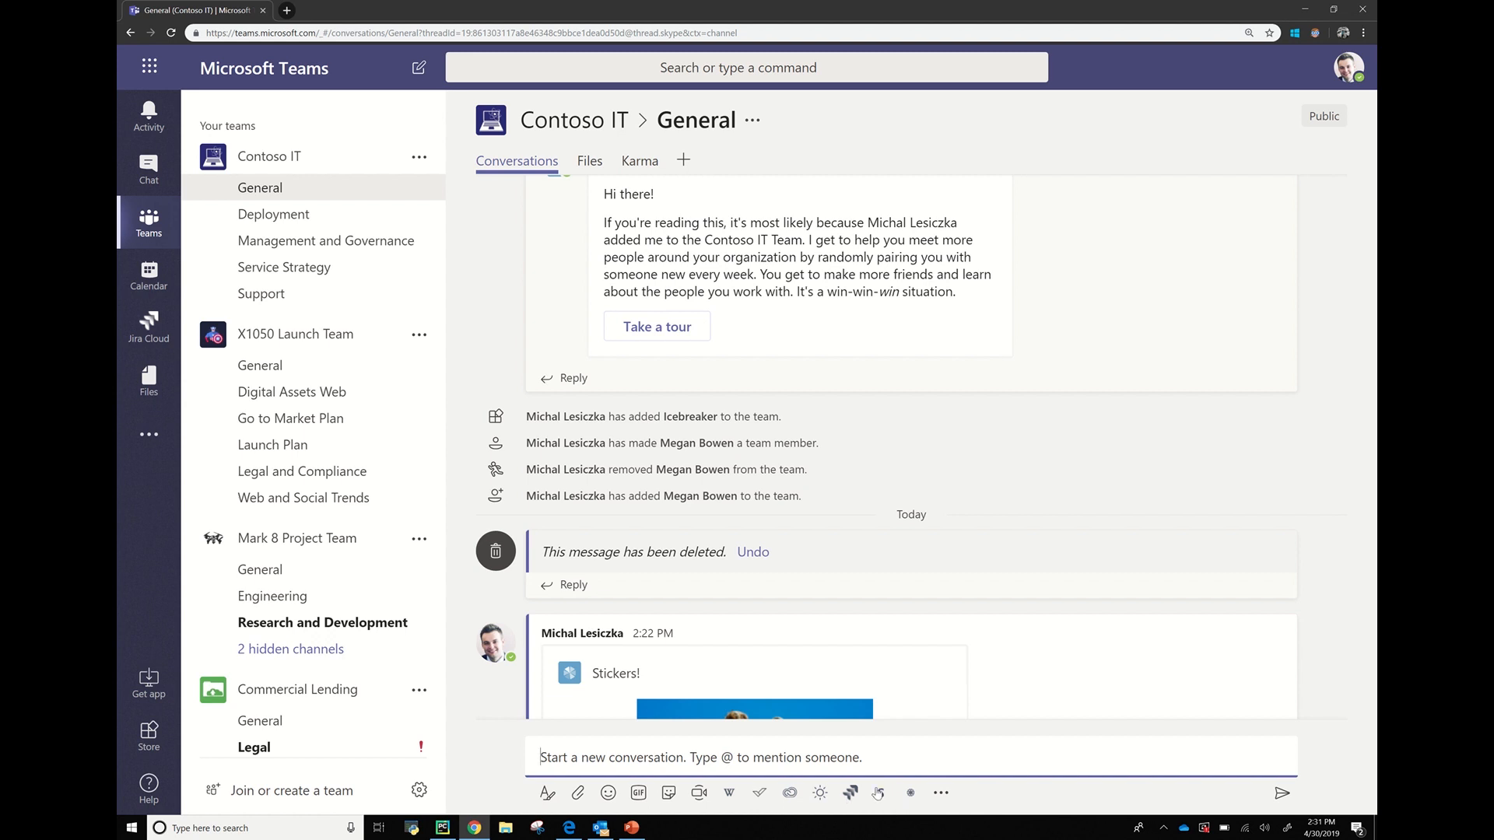
pyautogui.moveTo(886, 792)
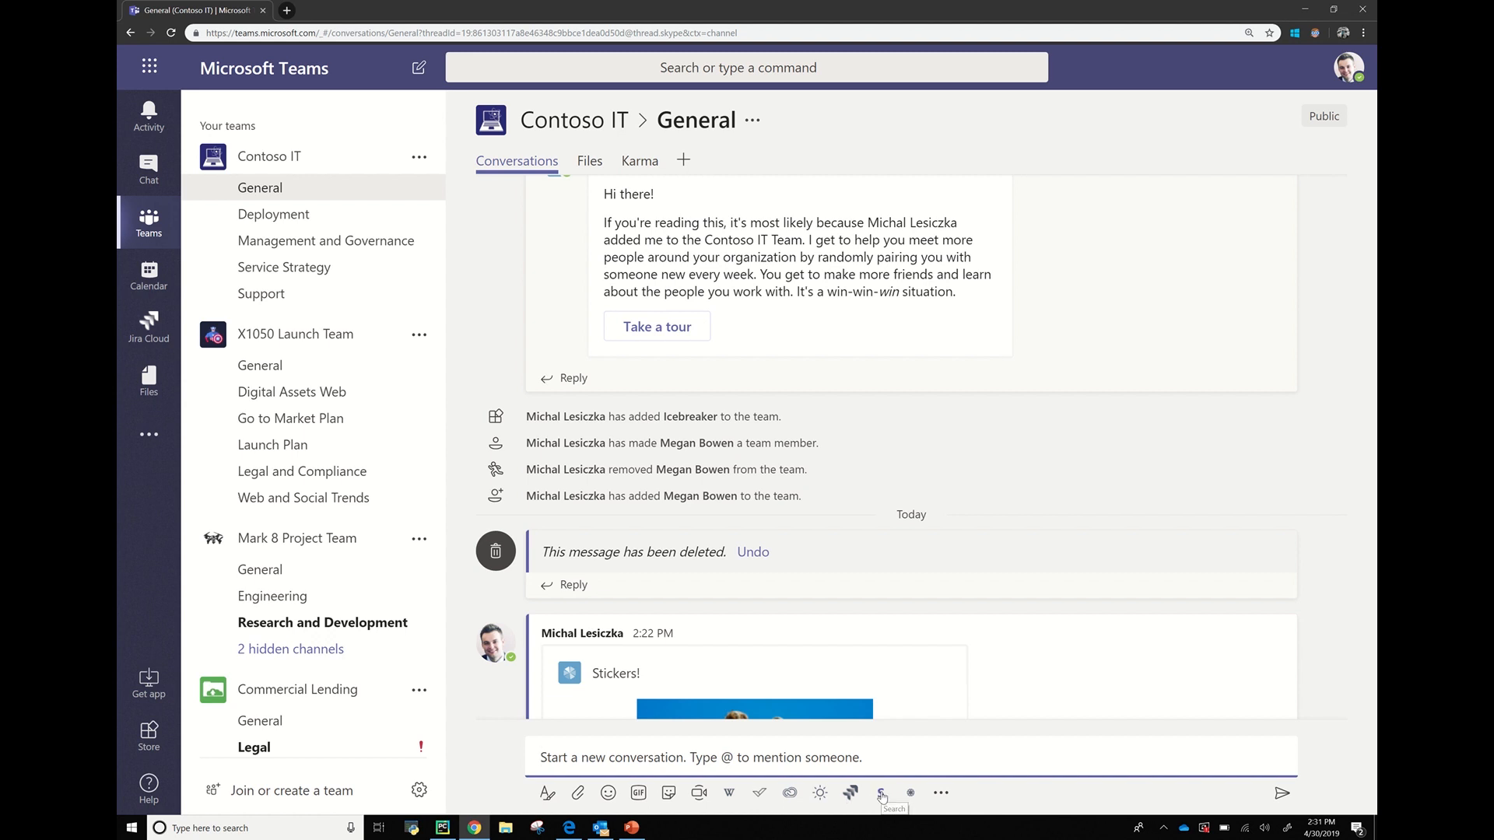
# Search the Managed Customer Updated database for 'nor' and open Northwind Traders.
pyautogui.click(880, 793)
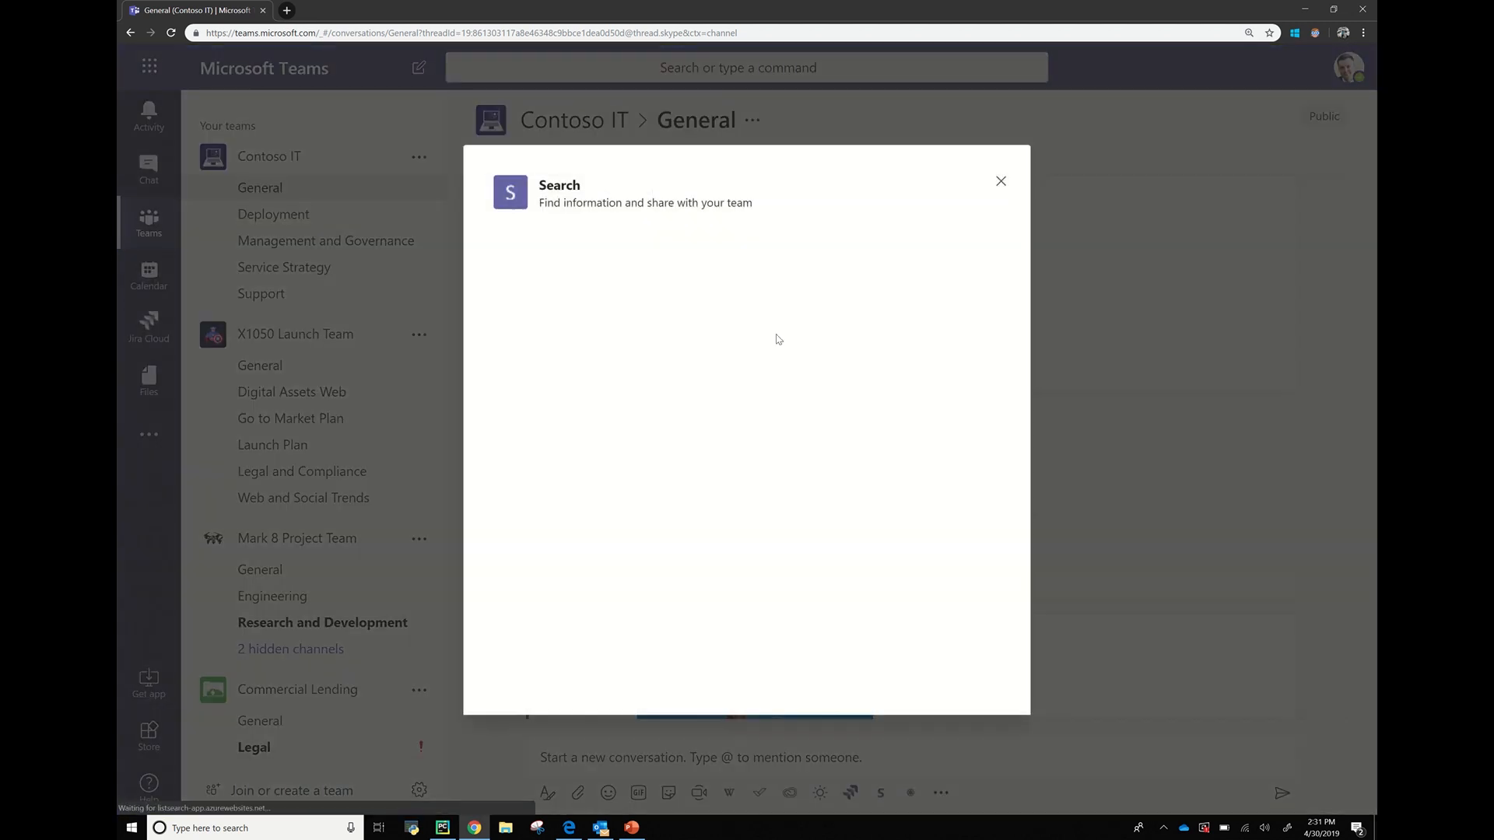
pyautogui.click(746, 259)
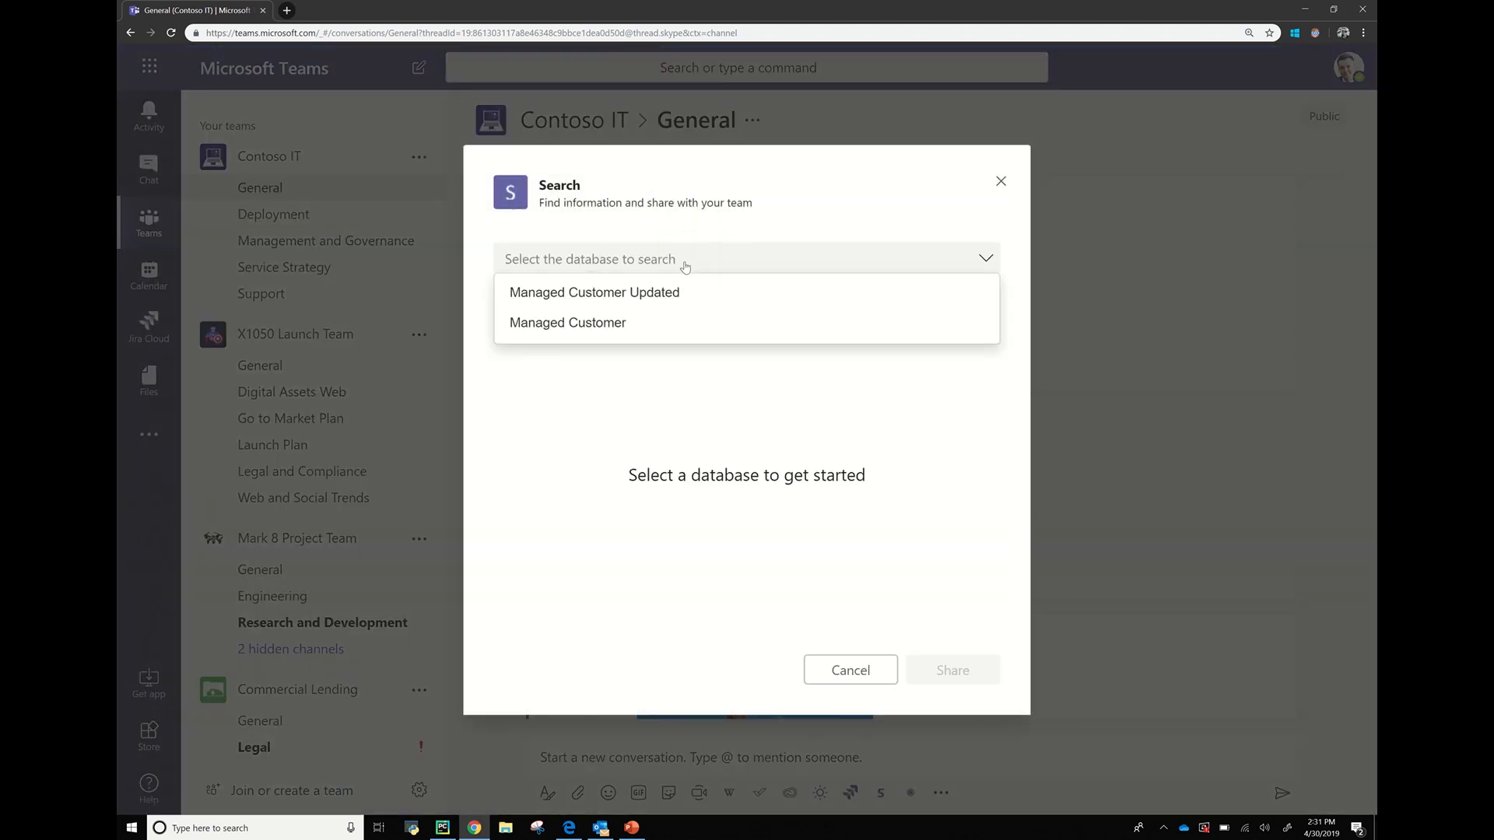
pyautogui.click(594, 292)
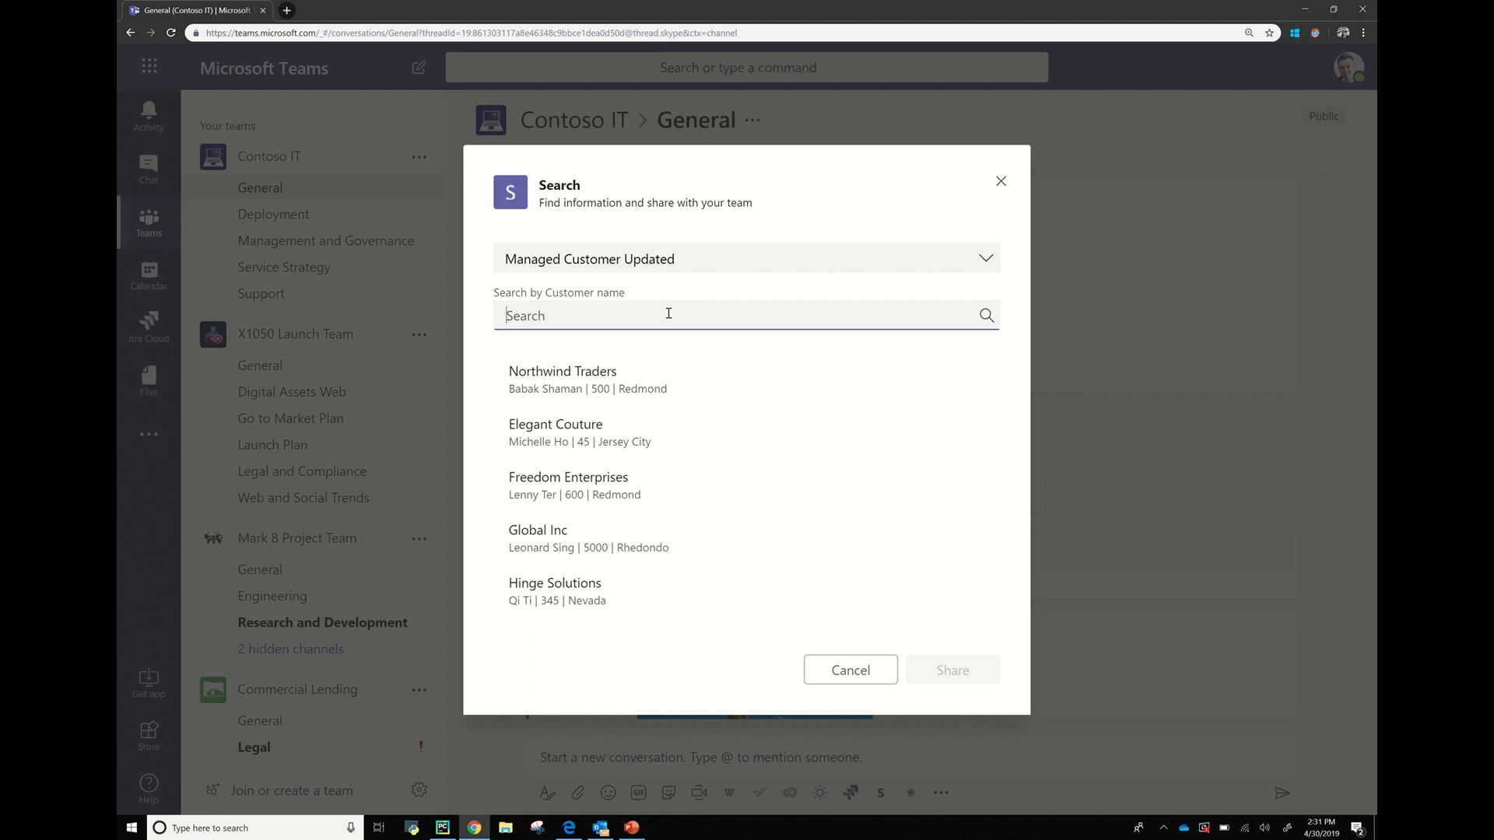
pyautogui.write('northwi')
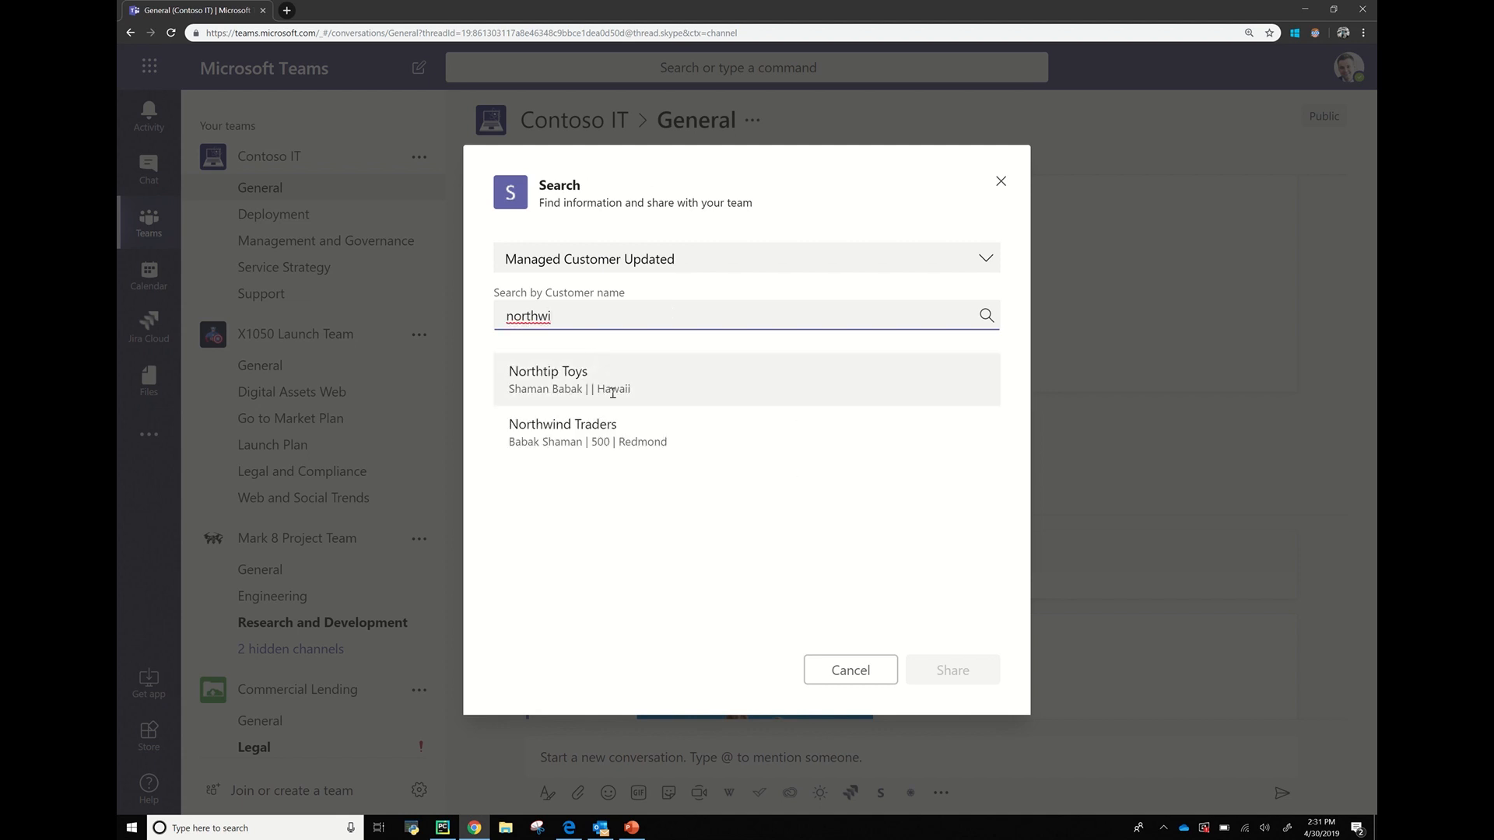
pyautogui.click(587, 433)
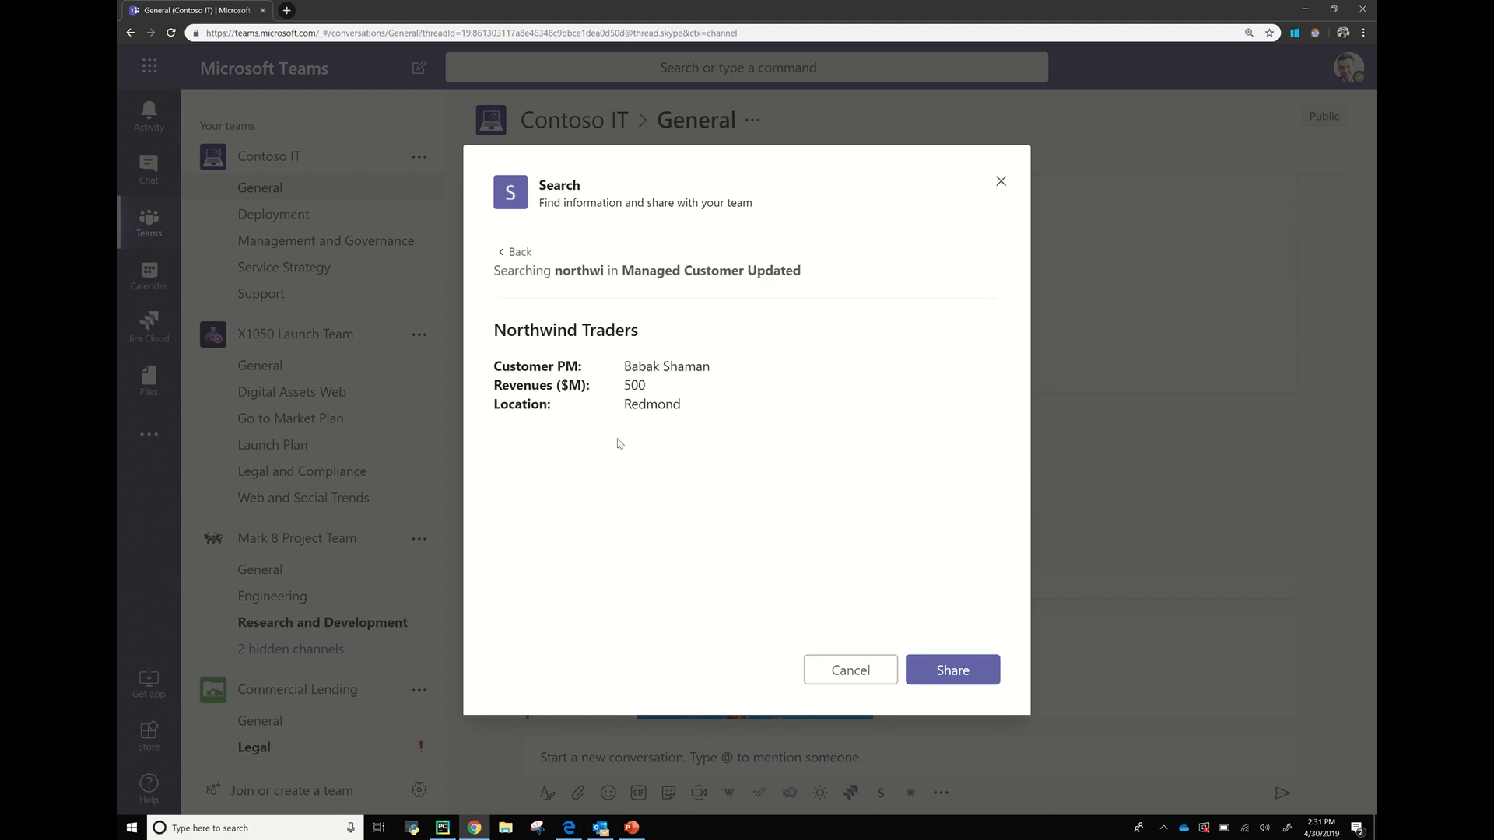
pyautogui.moveTo(966, 694)
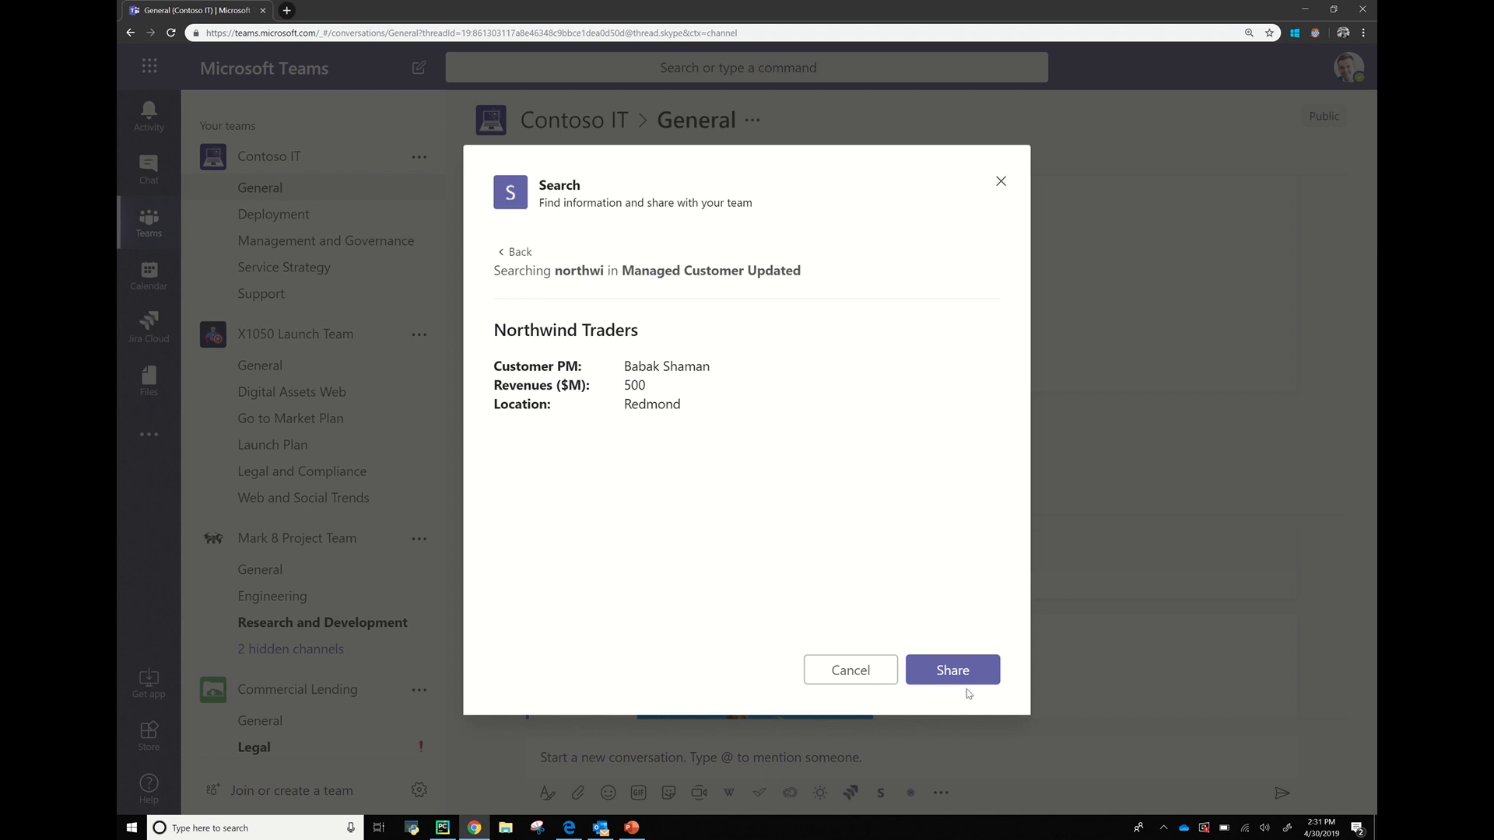
pyautogui.moveTo(709, 423)
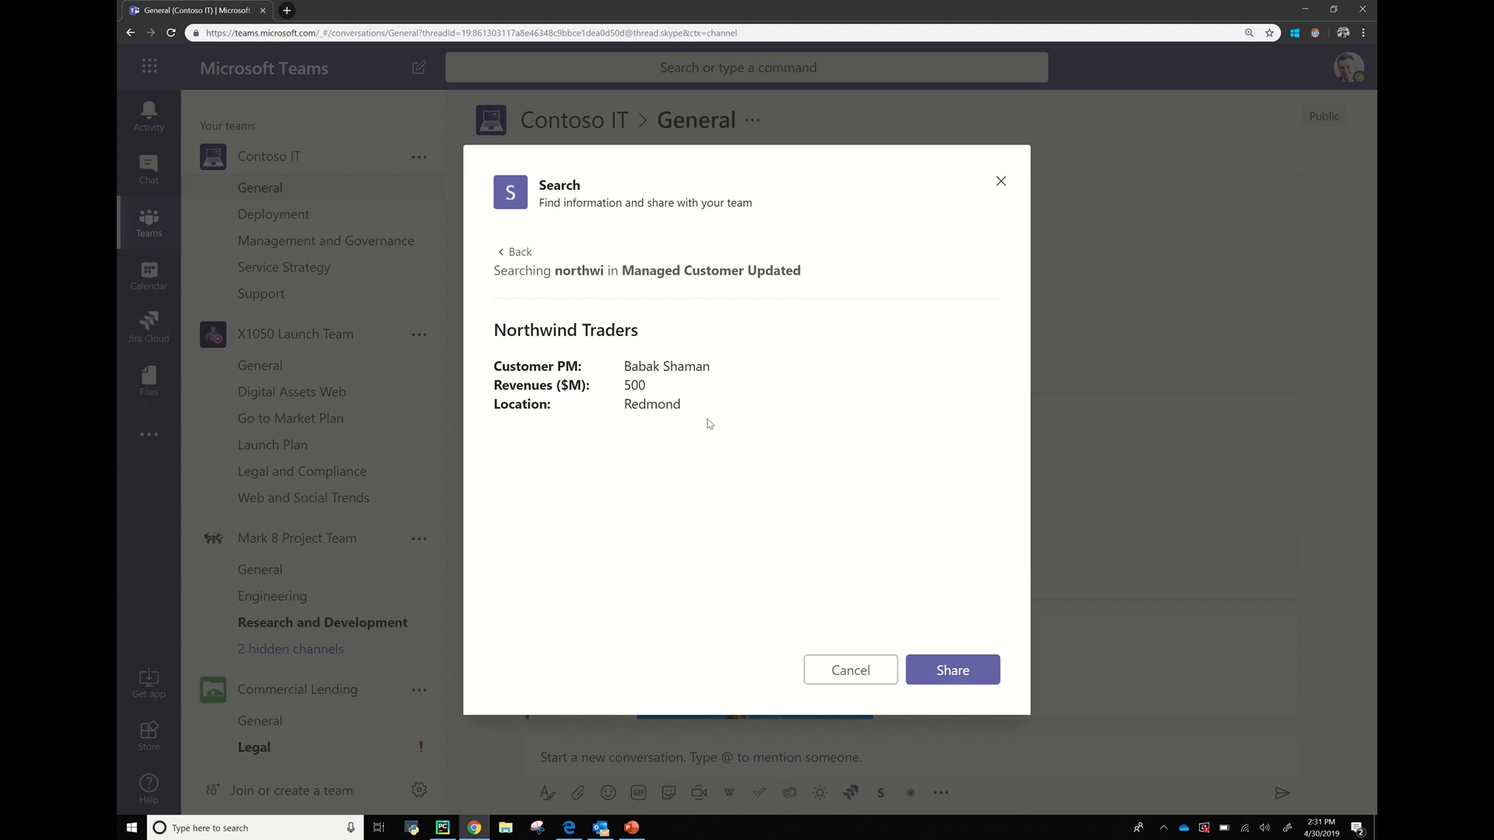
pyautogui.moveTo(568, 451)
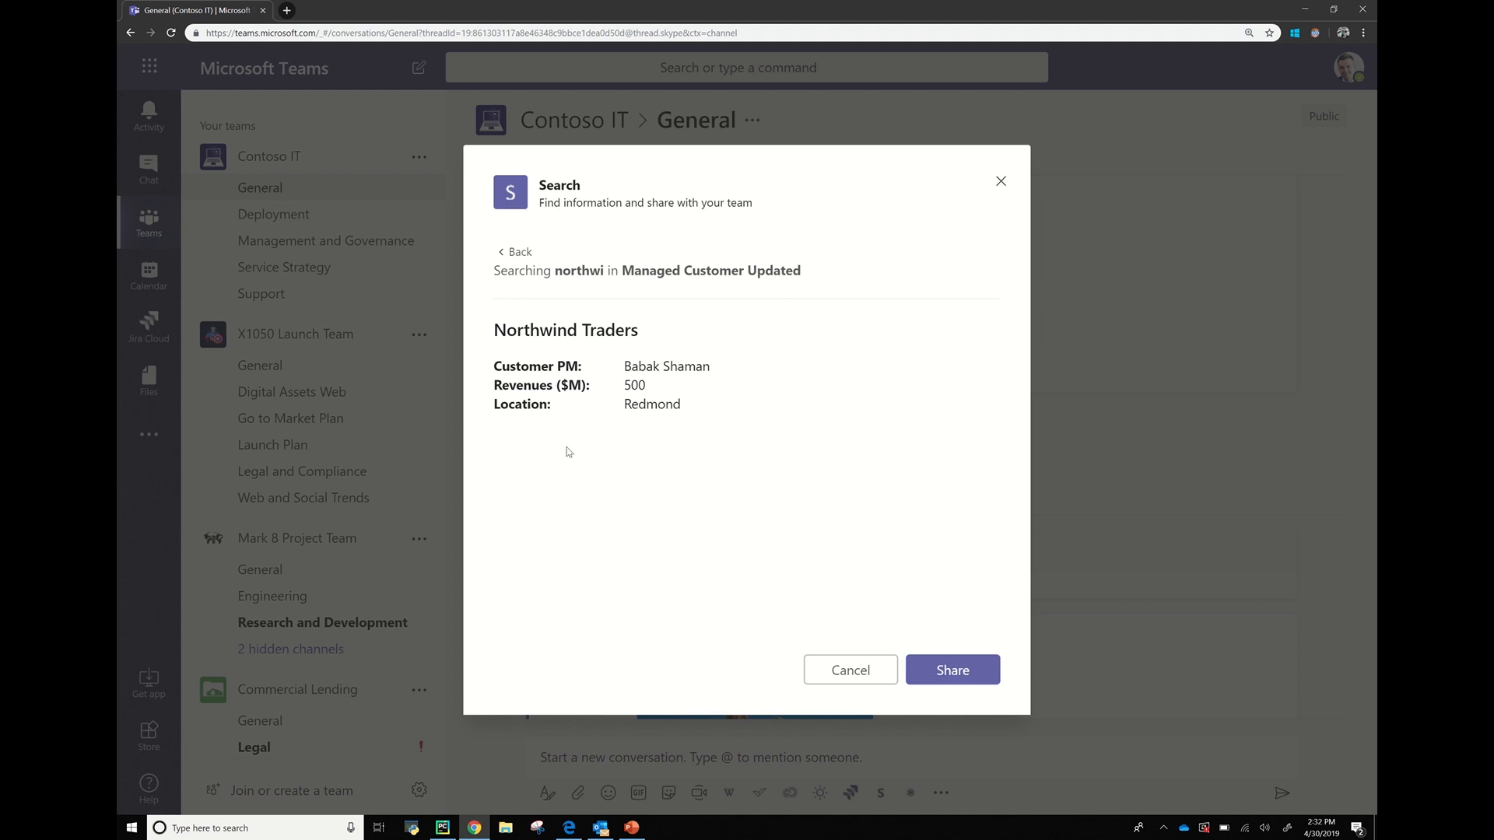
pyautogui.moveTo(572, 412)
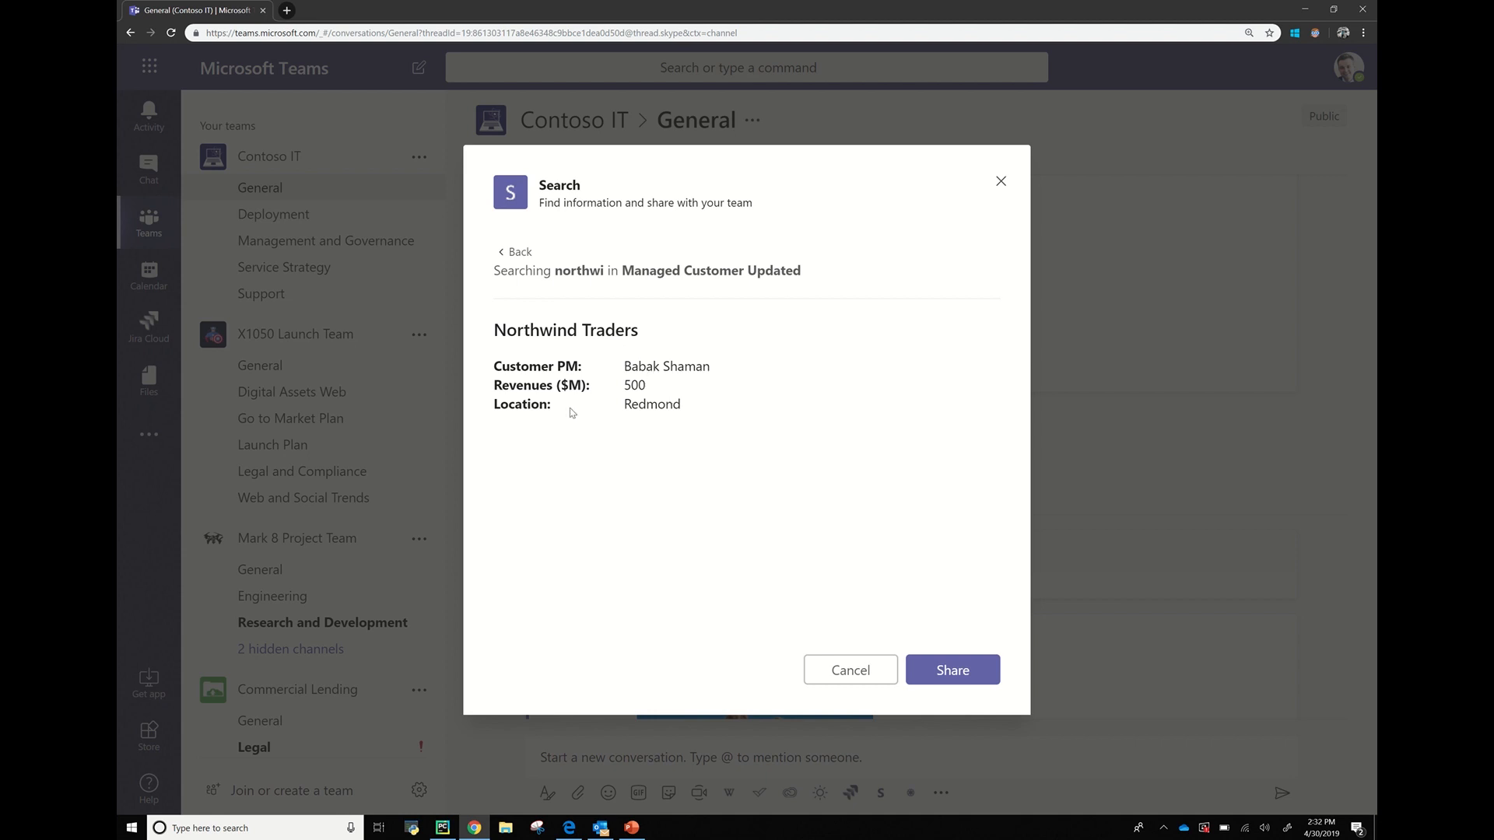
pyautogui.moveTo(636, 432)
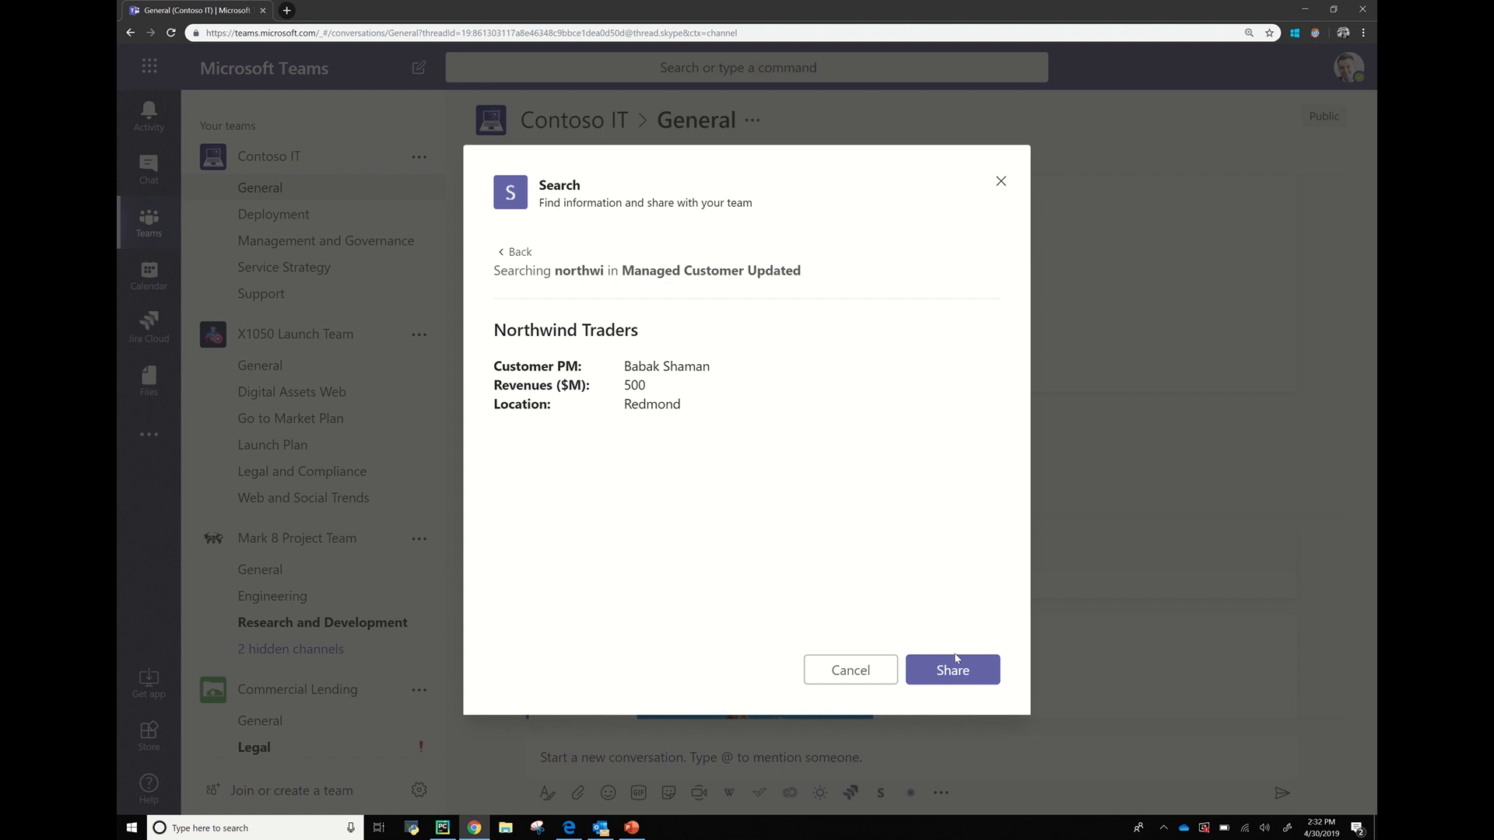
# Share the Northwind Traders card and type 'Hey Team, what's update on this customer?' to Babak.
pyautogui.click(953, 670)
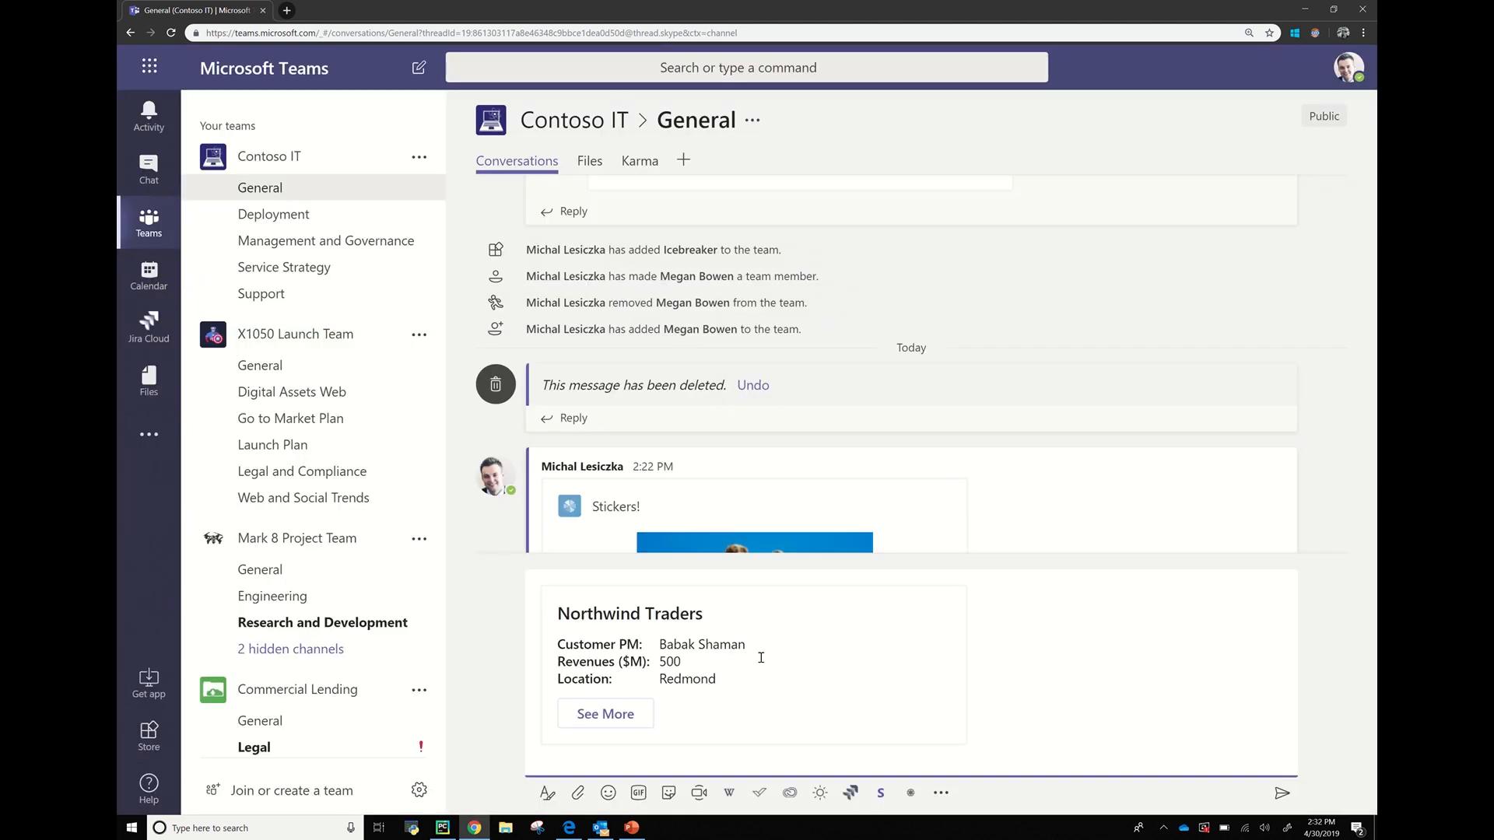
pyautogui.moveTo(781, 618)
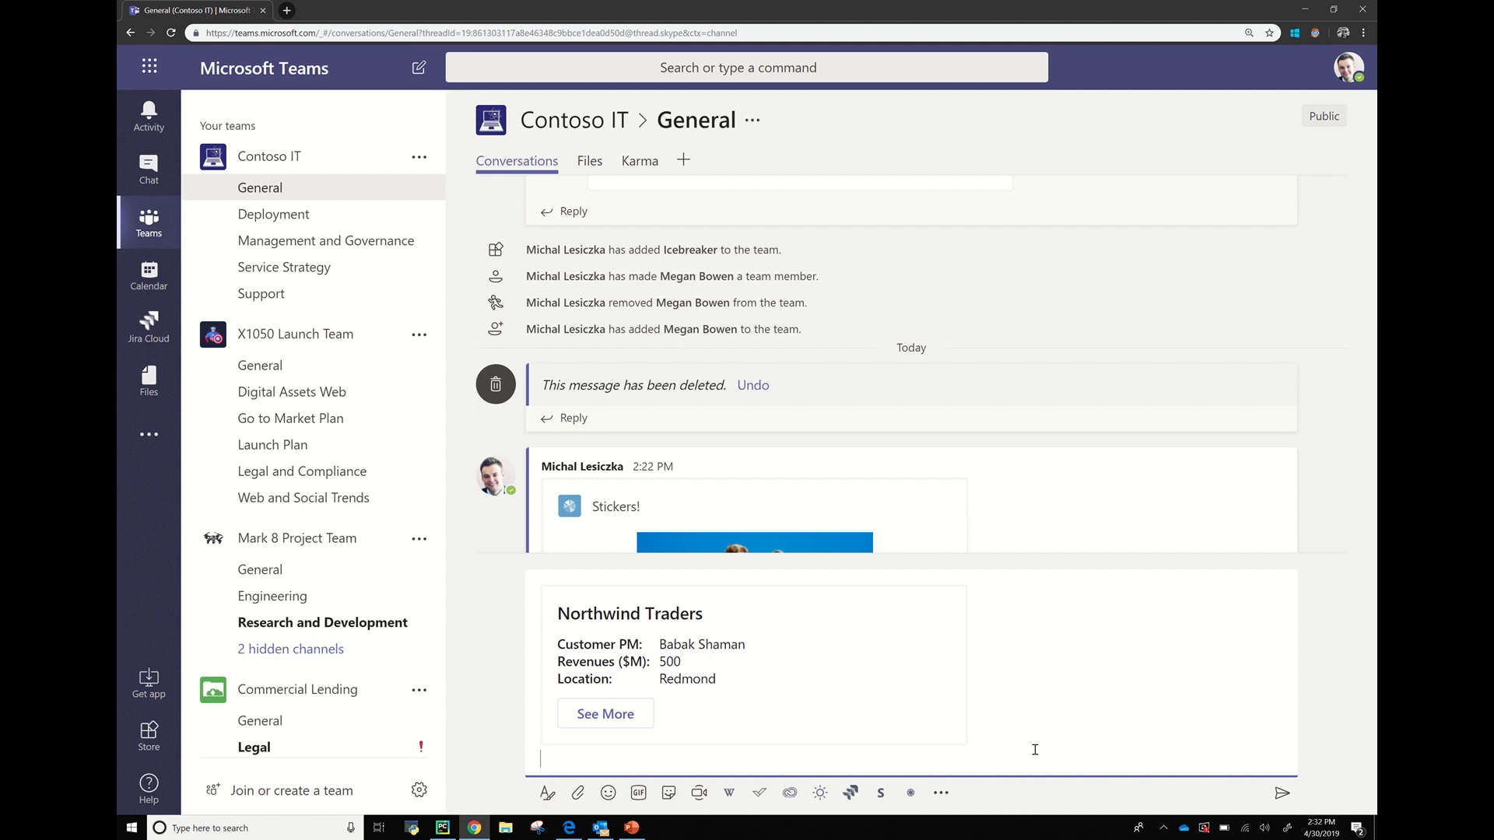
pyautogui.write('Hey')
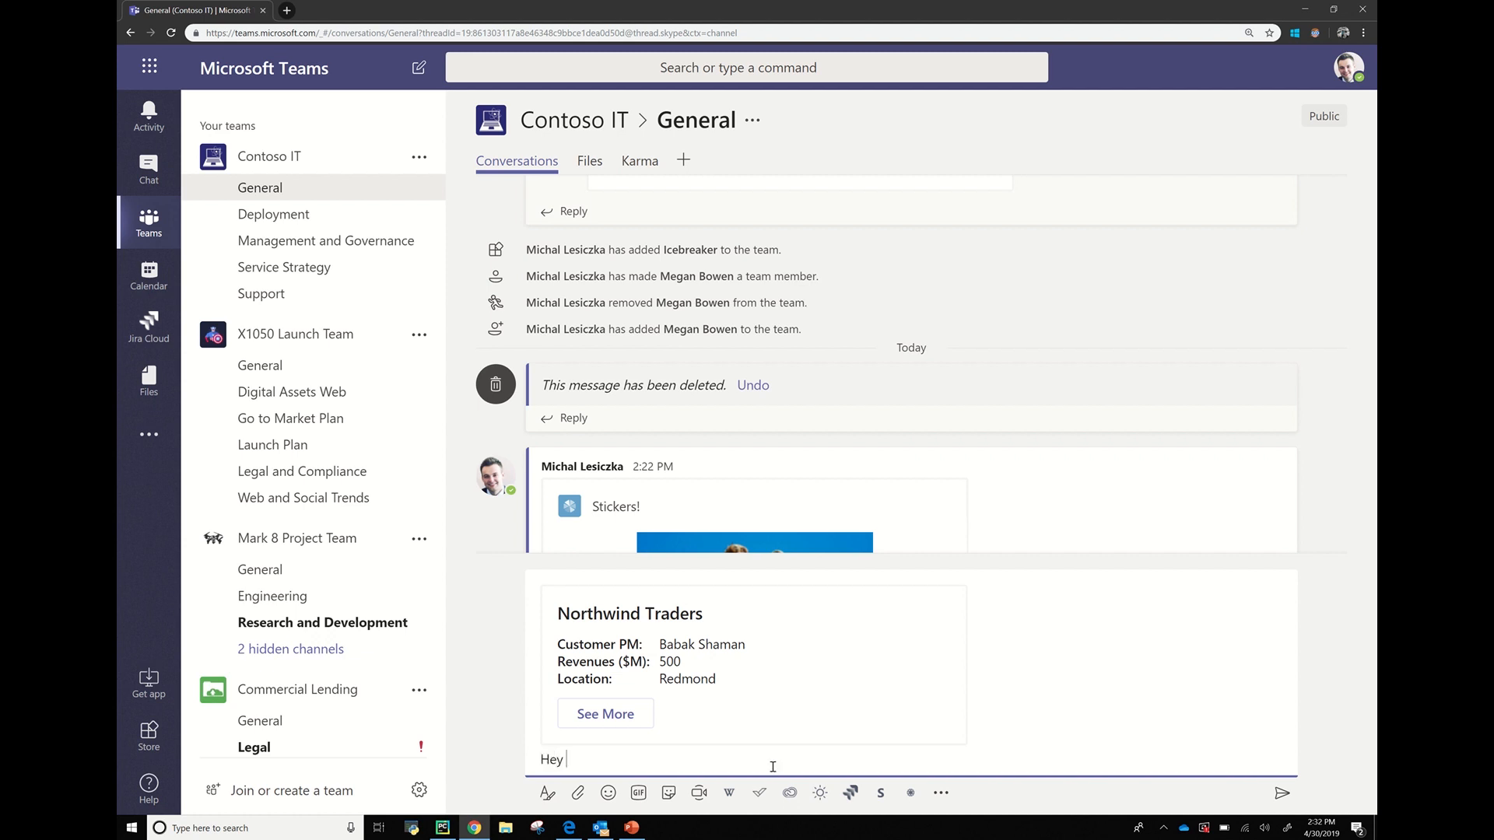
pyautogui.write('Team, what;s')
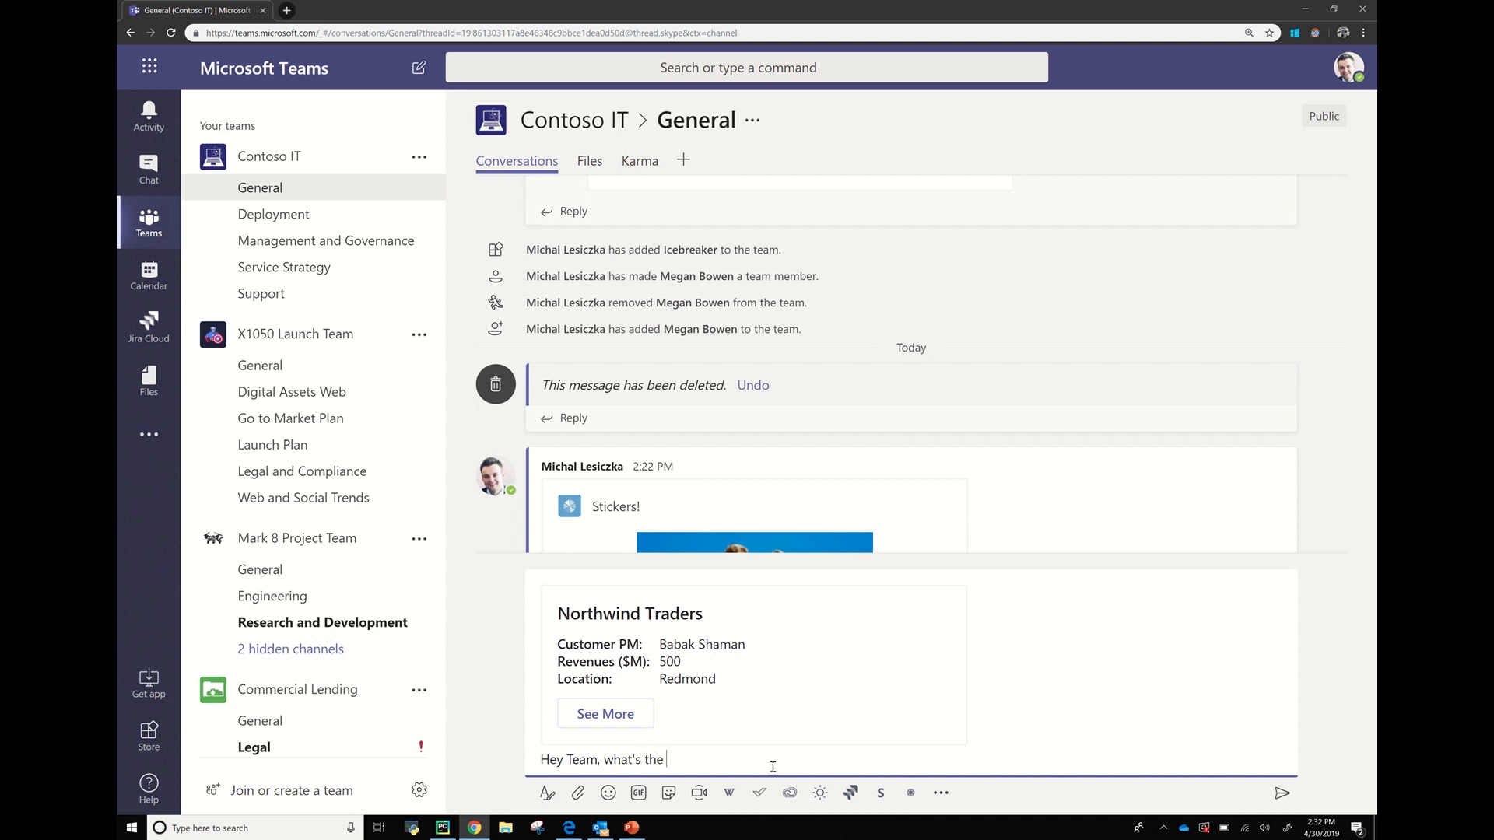
pyautogui.write('update ont')
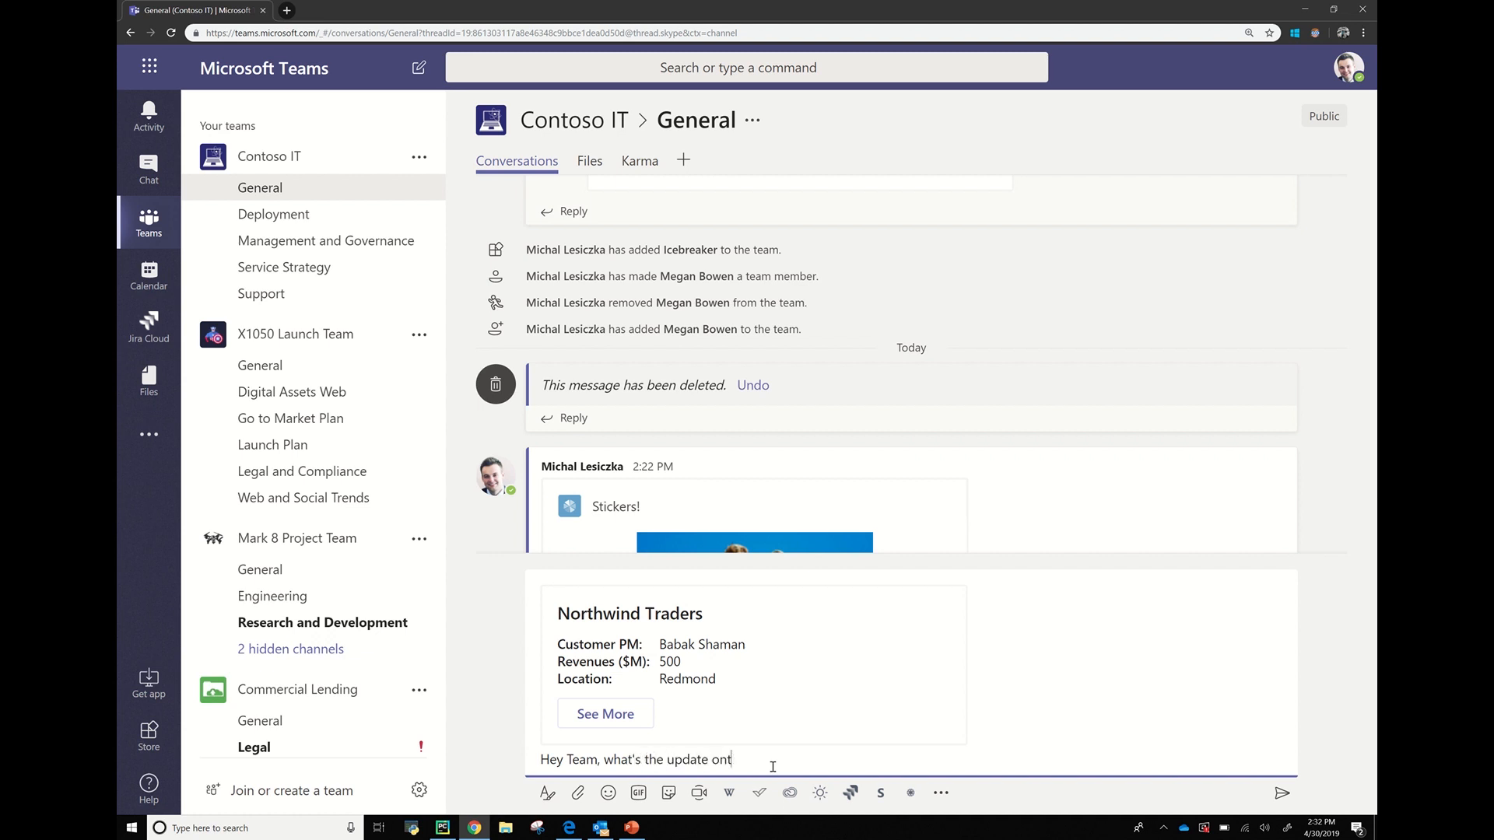
pyautogui.write('his customer')
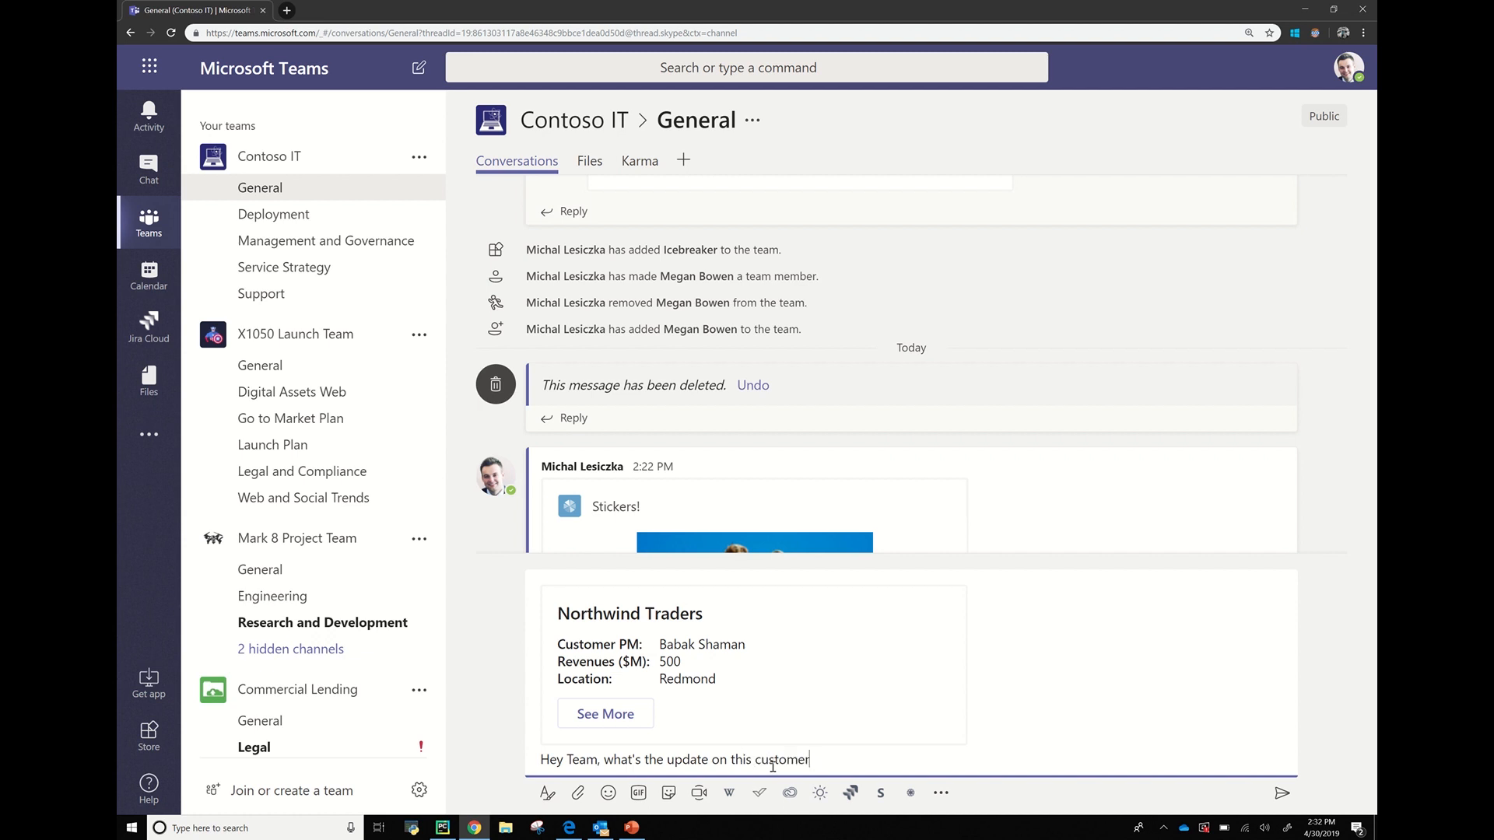
pyautogui.write('?')
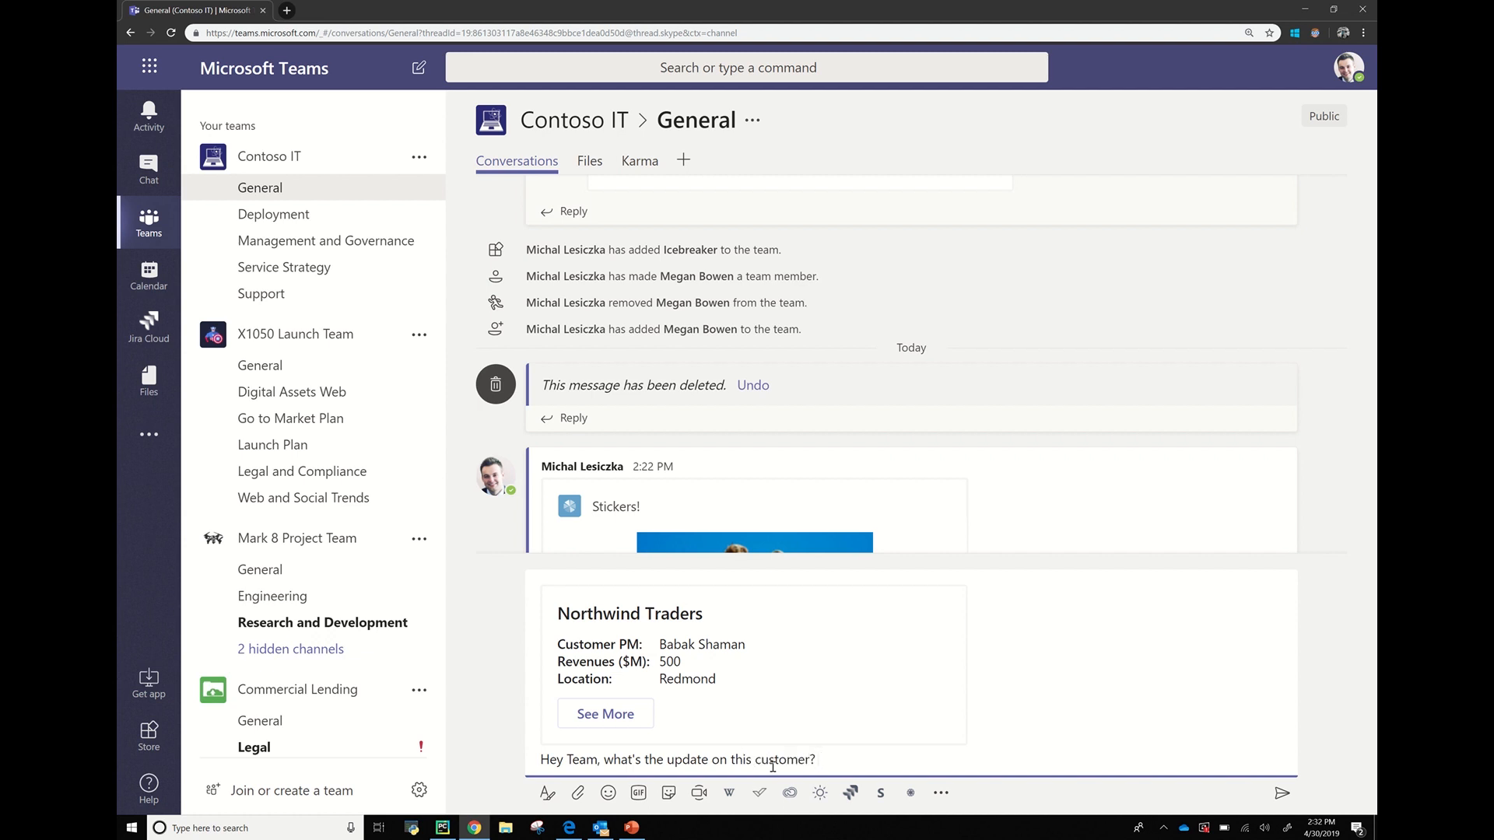
pyautogui.write('Babak -')
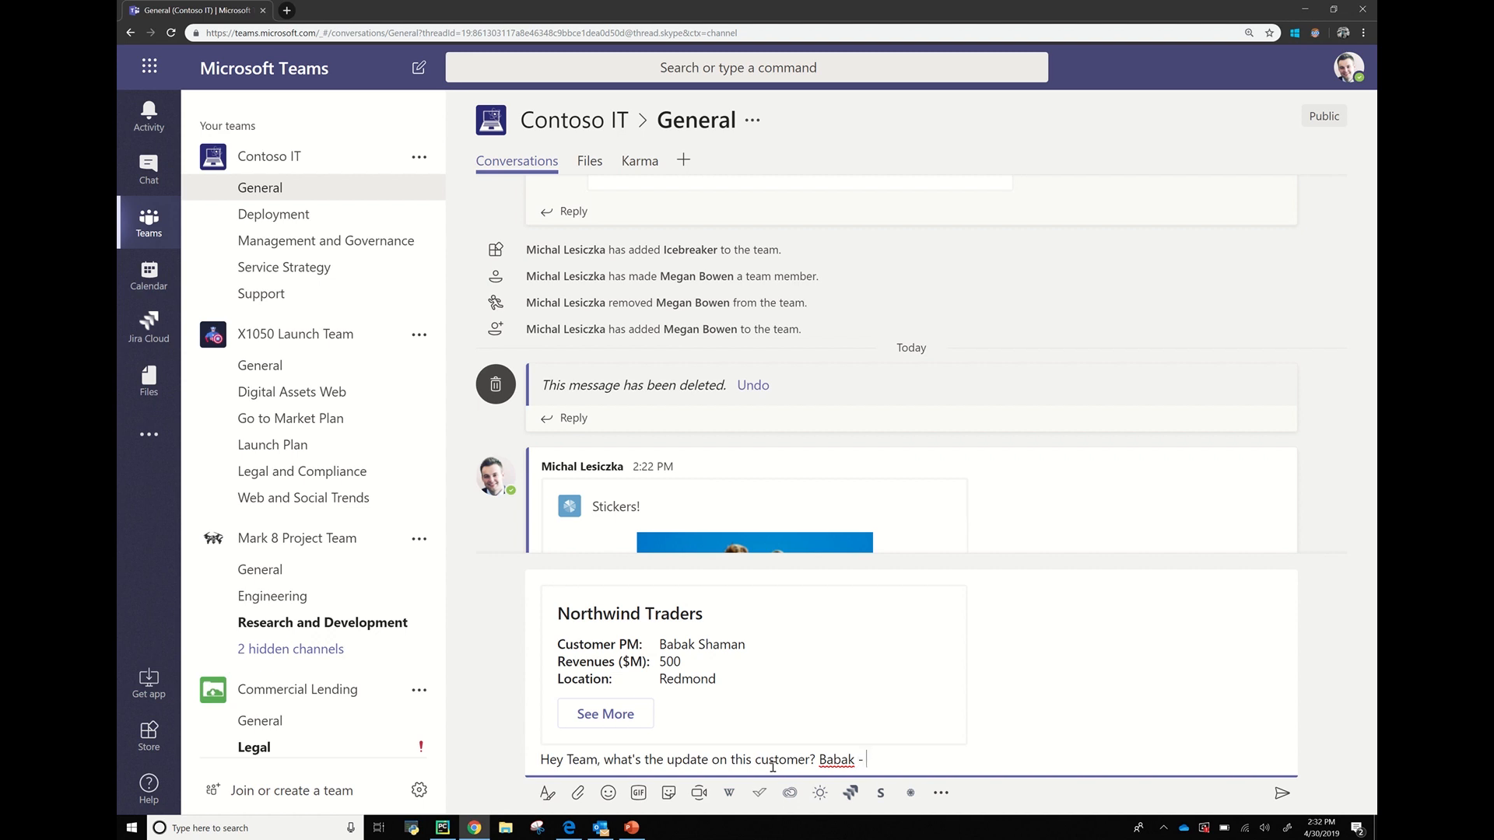
pyautogui.write("what's you")
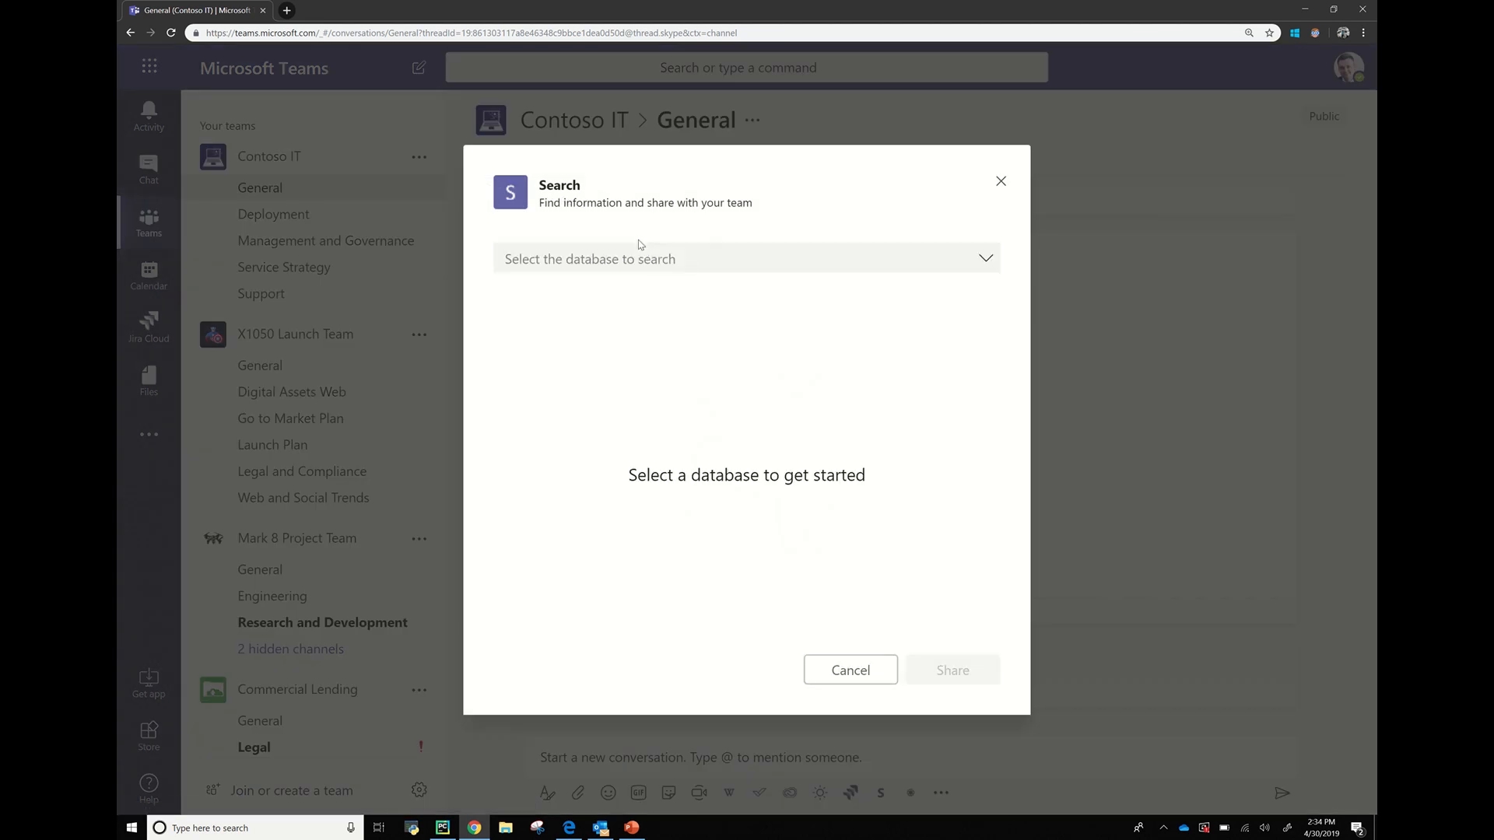
# Search Managed Customer Updated for 'northwin' and share the Northwind Traders card.
pyautogui.click(746, 258)
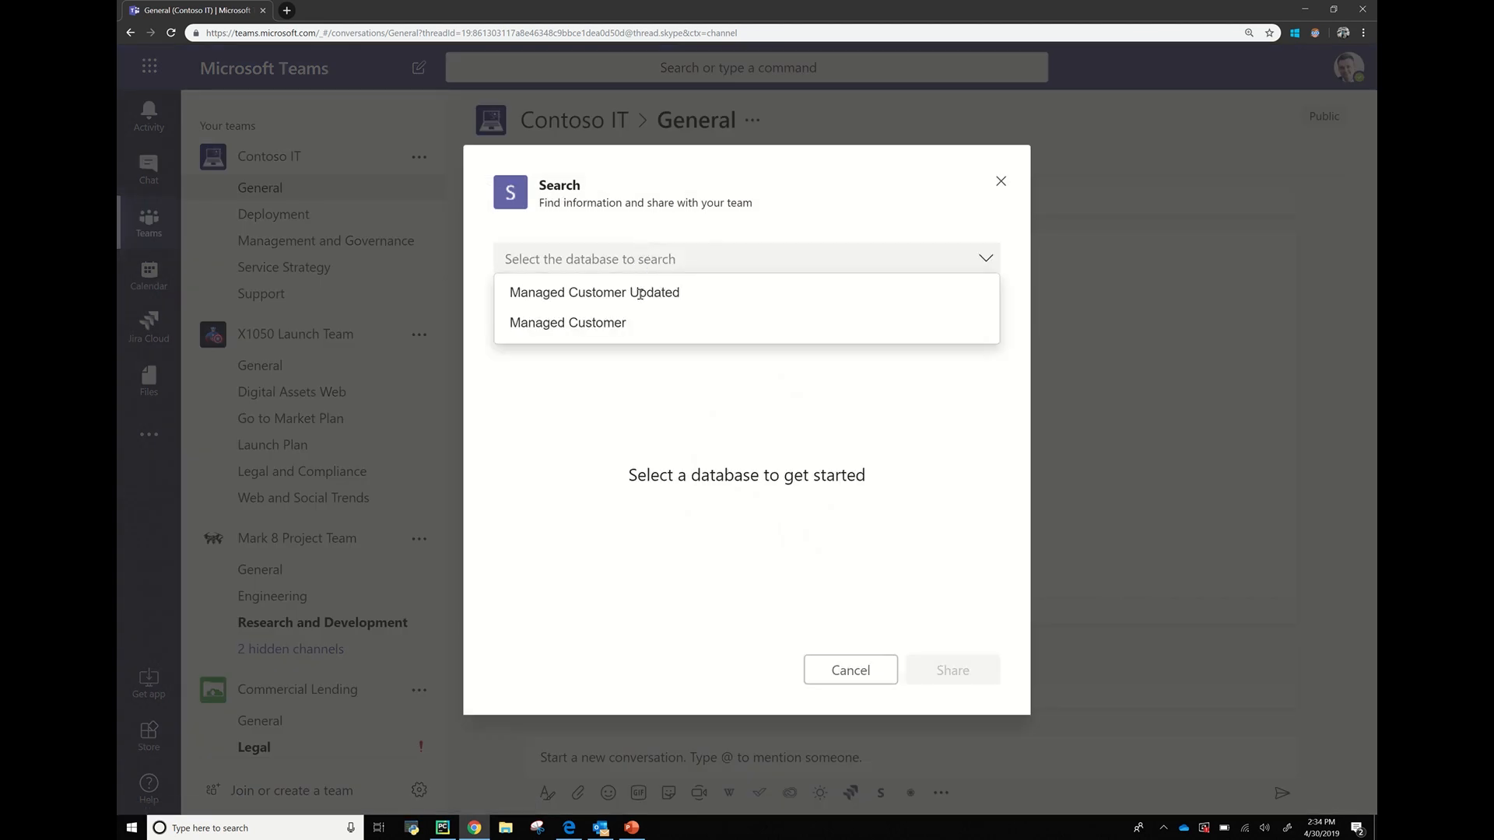
pyautogui.click(593, 293)
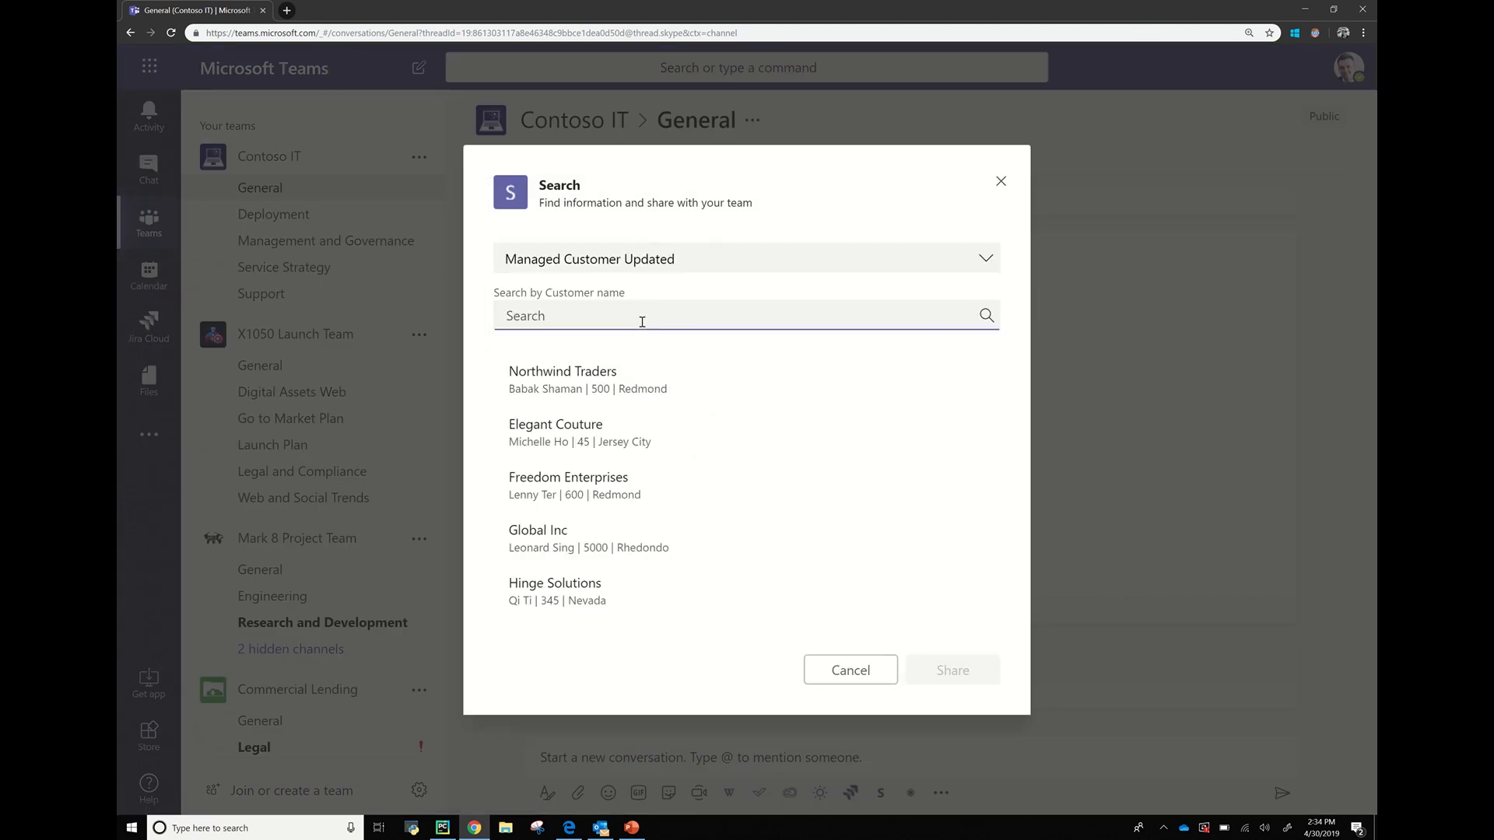
pyautogui.write('northwin')
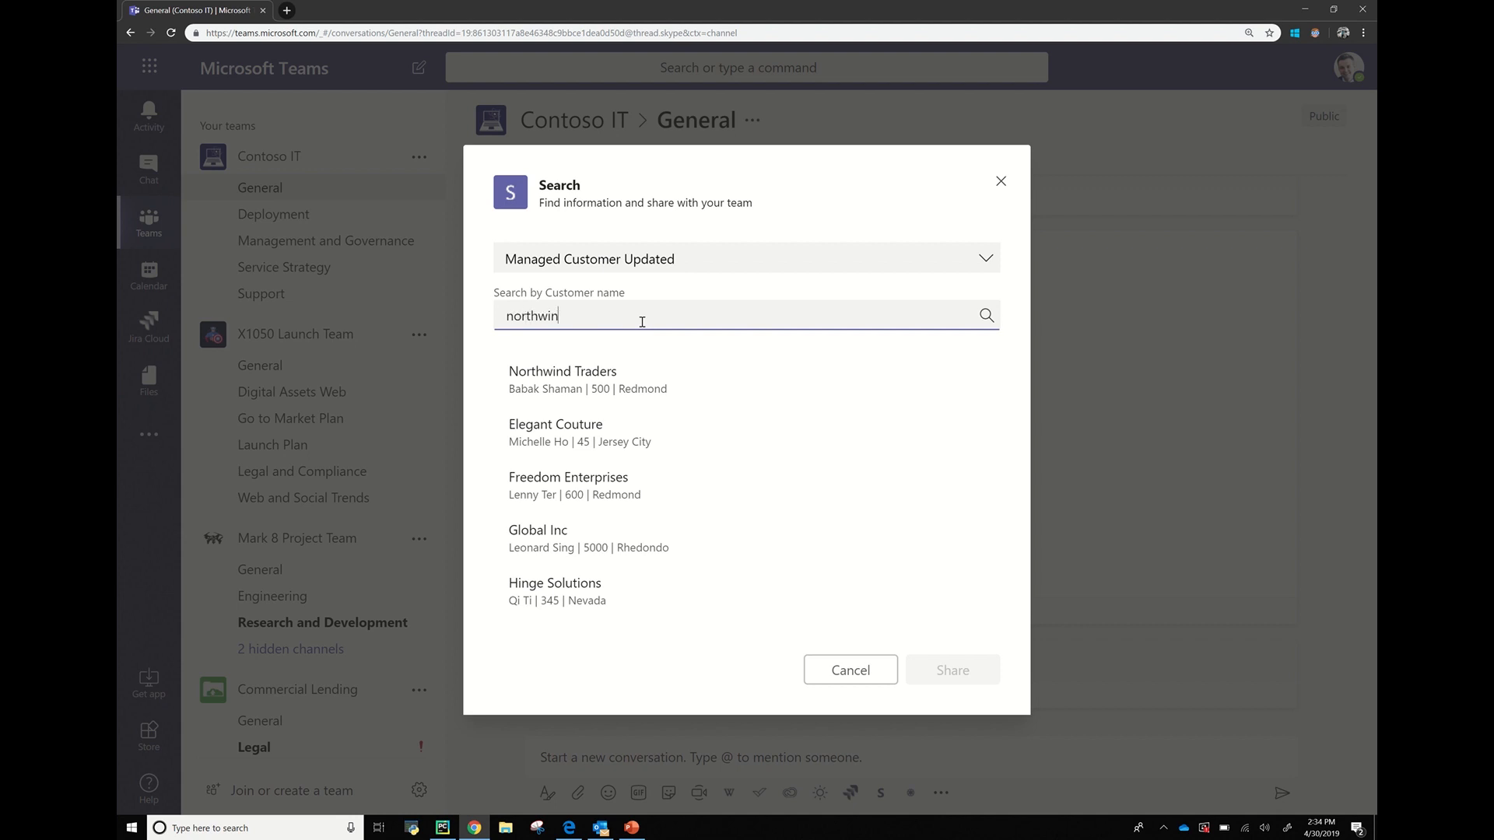
pyautogui.moveTo(618, 380)
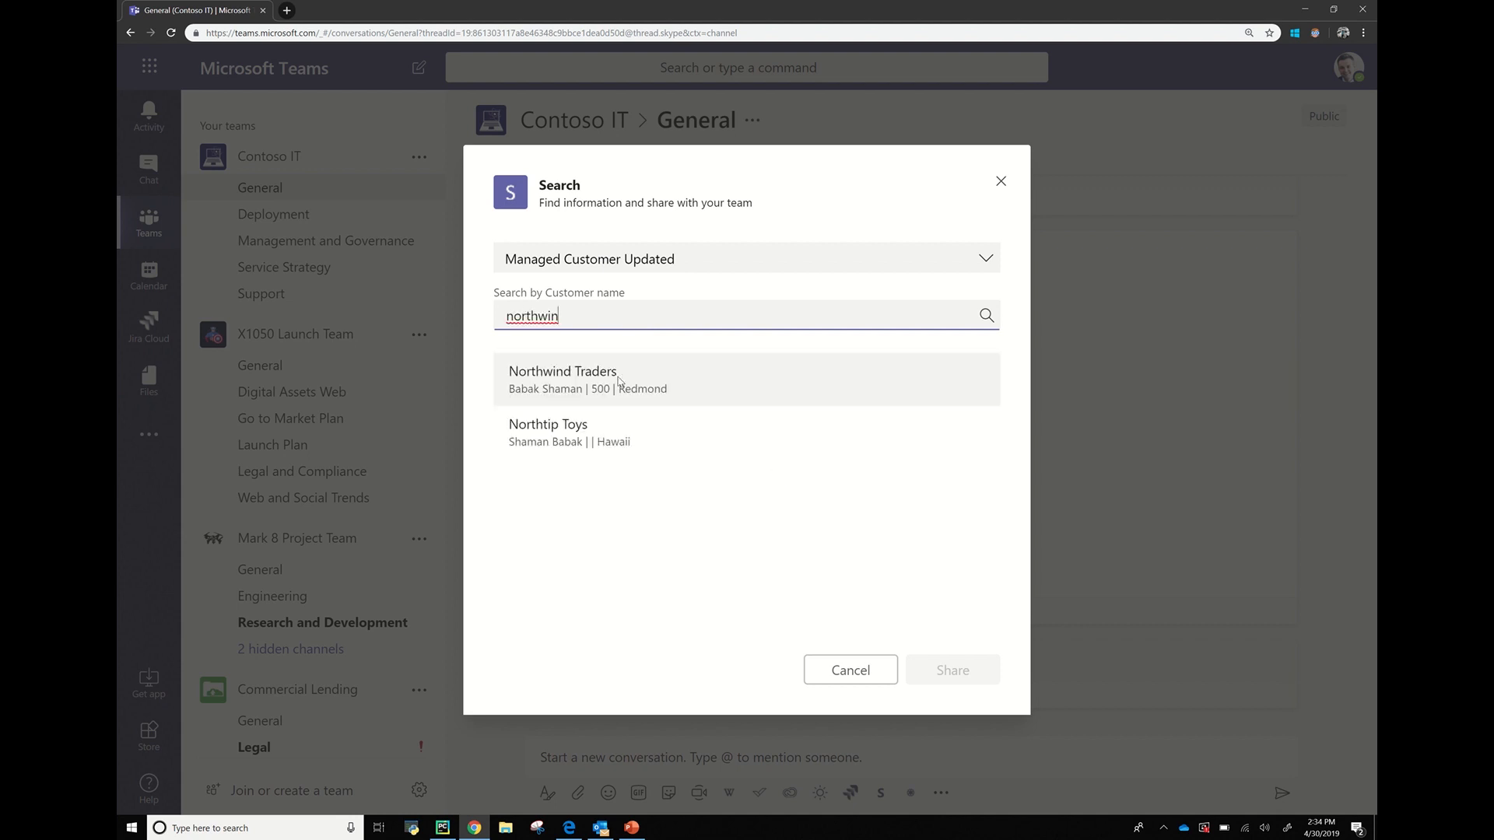
pyautogui.click(563, 379)
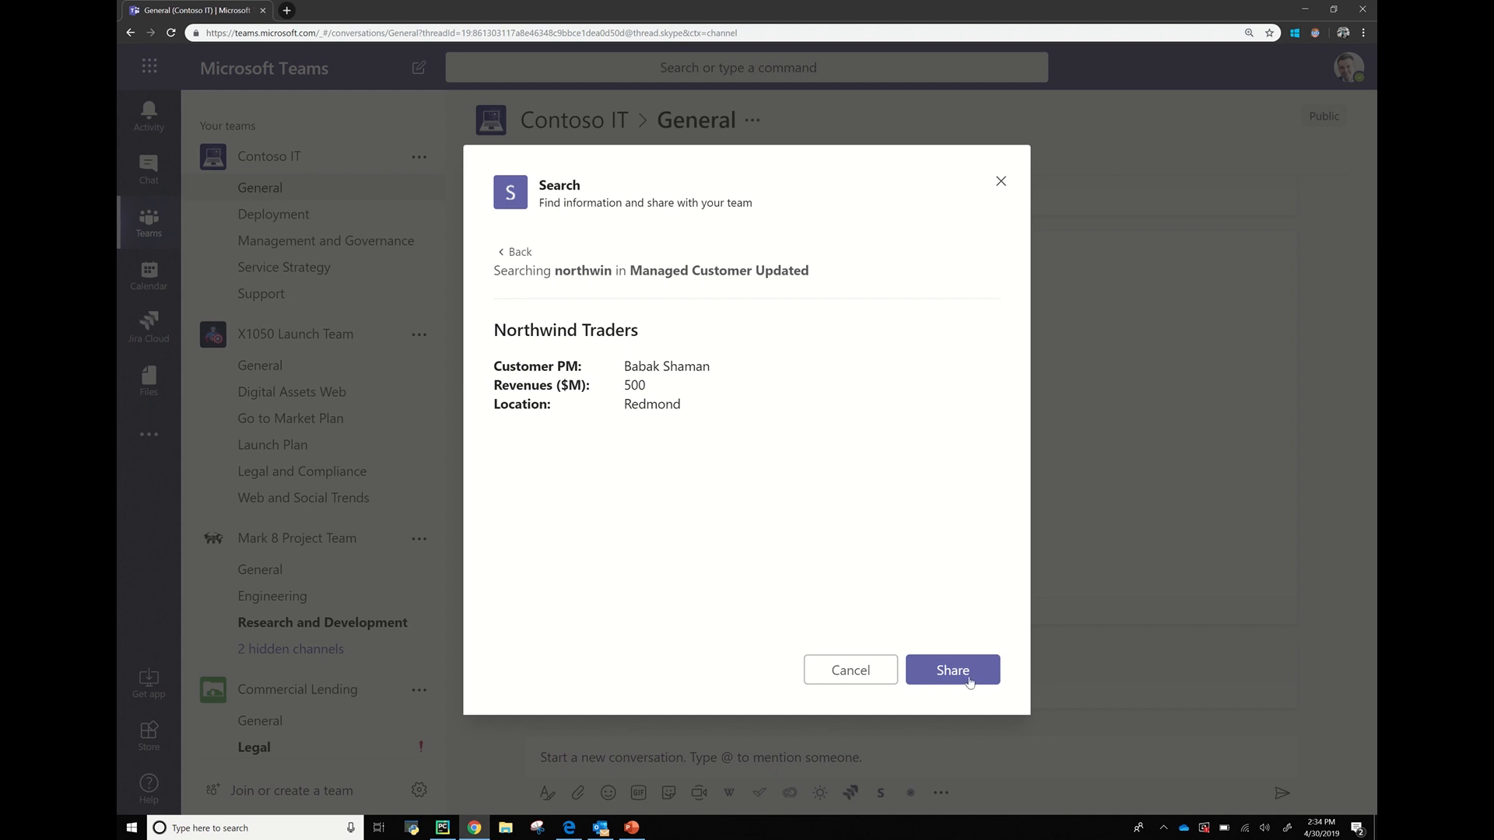
pyautogui.click(952, 669)
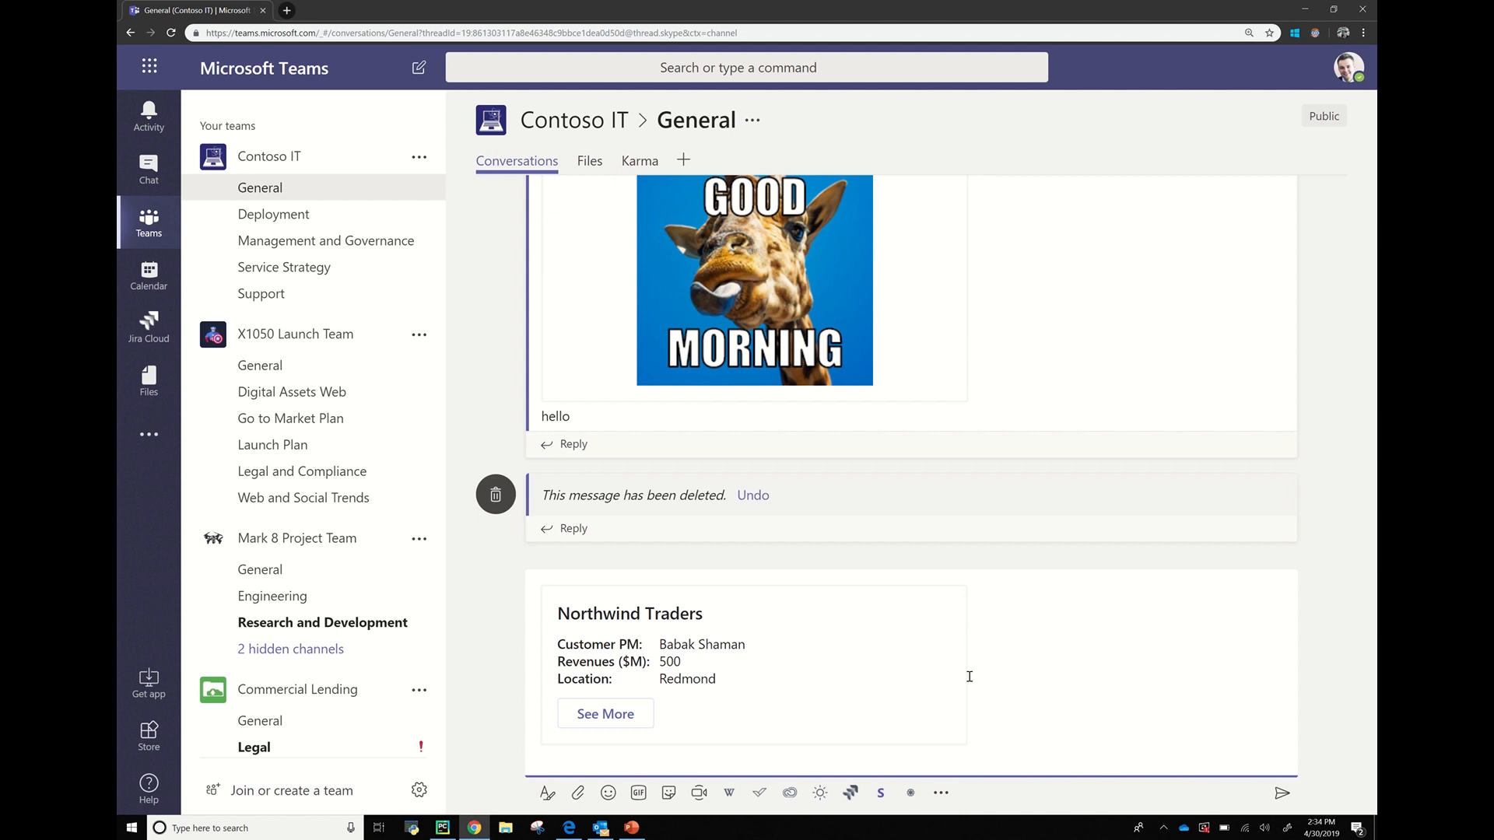
pyautogui.moveTo(700, 717)
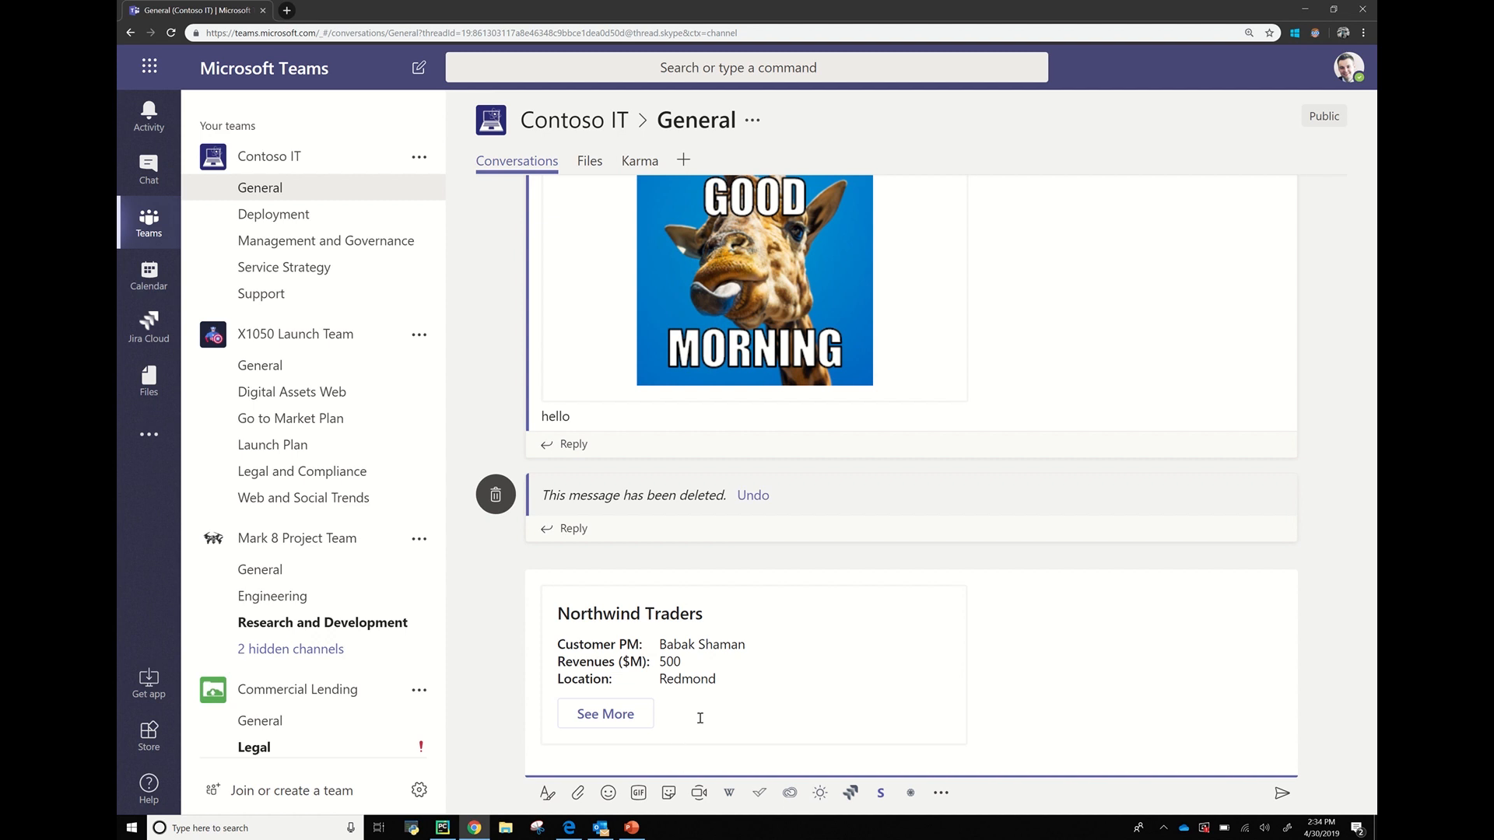
pyautogui.moveTo(753, 765)
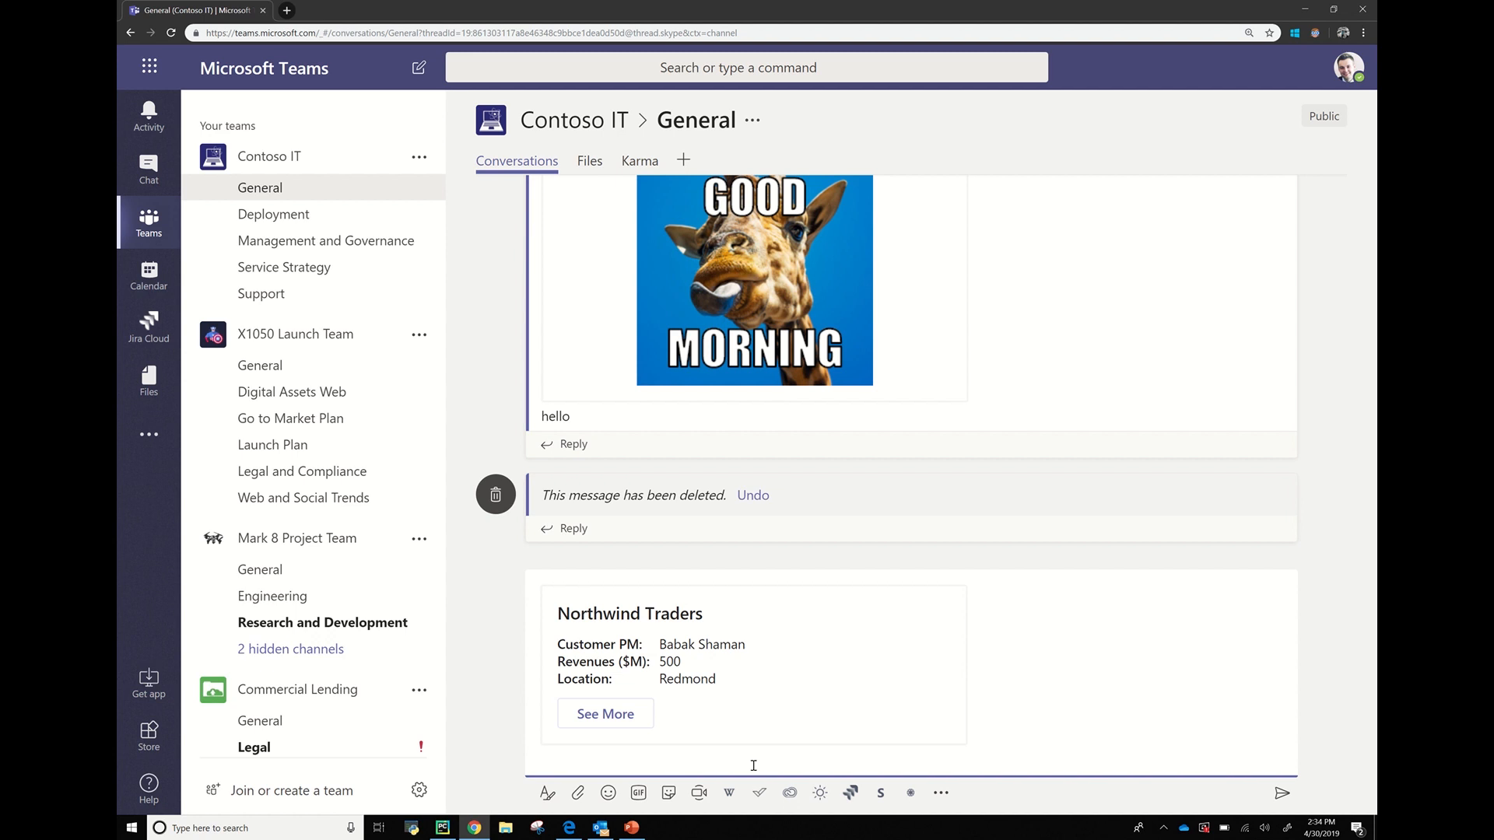
# Type "Hey Team, what's the update?" below the Northwind Traders card.
pyautogui.write('Hey Te')
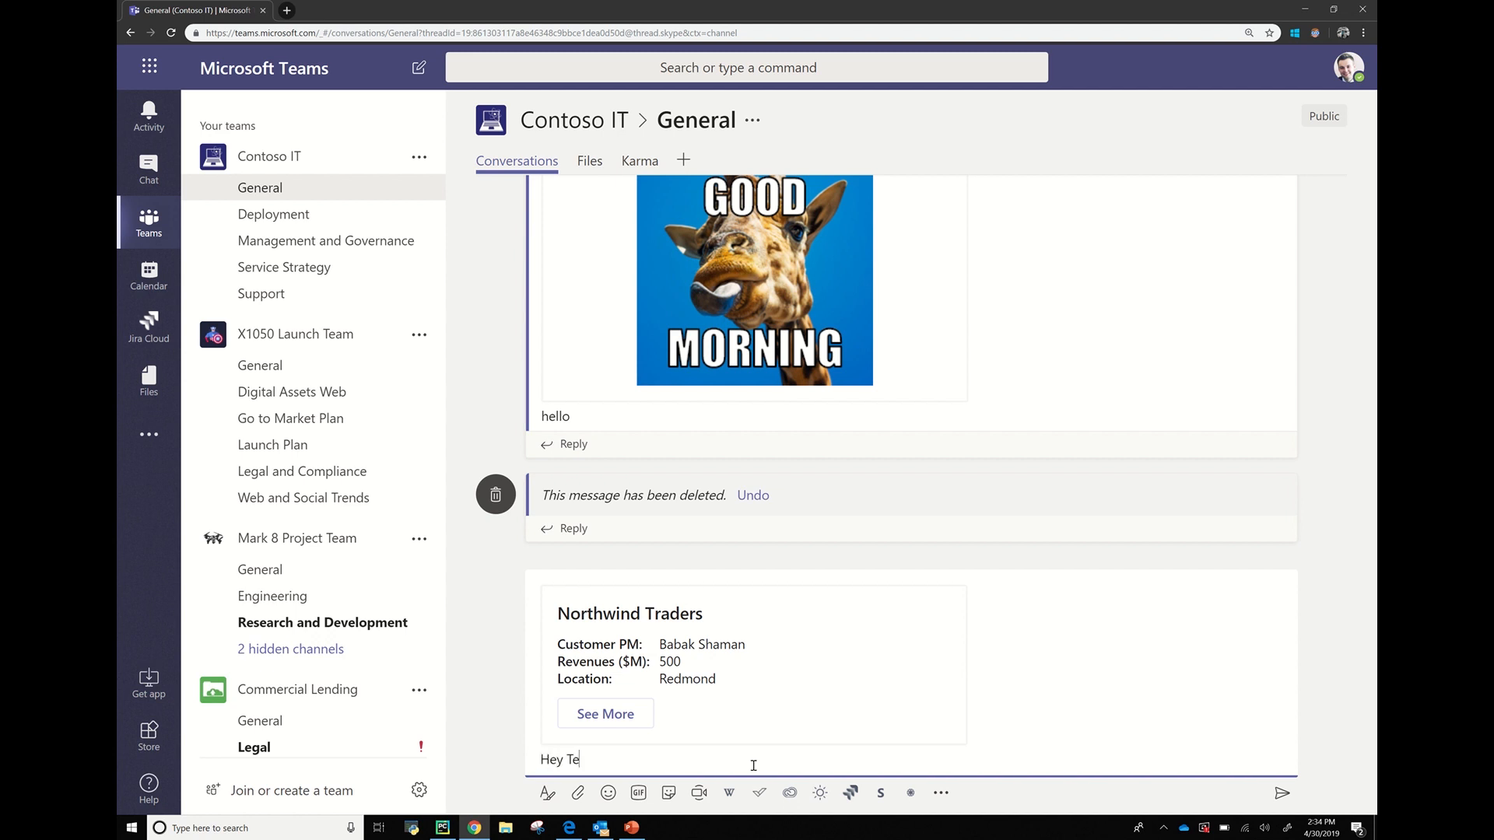
pyautogui.write("am, what's")
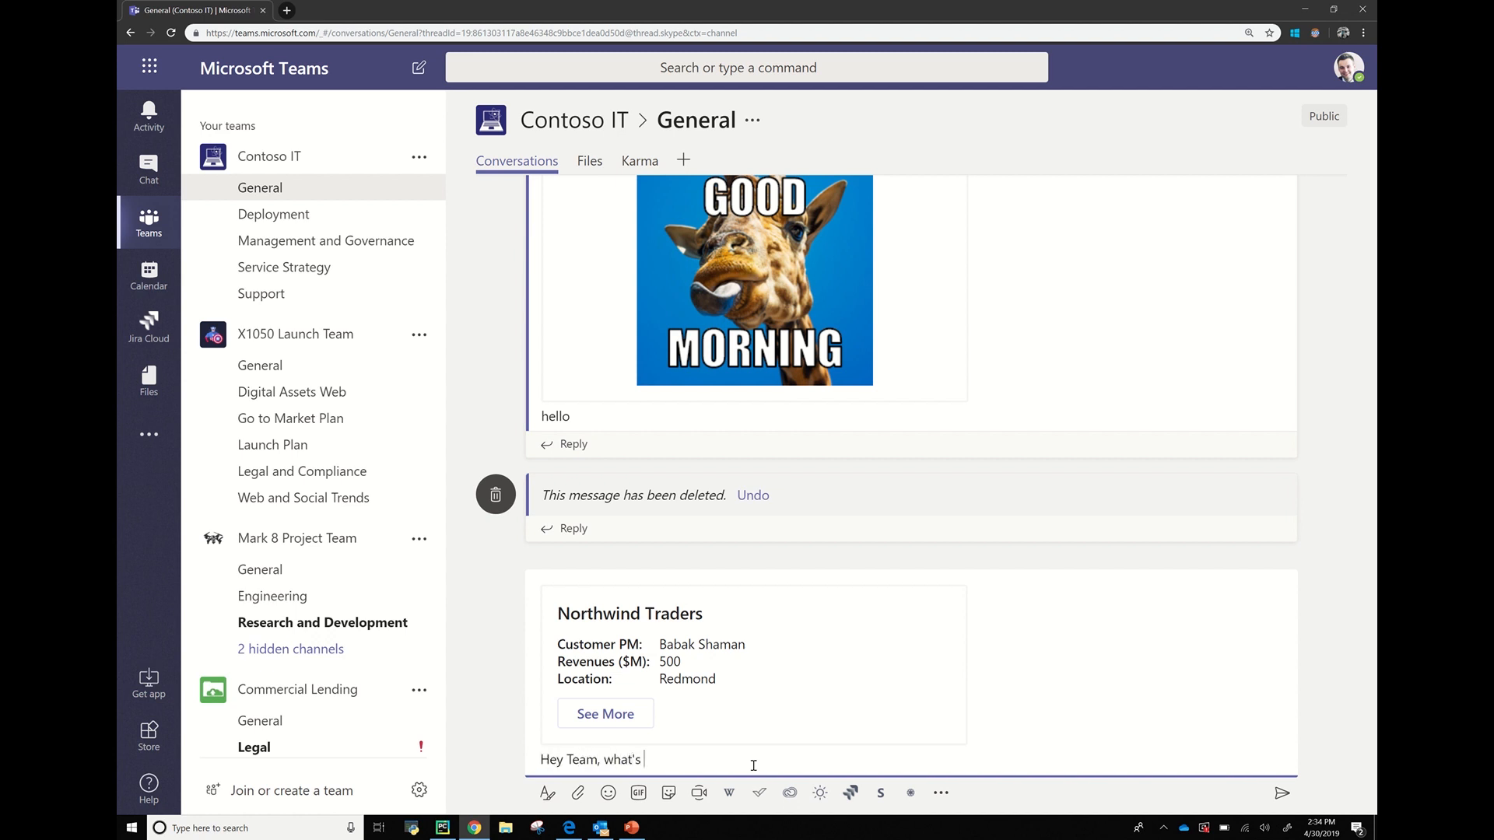
pyautogui.write('the update?')
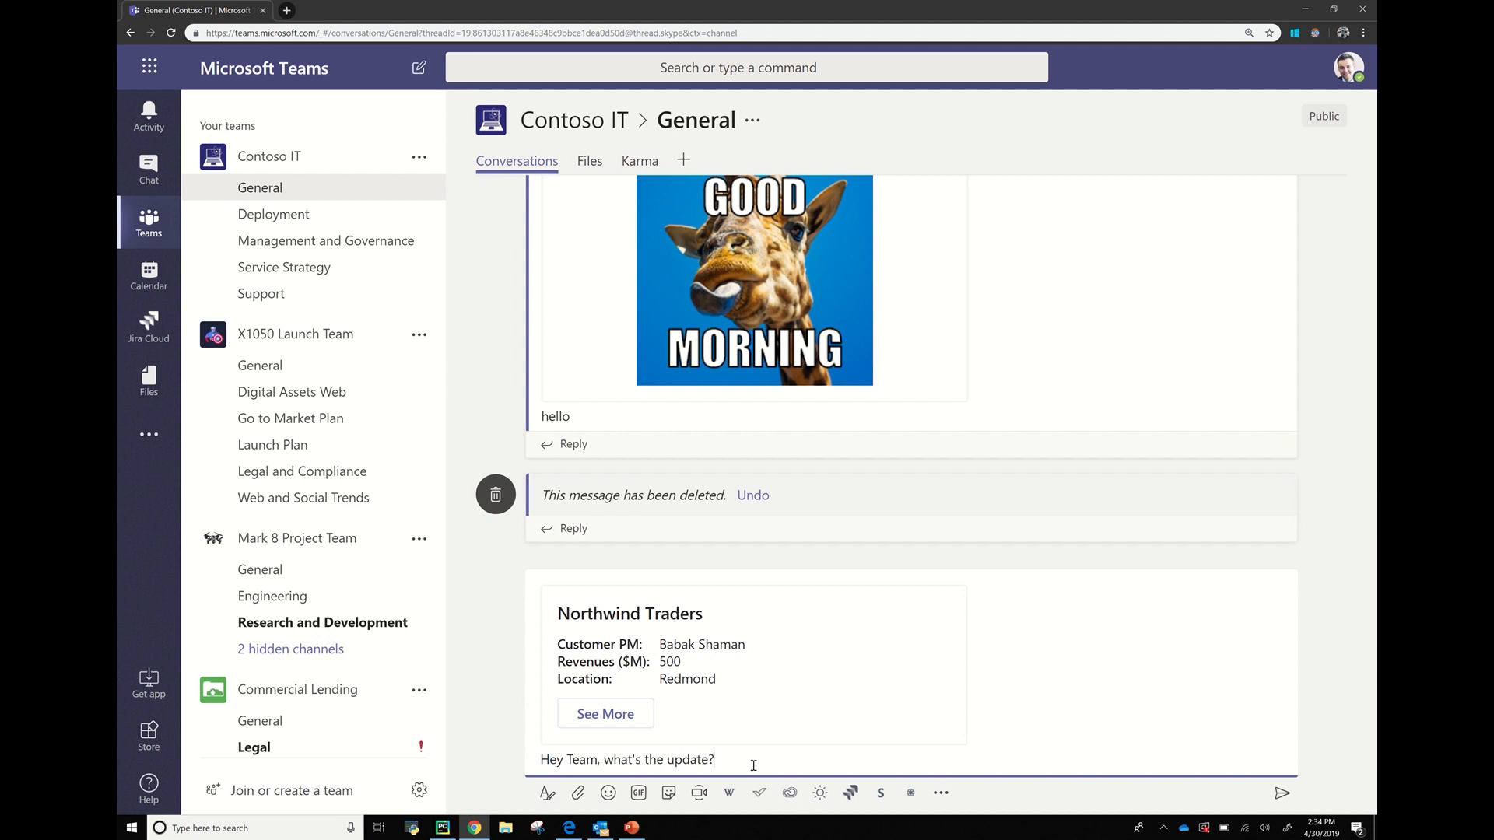